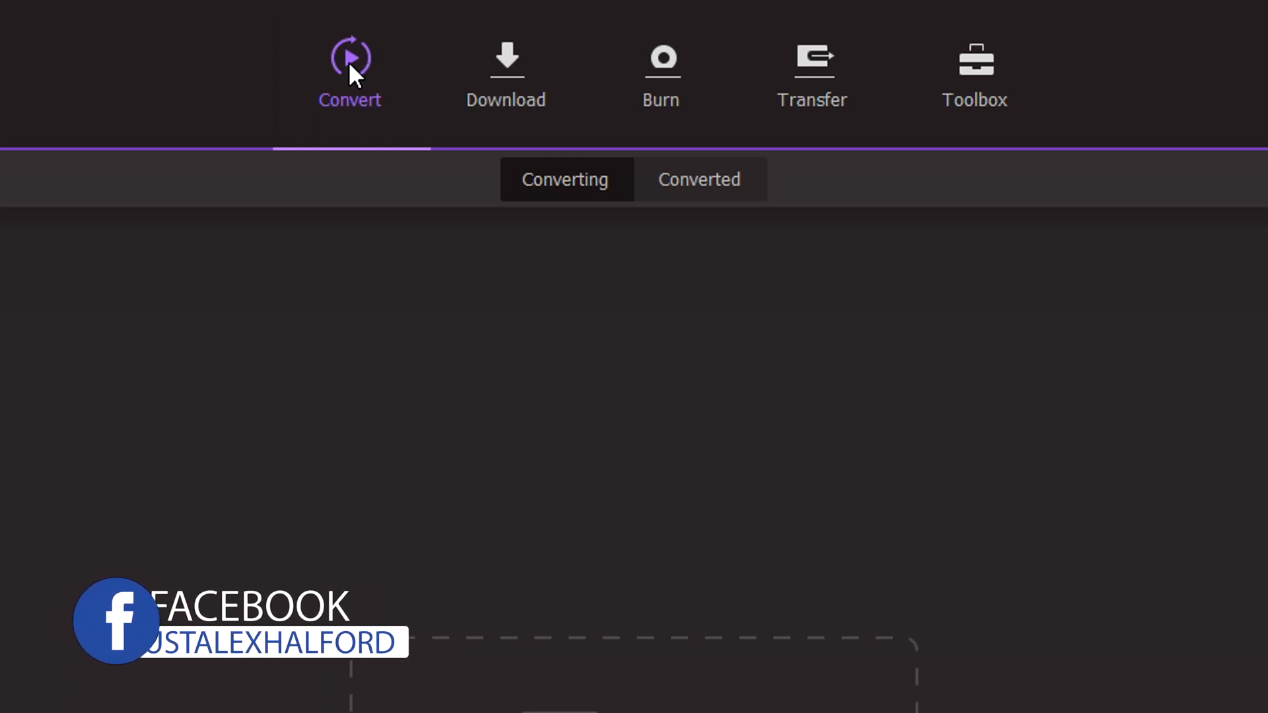
{"action": "mouse_move", "coordinate": [505, 105]}
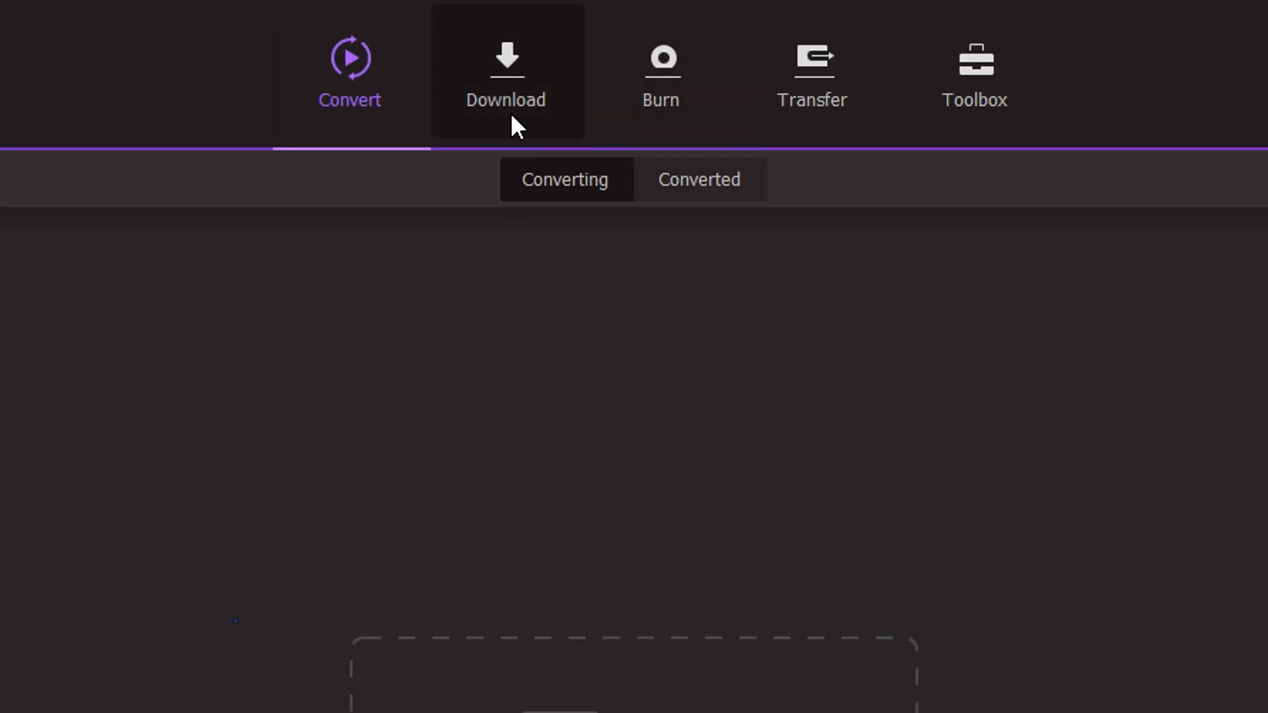
- Visit the Download section, then move on to the Burn section
{"action": "left_click", "coordinate": [506, 73]}
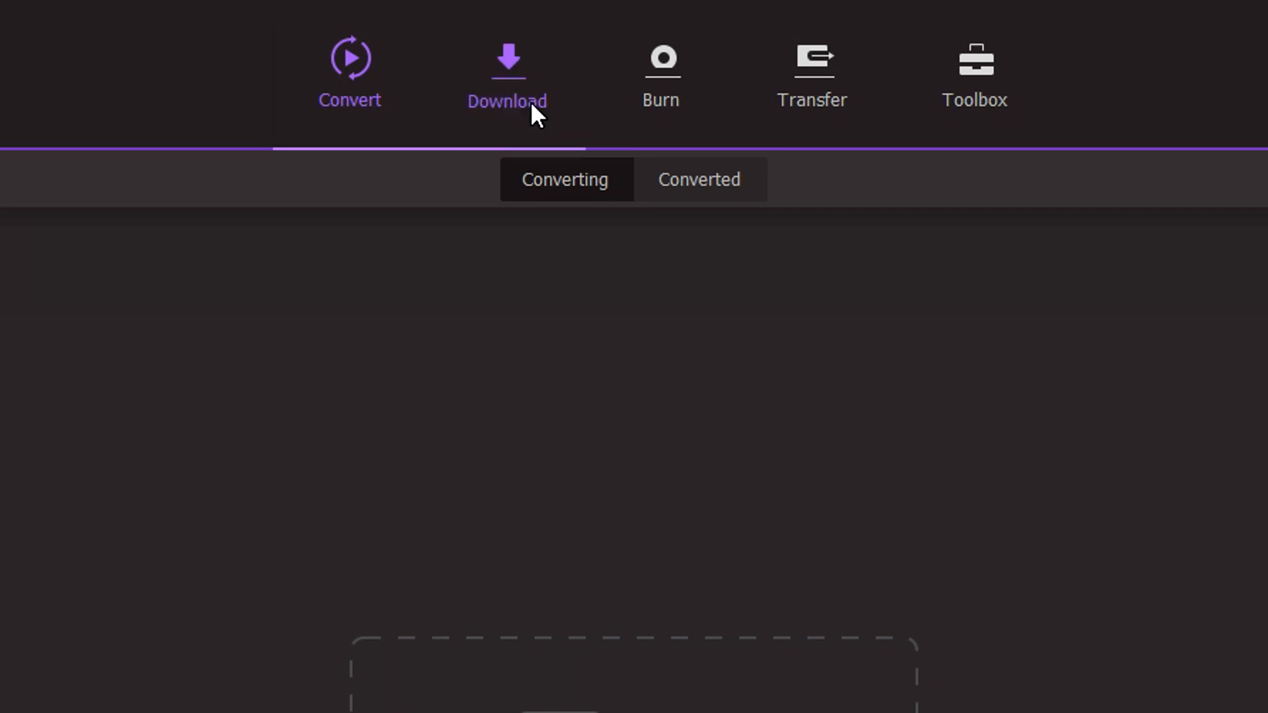
{"action": "left_click", "coordinate": [506, 73]}
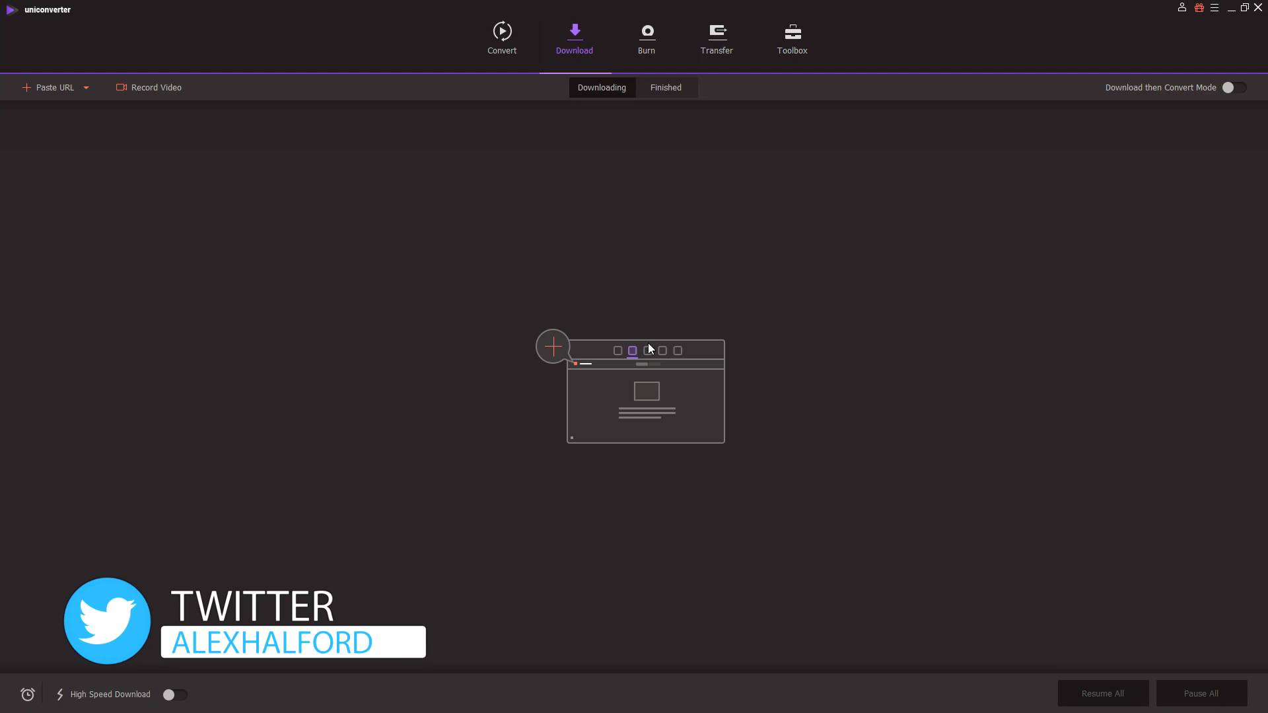
{"action": "mouse_move", "coordinate": [645, 37]}
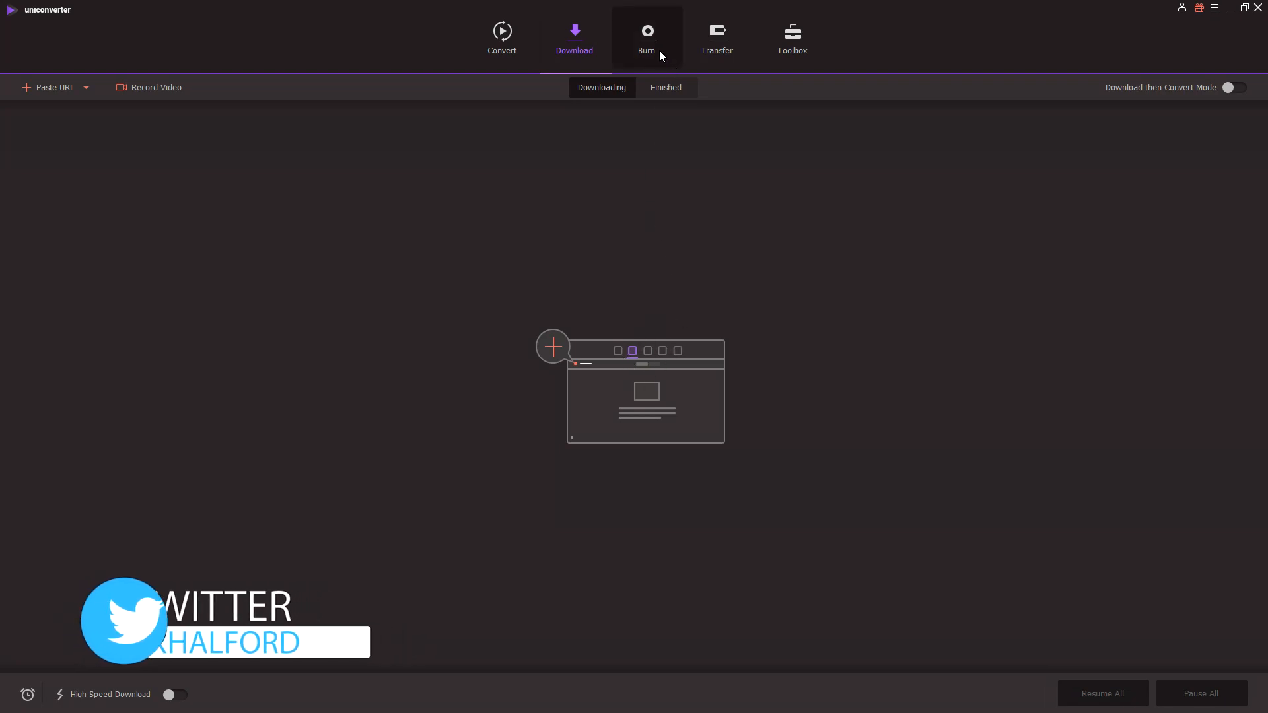
{"action": "left_click", "coordinate": [645, 37]}
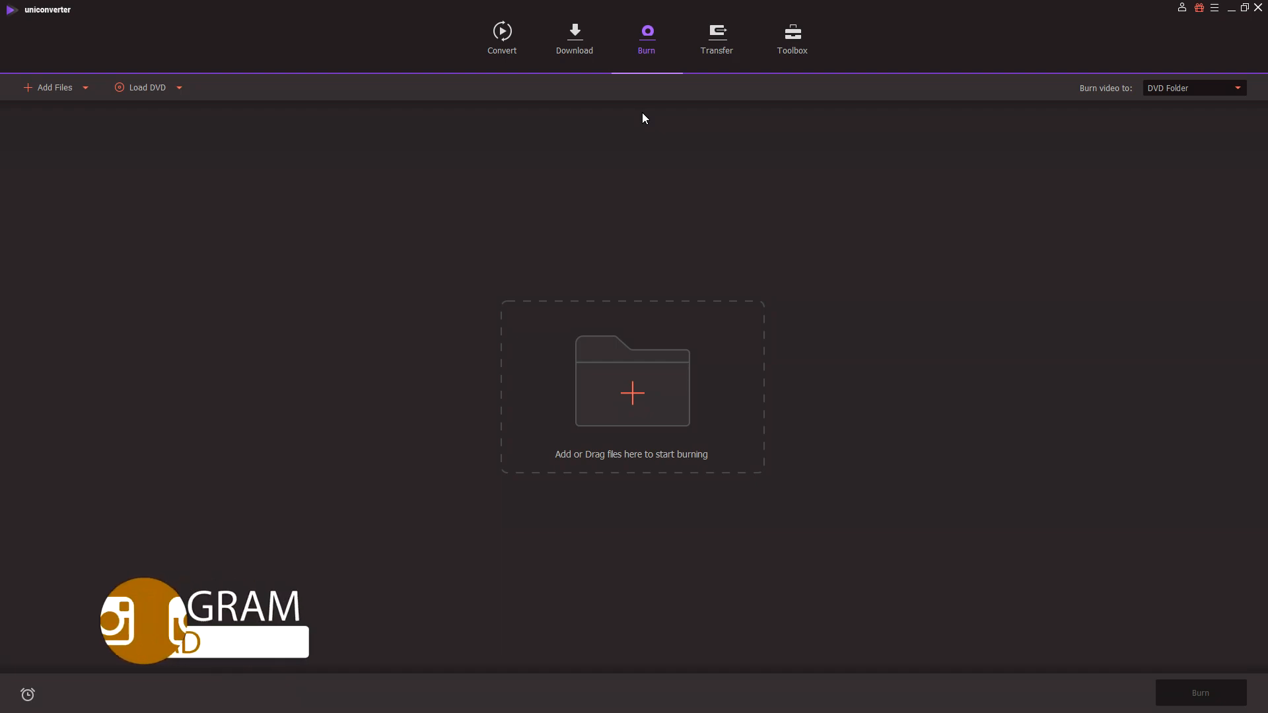
- Show the Toolbox with Image Converter, GIF Maker, Screen Recorder and CD Burner
{"action": "left_click", "coordinate": [714, 37]}
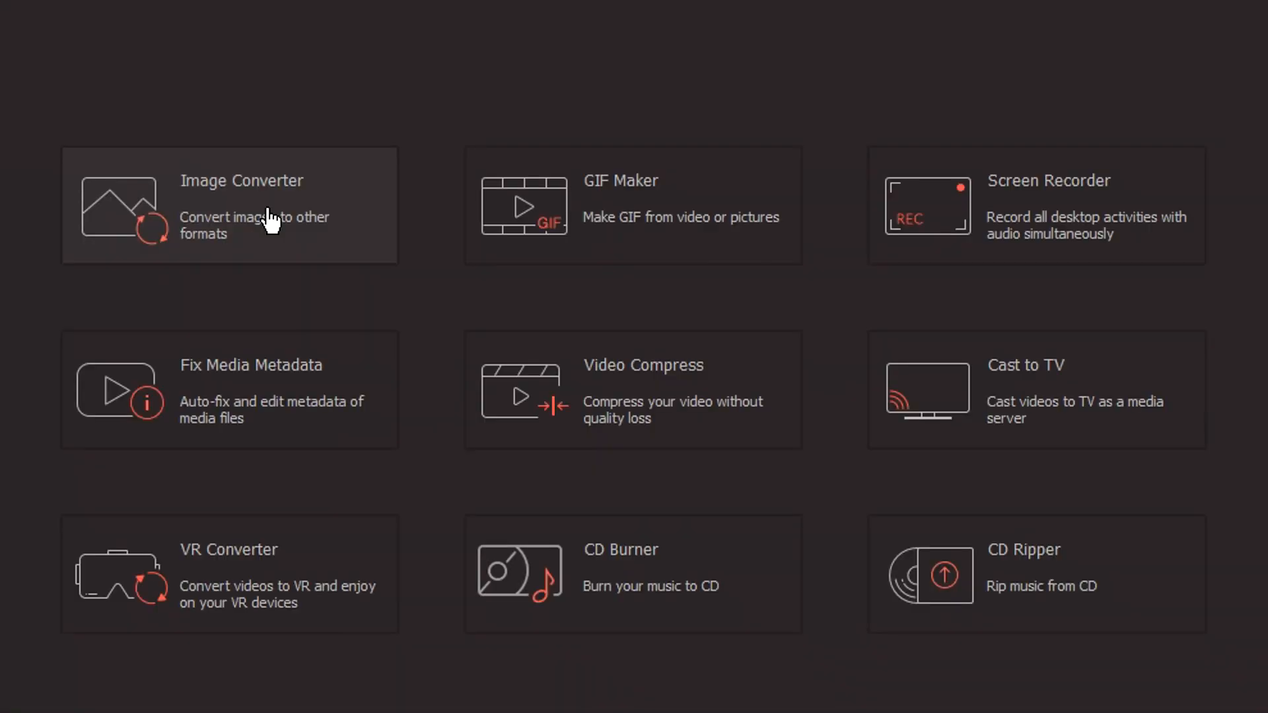
{"action": "mouse_move", "coordinate": [970, 214]}
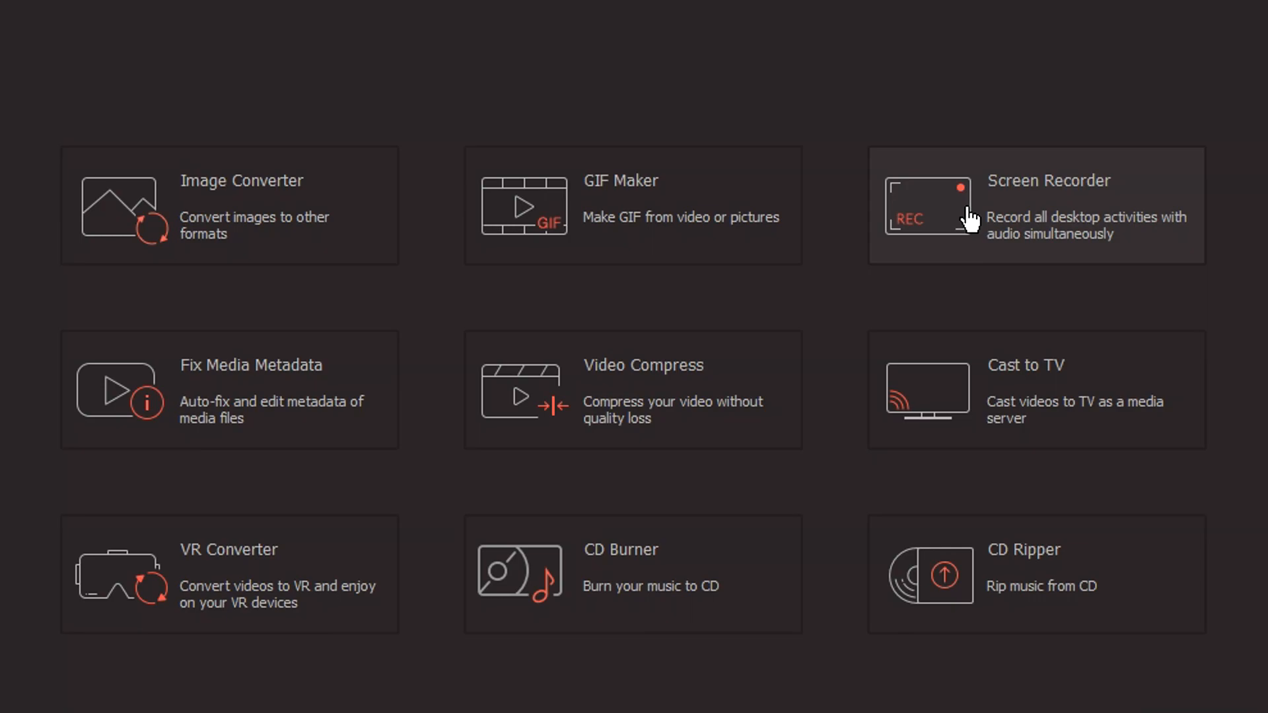
{"action": "mouse_move", "coordinate": [948, 466]}
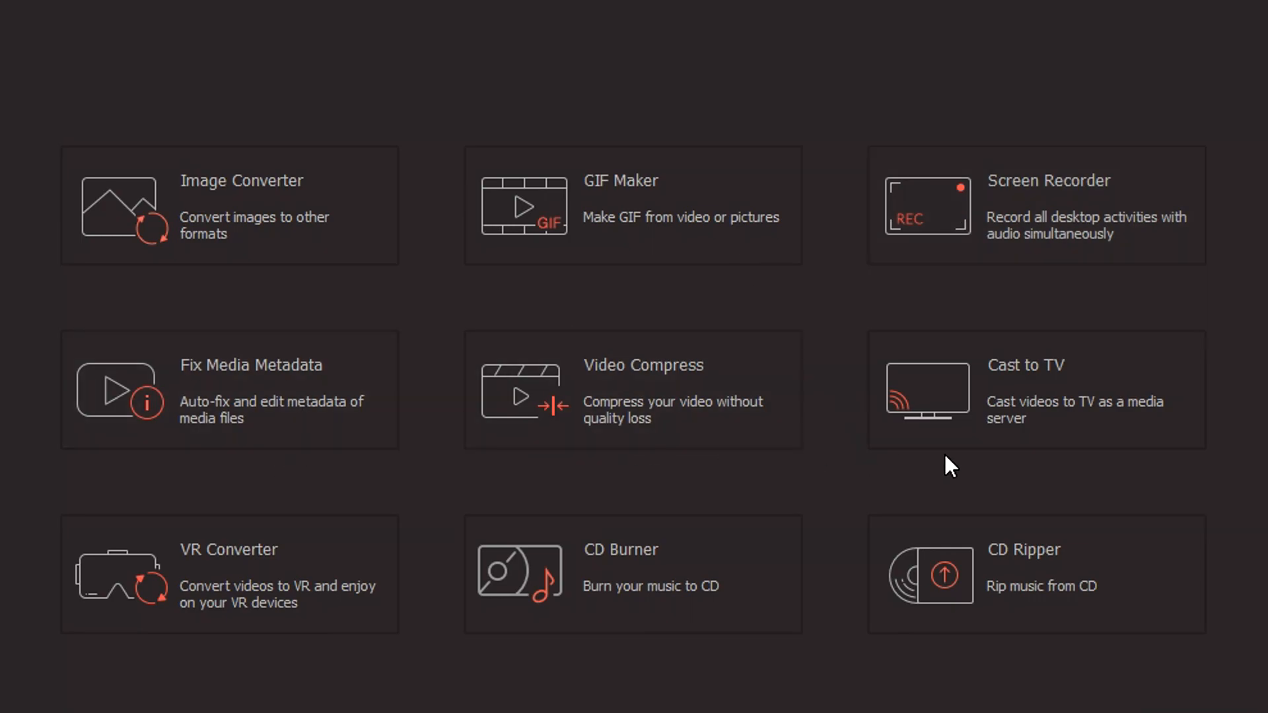
{"action": "mouse_move", "coordinate": [516, 542]}
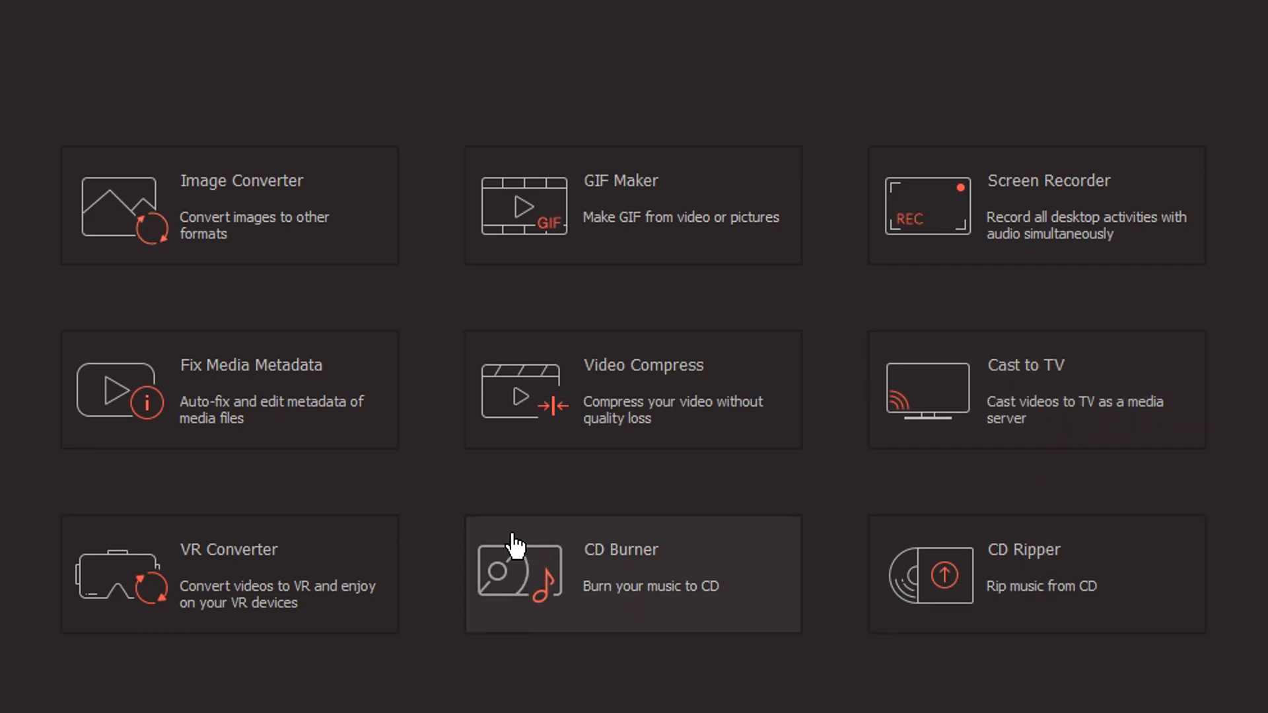
{"action": "mouse_move", "coordinate": [218, 602]}
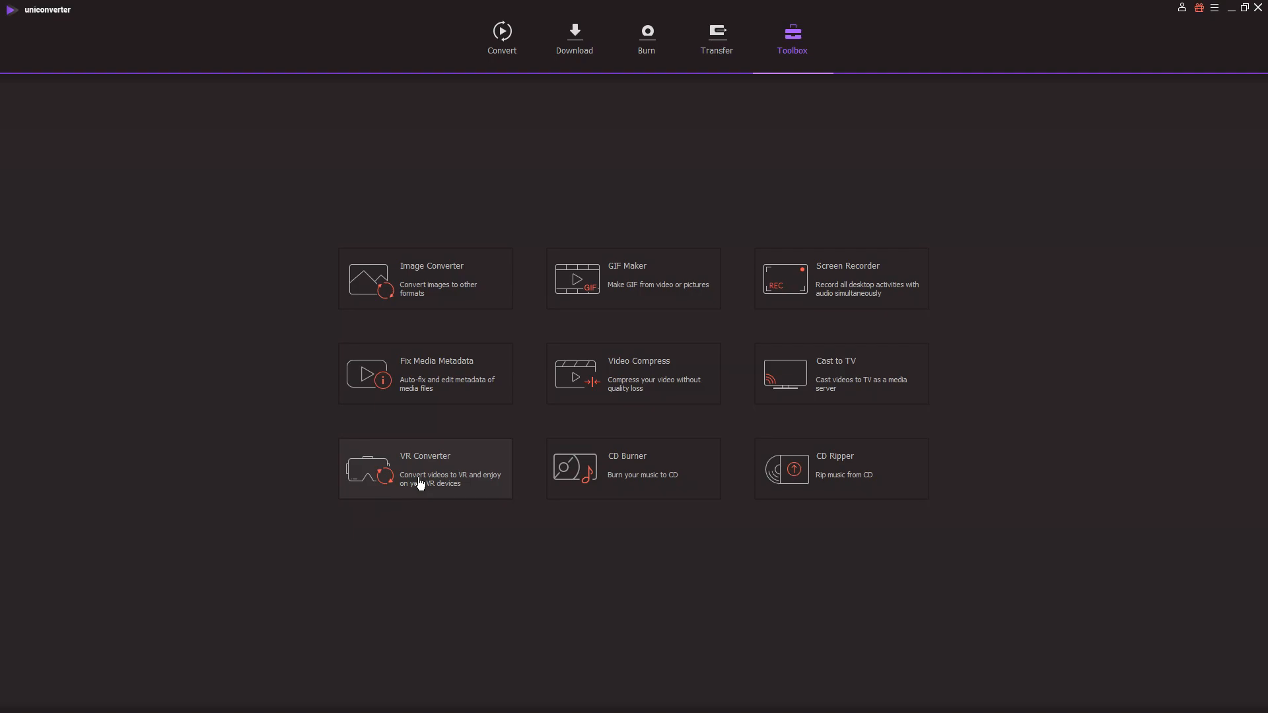
{"action": "mouse_move", "coordinate": [606, 271]}
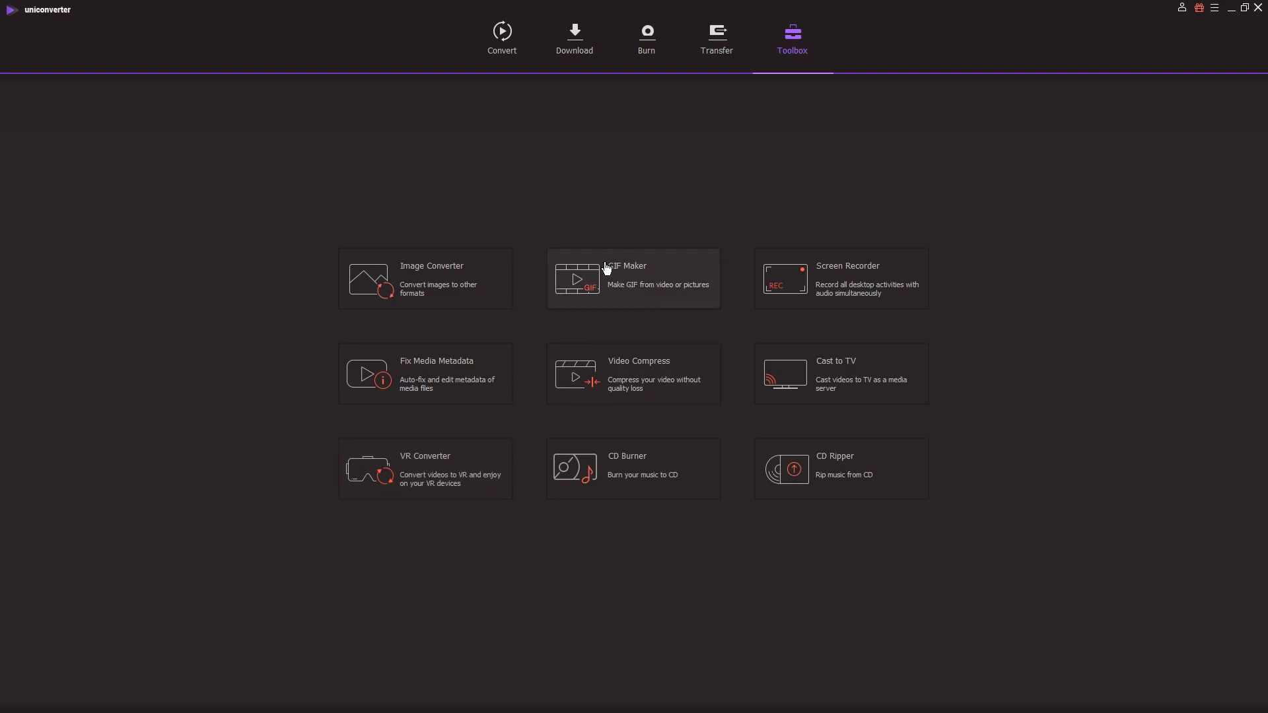
{"action": "mouse_move", "coordinate": [646, 456]}
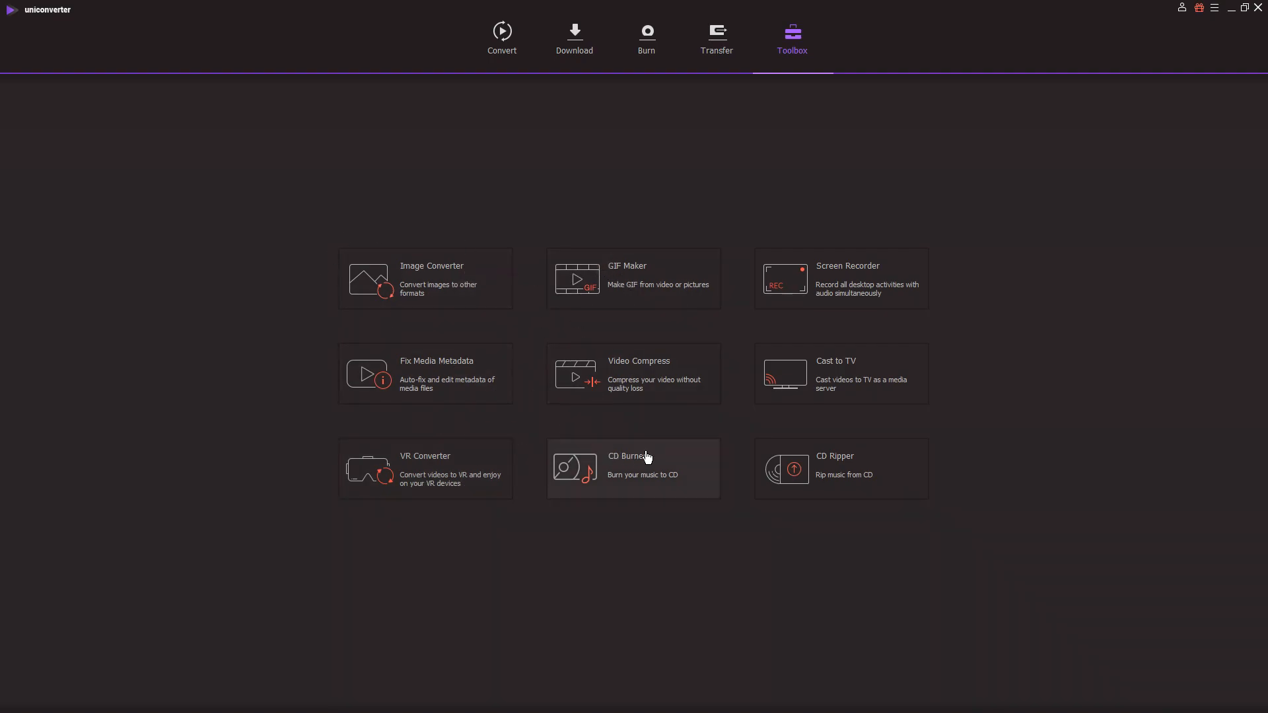
{"action": "mouse_move", "coordinate": [693, 206]}
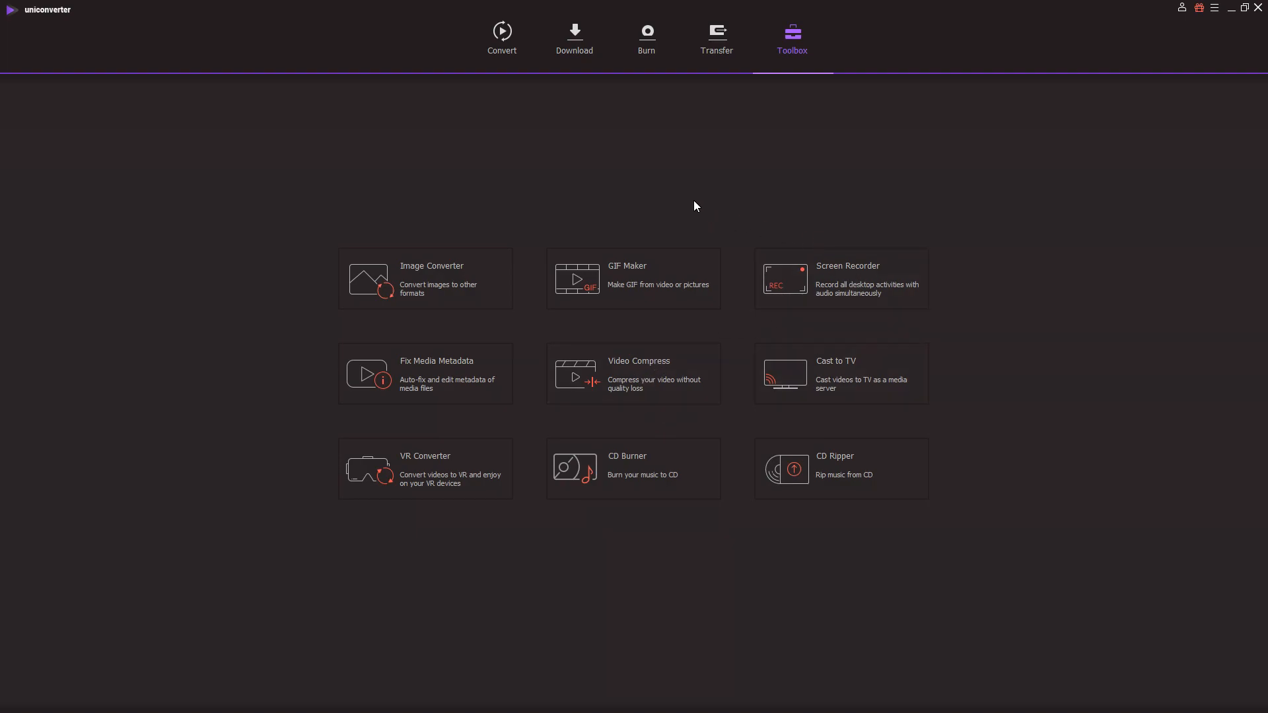
{"action": "mouse_move", "coordinate": [521, 149]}
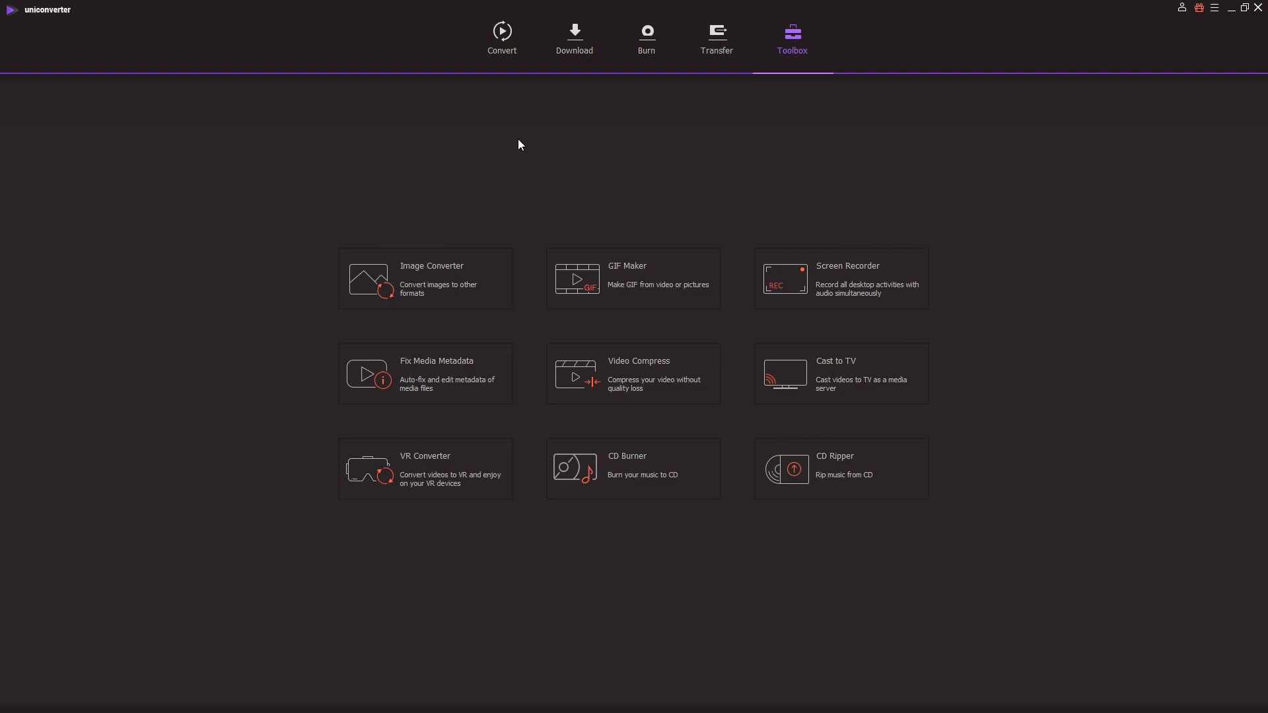
- Return to Convert and add MVI_0005.mp4 to the conversion list
{"action": "left_click", "coordinate": [502, 38]}
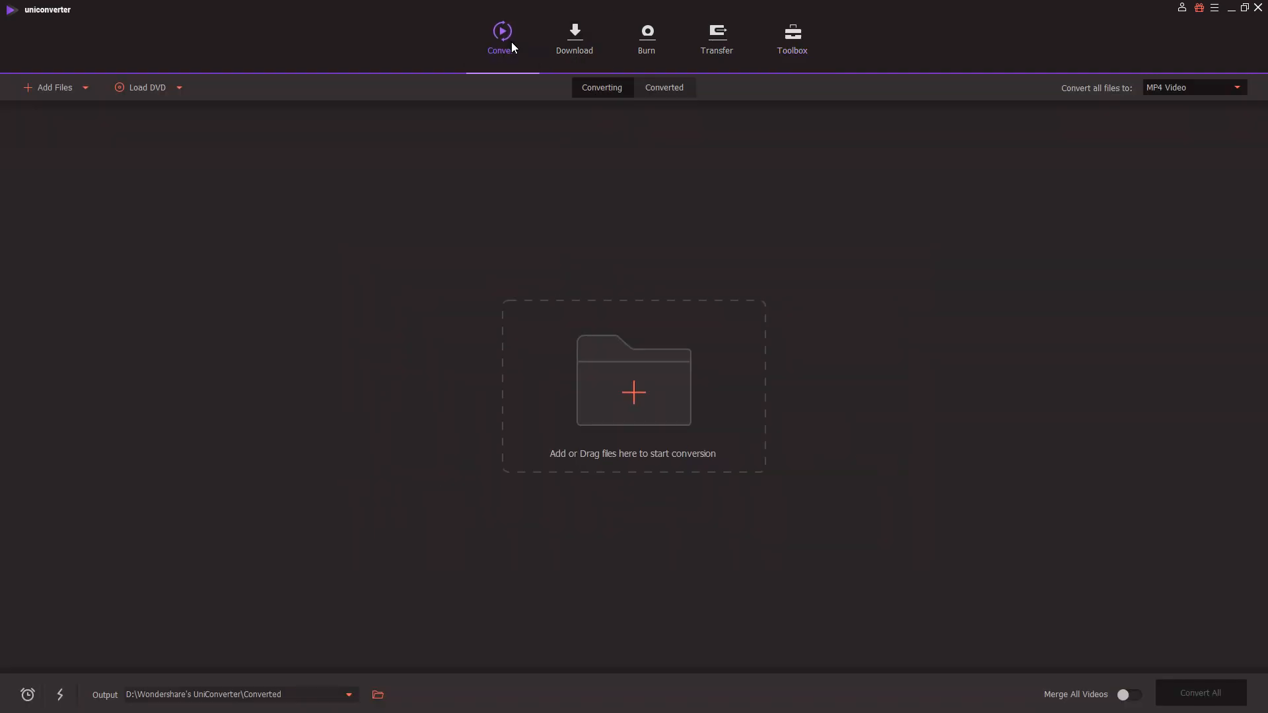
{"action": "mouse_move", "coordinate": [82, 101]}
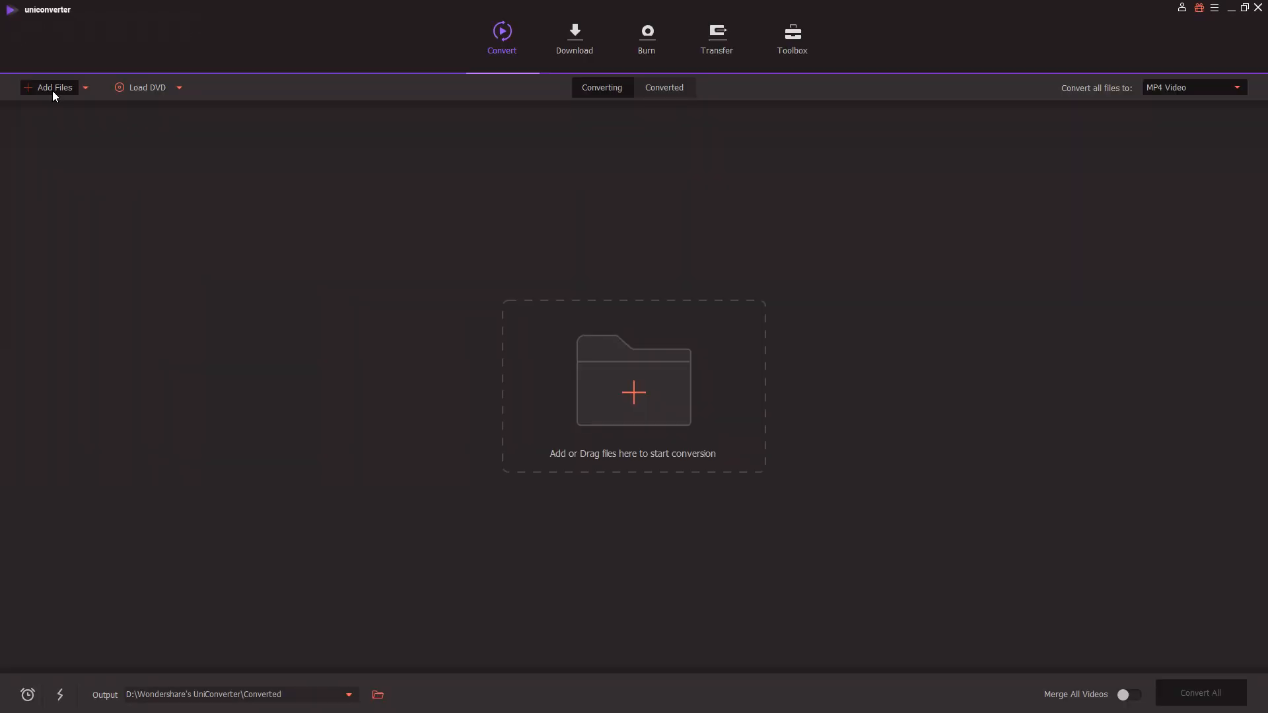
{"action": "left_click", "coordinate": [49, 87]}
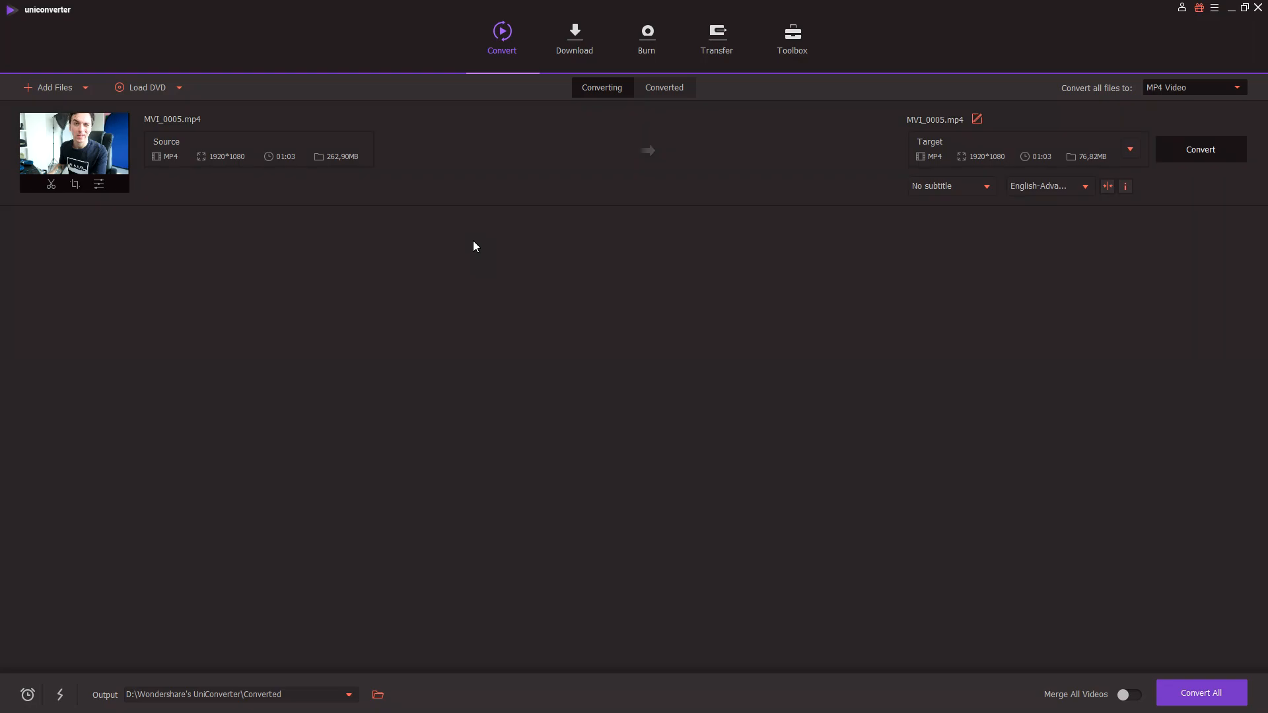
{"action": "mouse_move", "coordinate": [804, 244]}
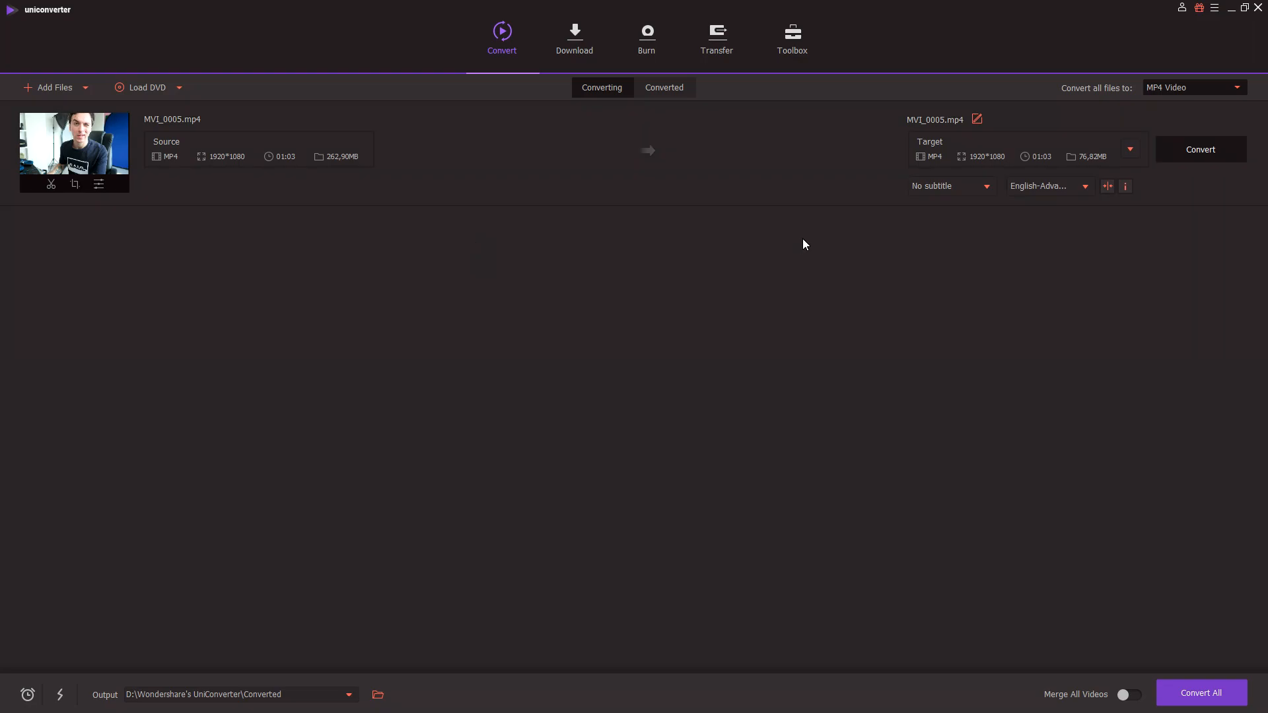
{"action": "mouse_move", "coordinate": [825, 237]}
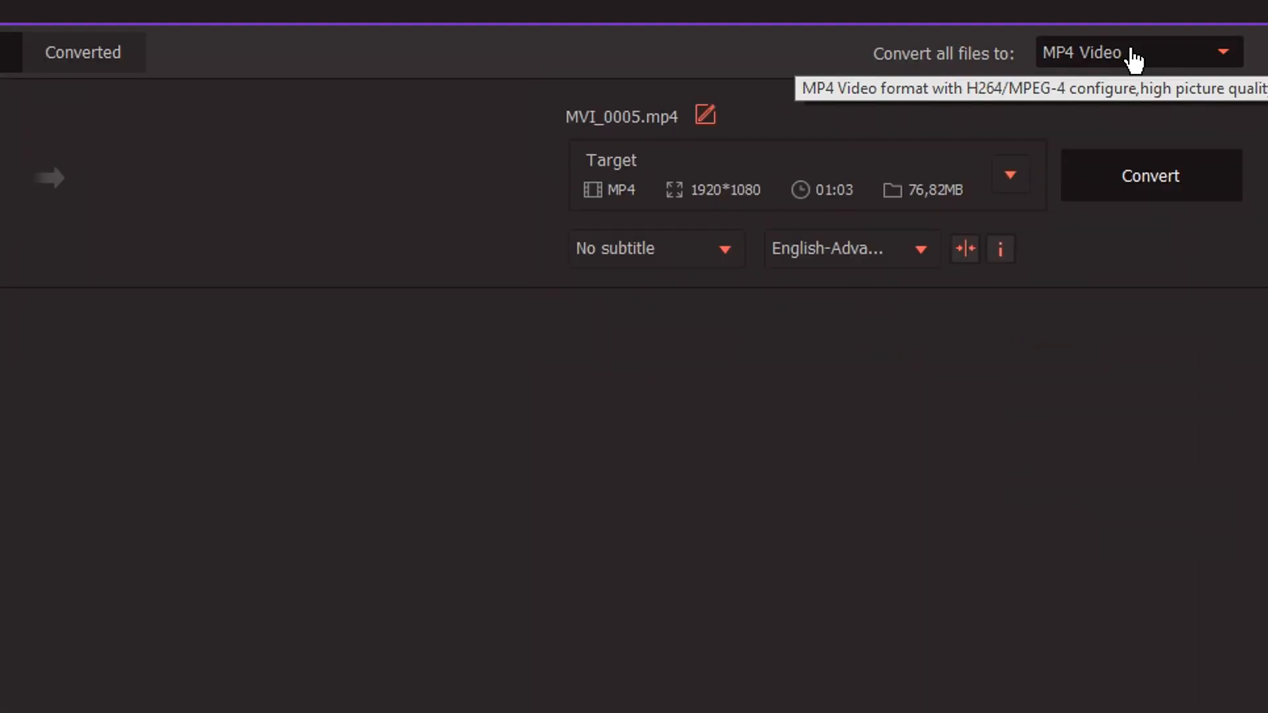
- Browse the Video output formats and review the AVI preset list
{"action": "left_click", "coordinate": [1135, 51]}
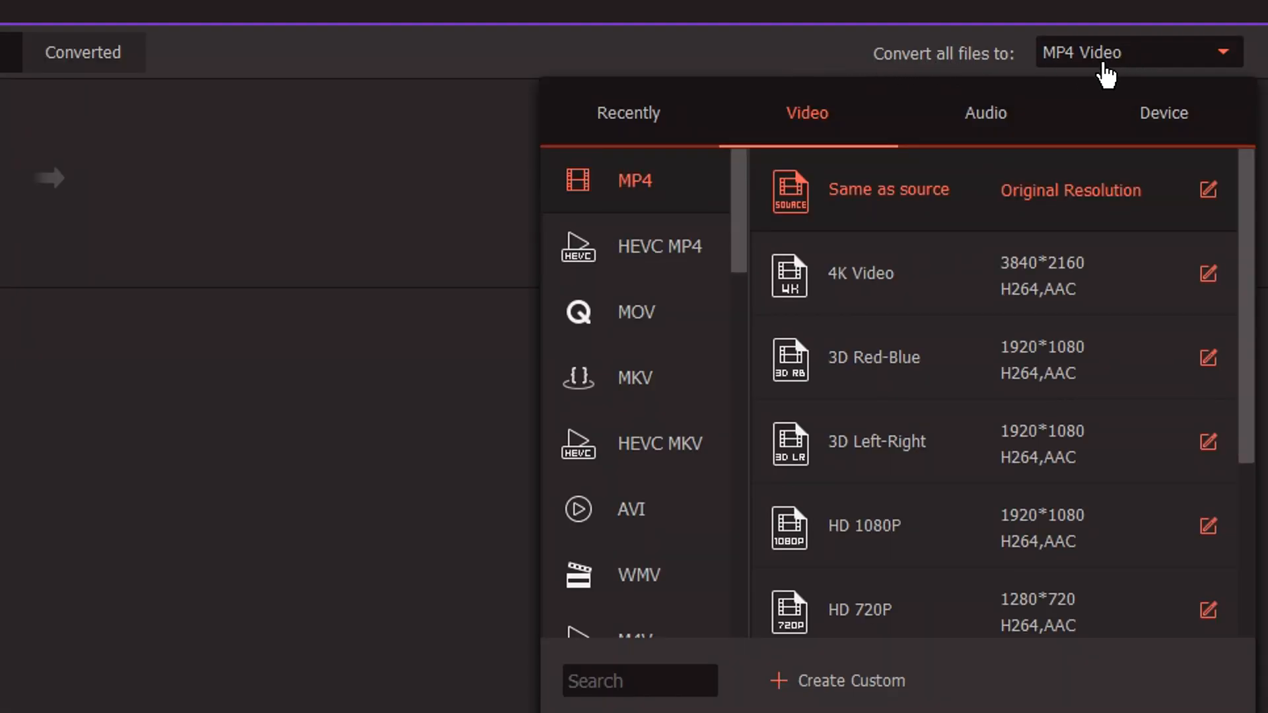
{"action": "mouse_move", "coordinate": [659, 247]}
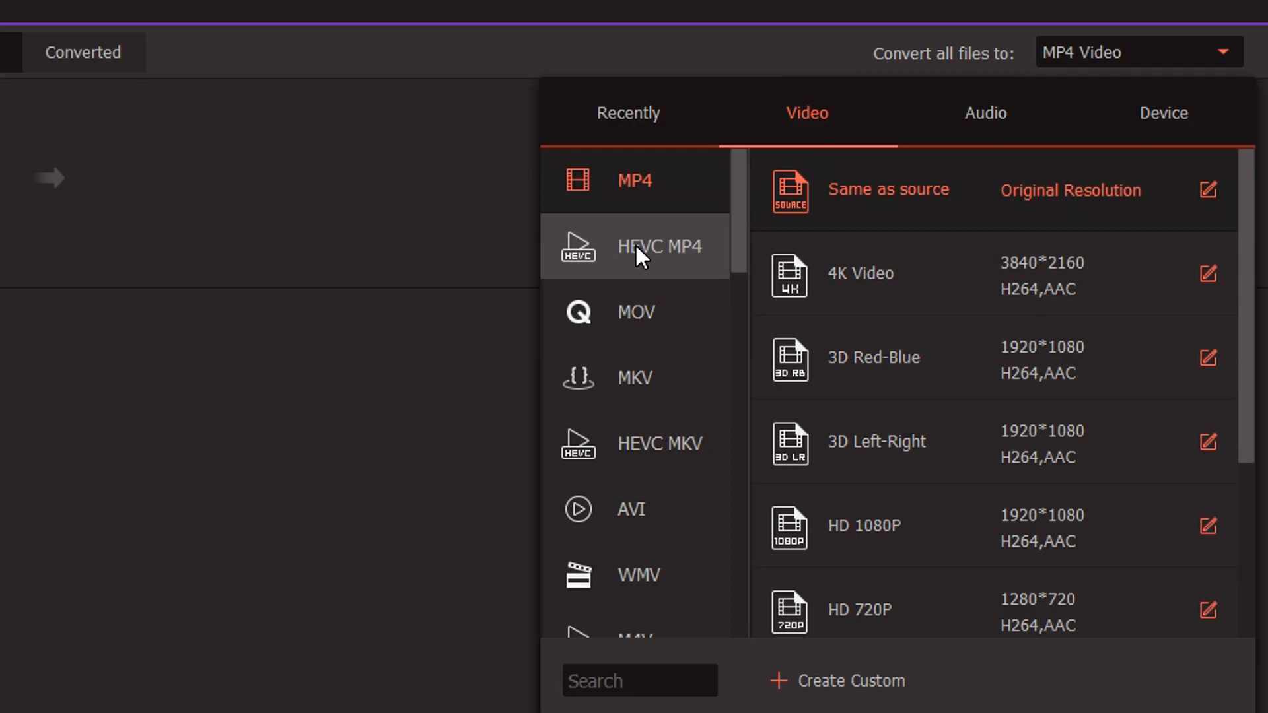
{"action": "mouse_move", "coordinate": [636, 181]}
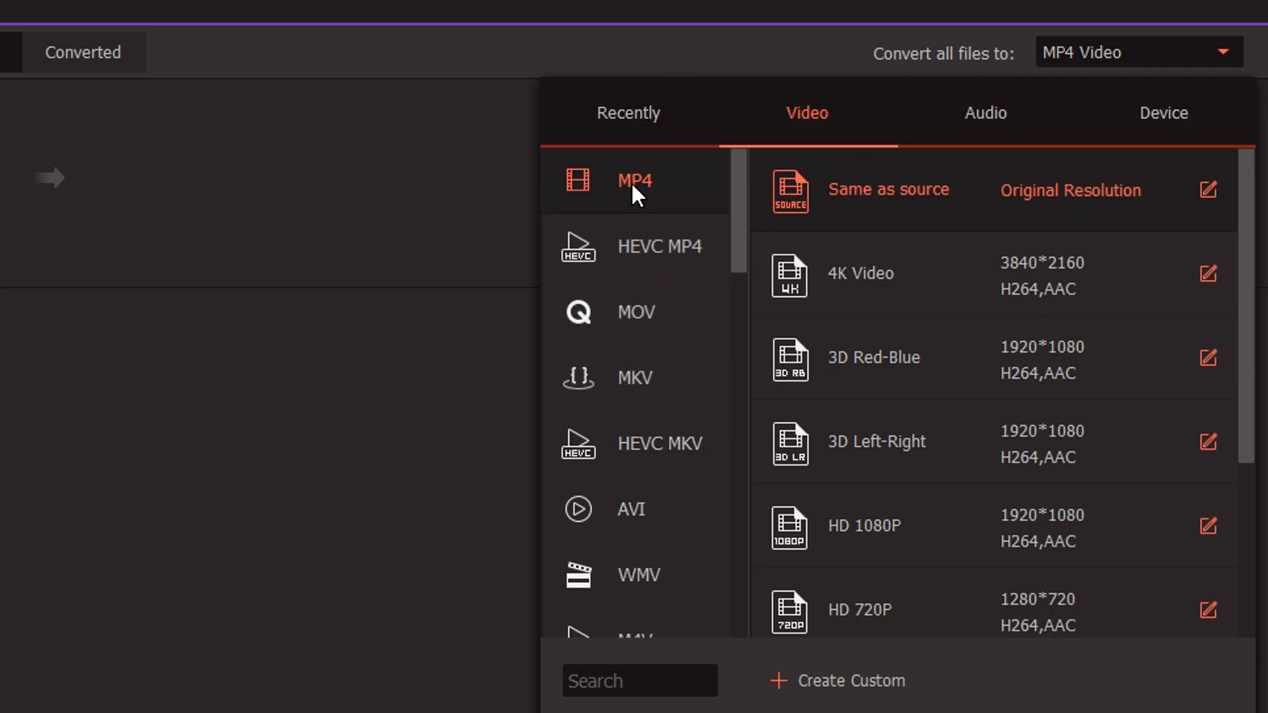
{"action": "mouse_move", "coordinate": [636, 312]}
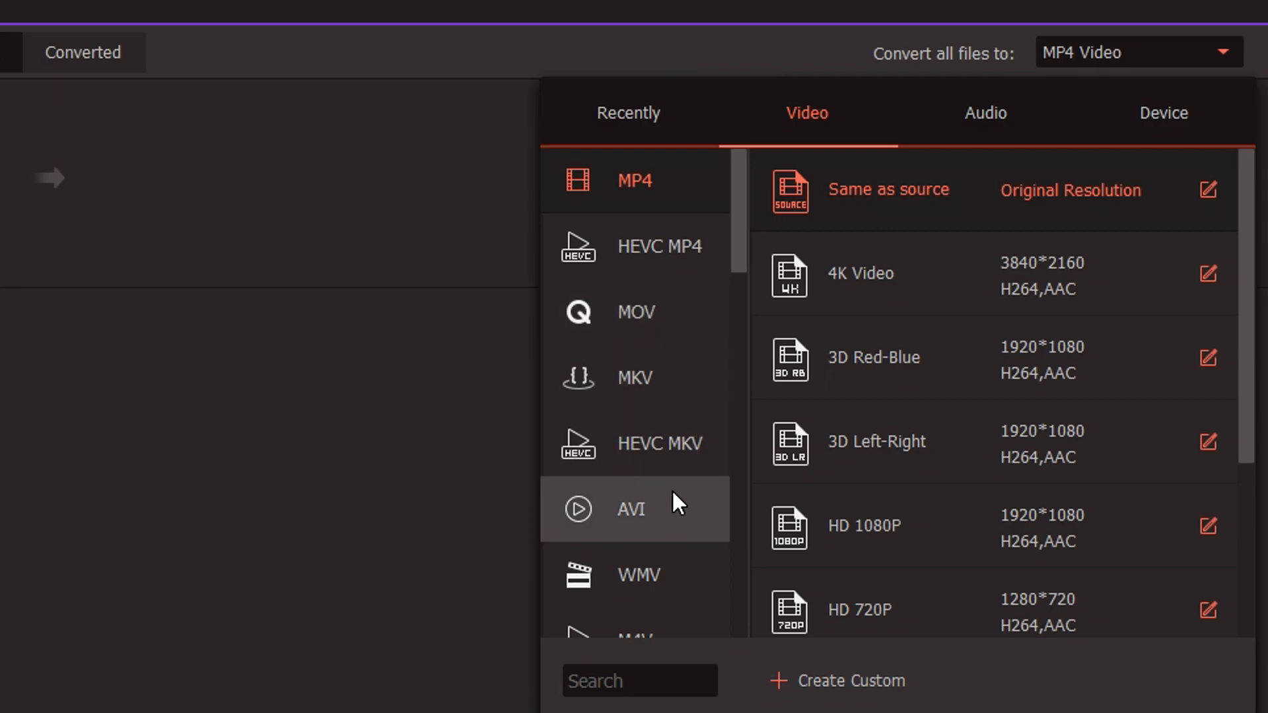
{"action": "scroll", "scroll_direction": "down", "scroll_amount": 3}
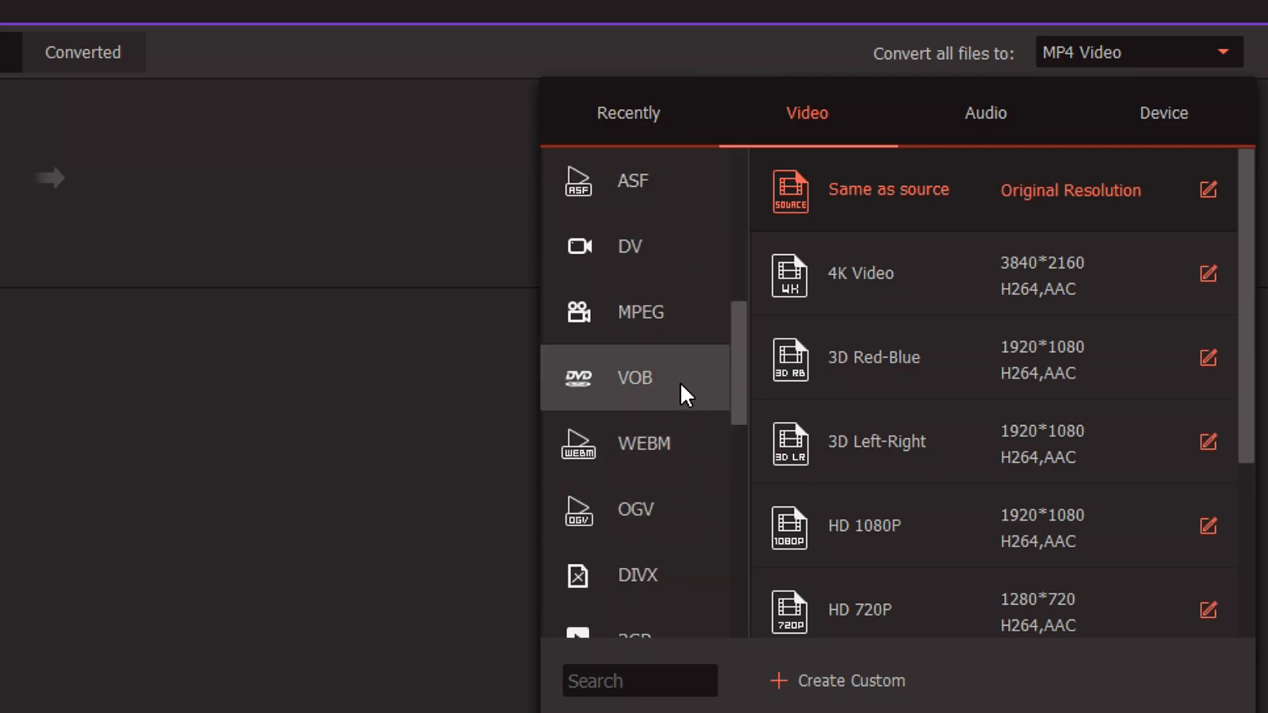
{"action": "scroll", "scroll_direction": "down", "scroll_amount": 3}
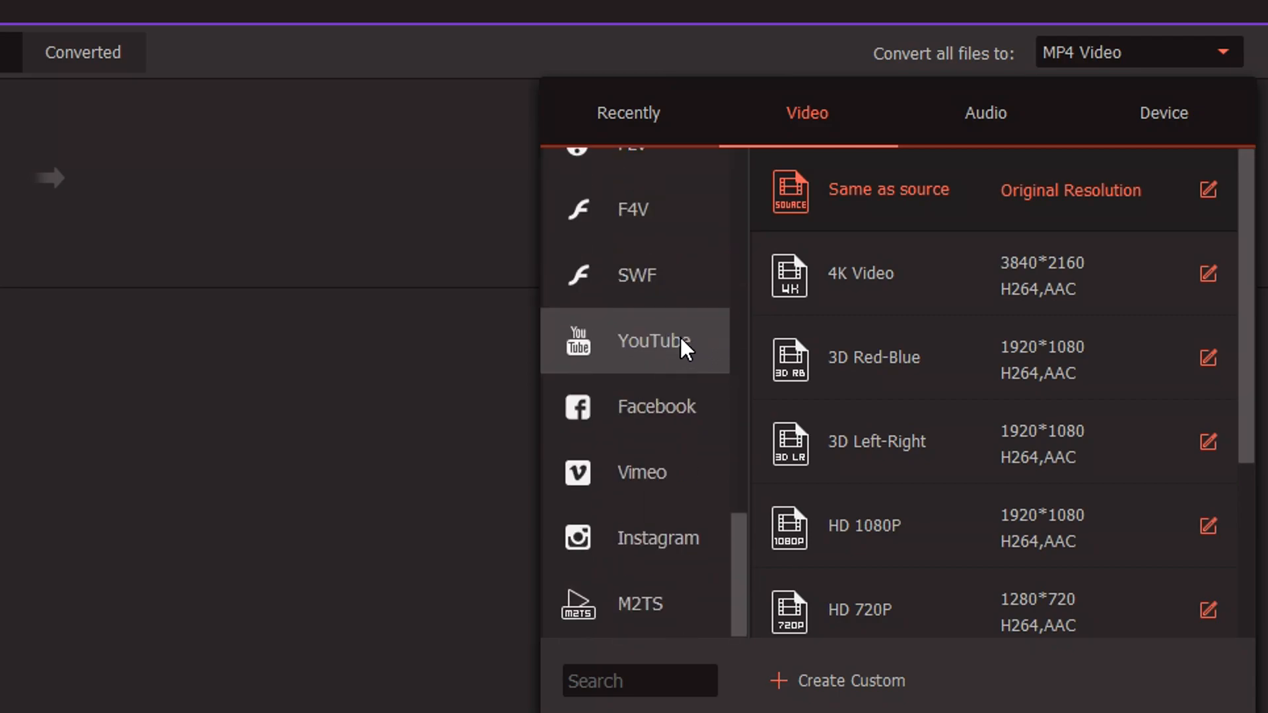
{"action": "mouse_move", "coordinate": [657, 538]}
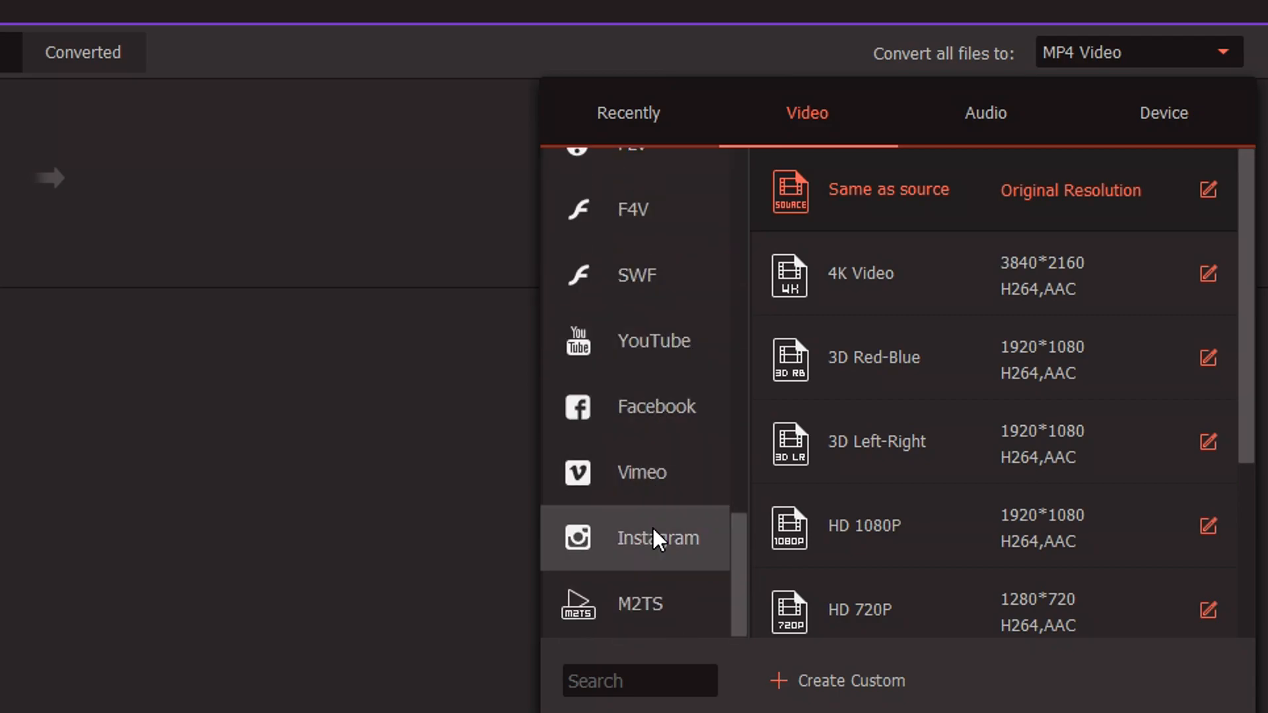
{"action": "scroll", "scroll_direction": "up", "scroll_amount": 3}
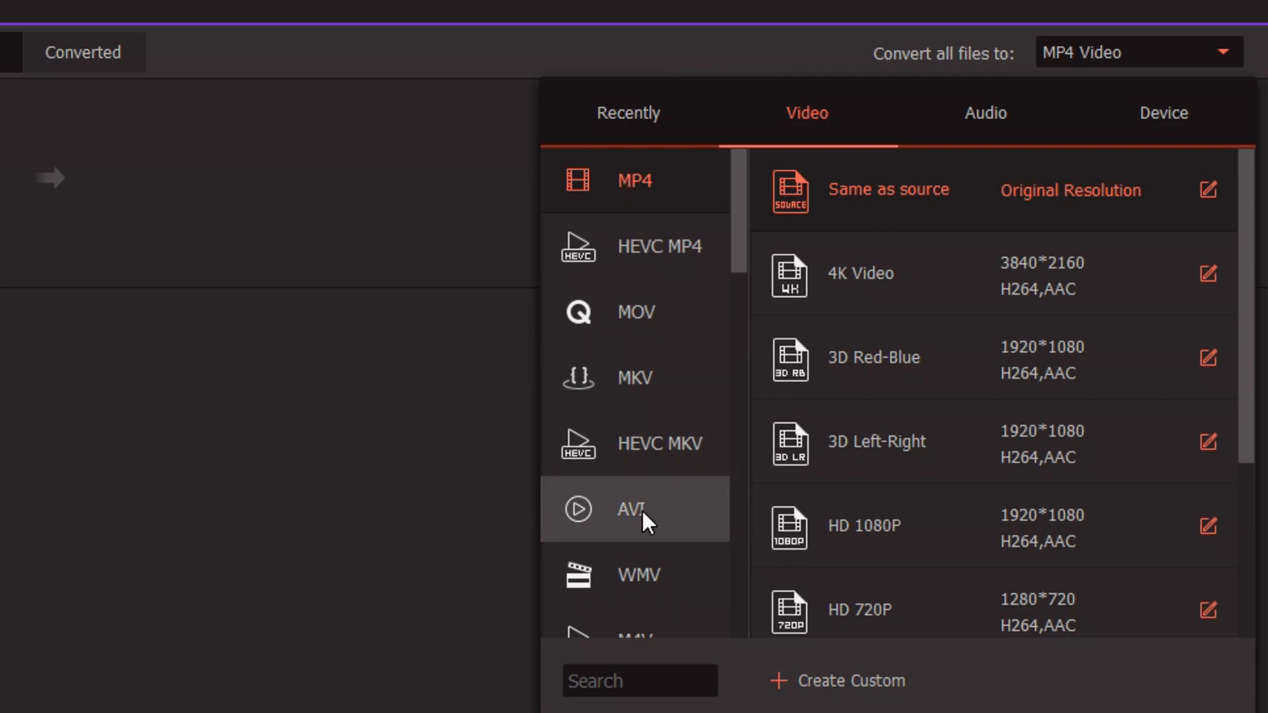
{"action": "left_click", "coordinate": [631, 508]}
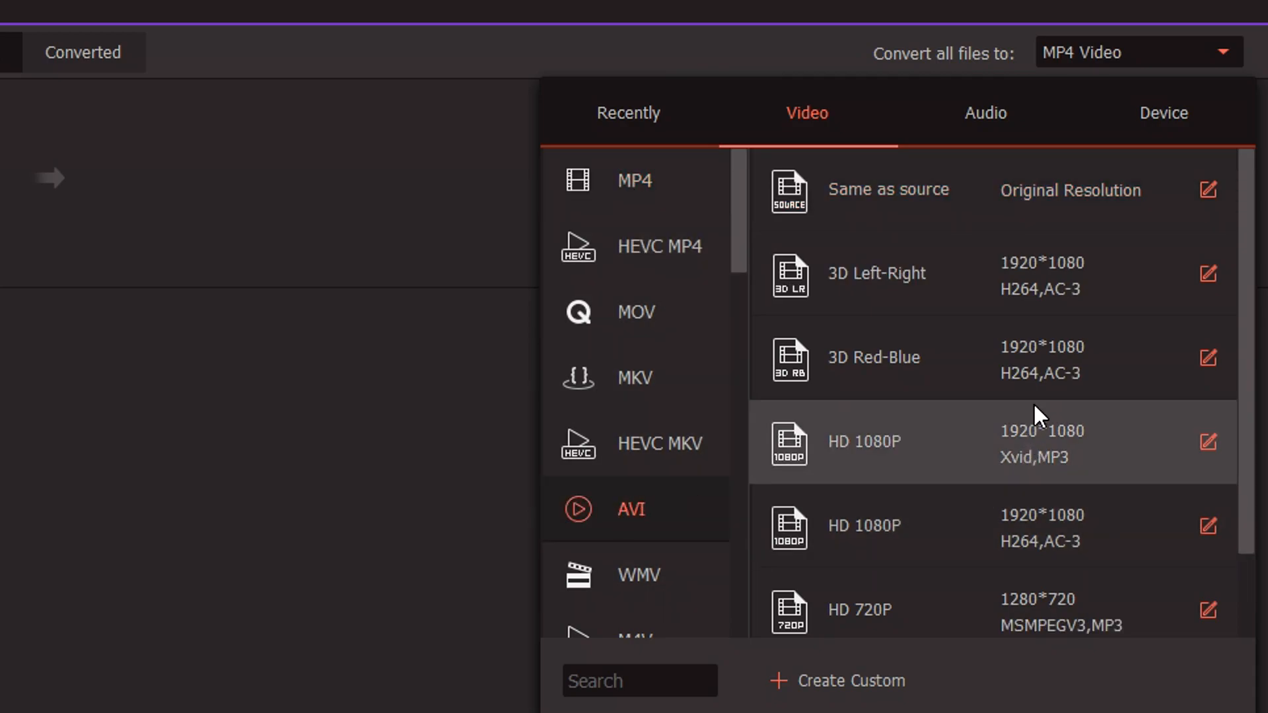
{"action": "scroll", "scroll_direction": "down", "scroll_amount": 3}
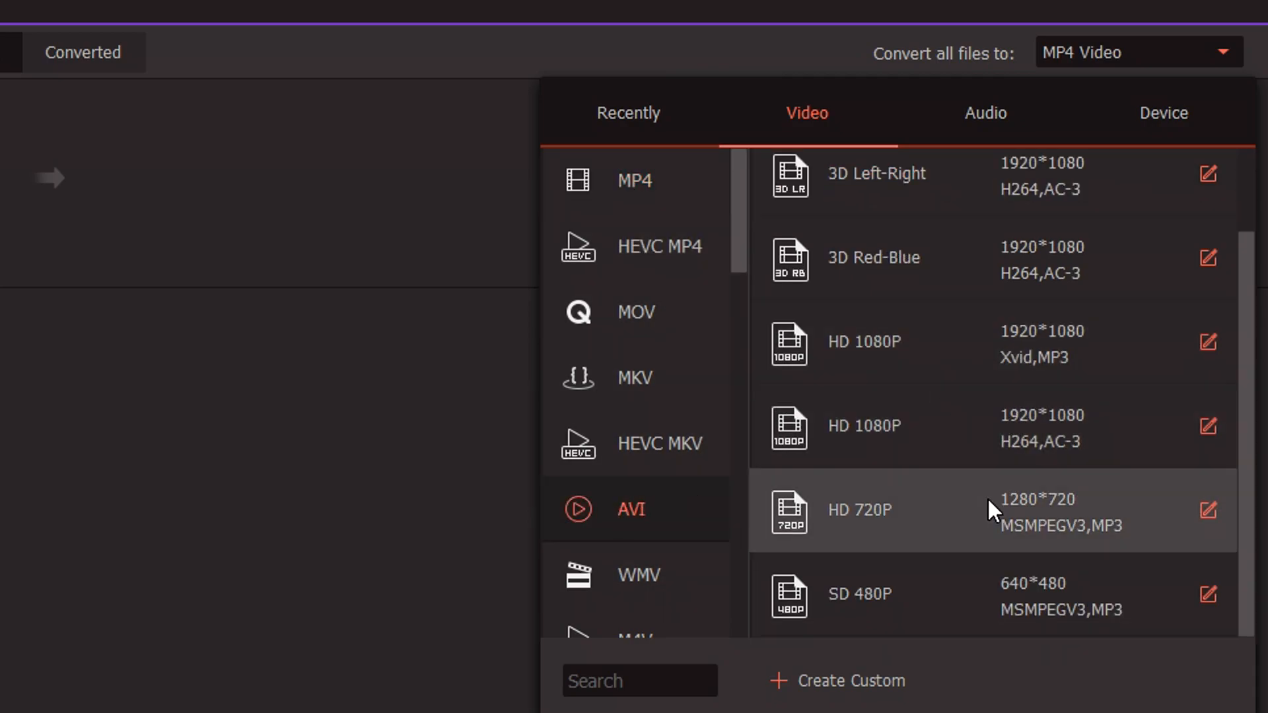
{"action": "mouse_move", "coordinate": [882, 618]}
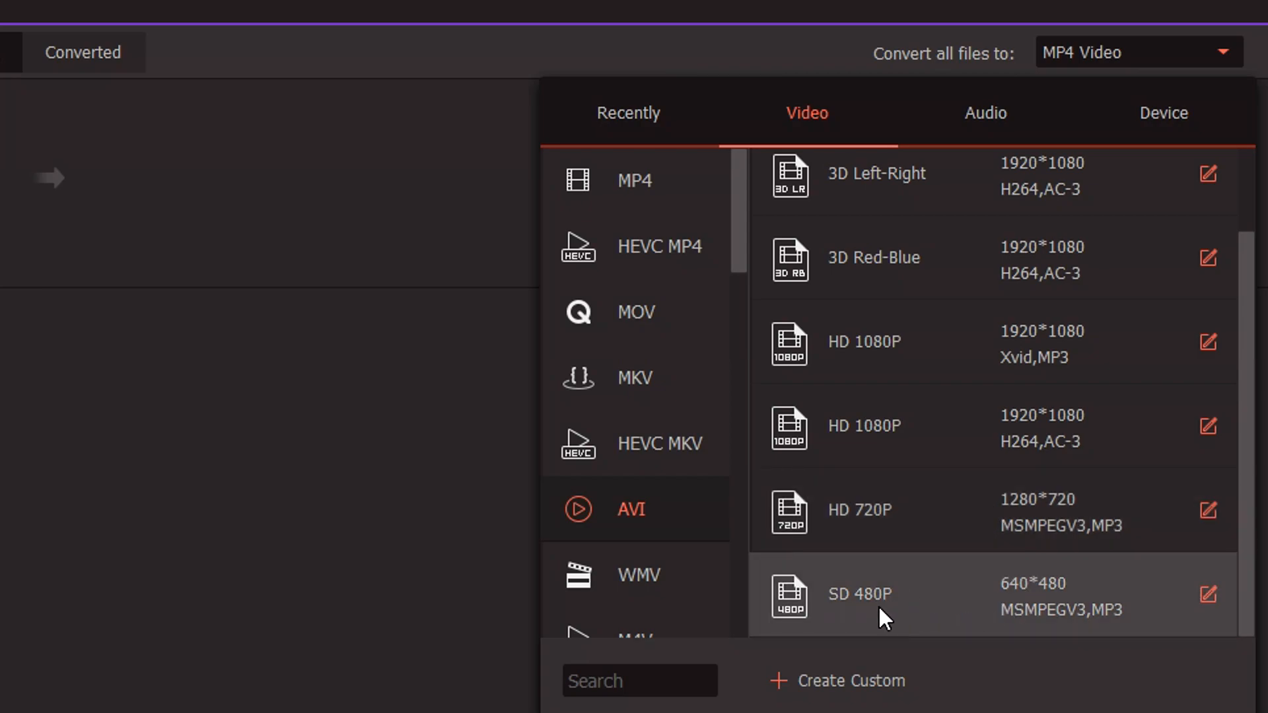
{"action": "scroll", "scroll_direction": "up", "scroll_amount": 3}
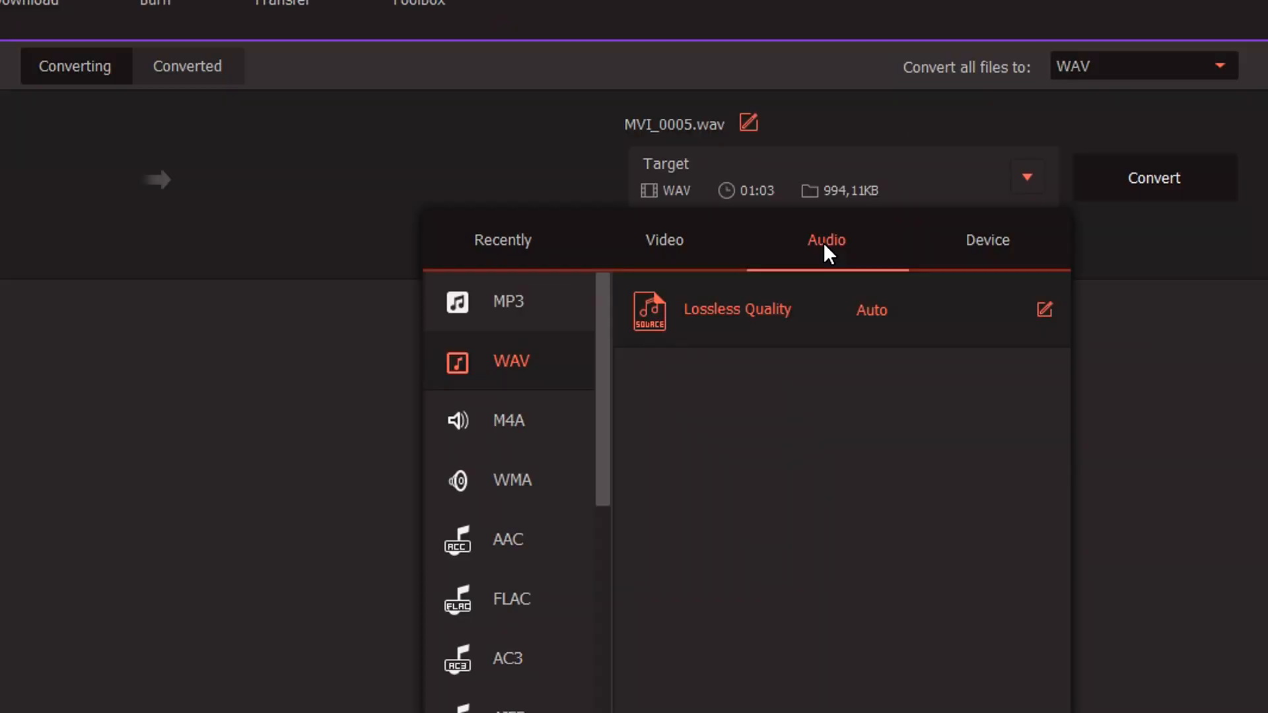
{"action": "mouse_move", "coordinate": [779, 267]}
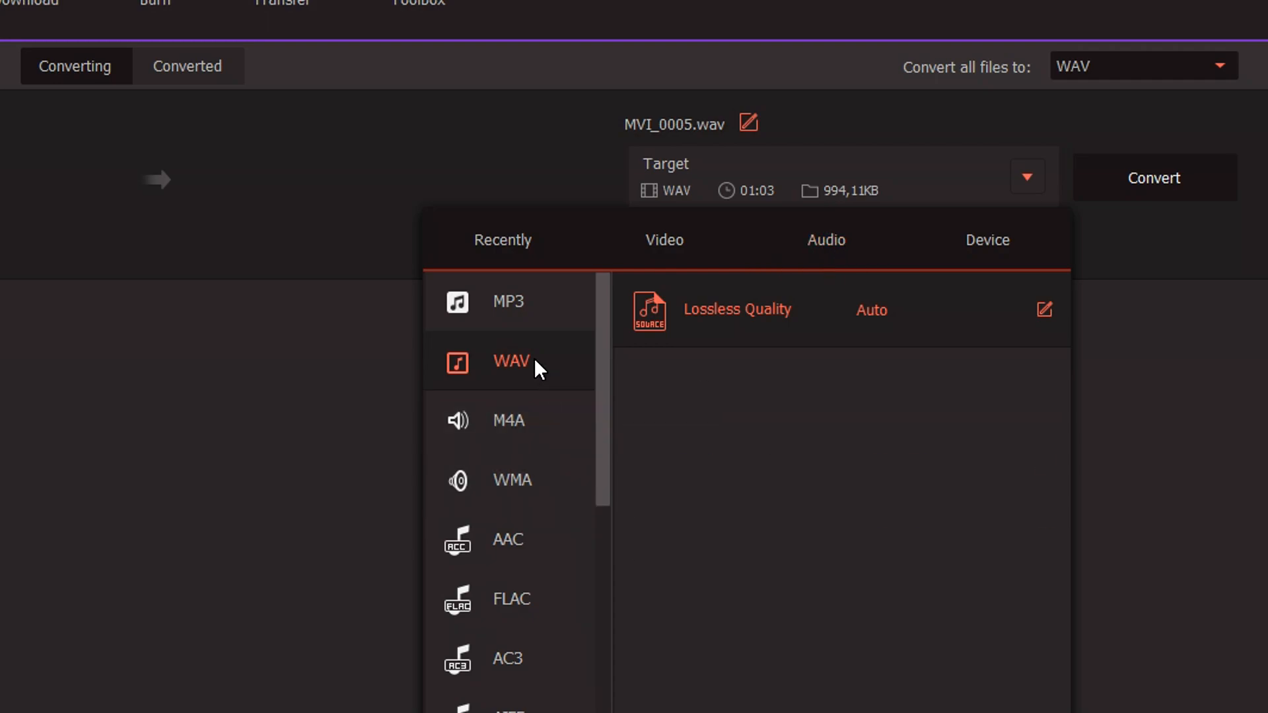
{"action": "mouse_move", "coordinate": [546, 549]}
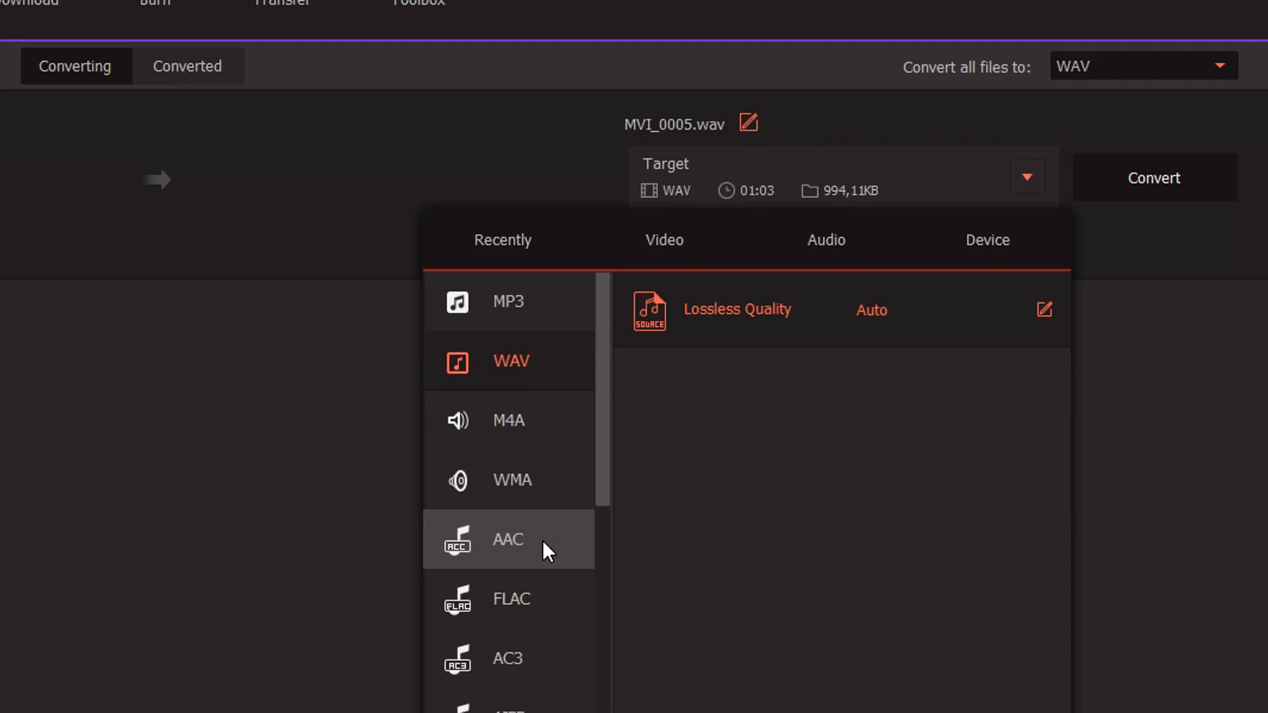
- Look over the Device presets, then choose AVI HD 1080P Xvid for MVI_0005
{"action": "left_click", "coordinate": [985, 240]}
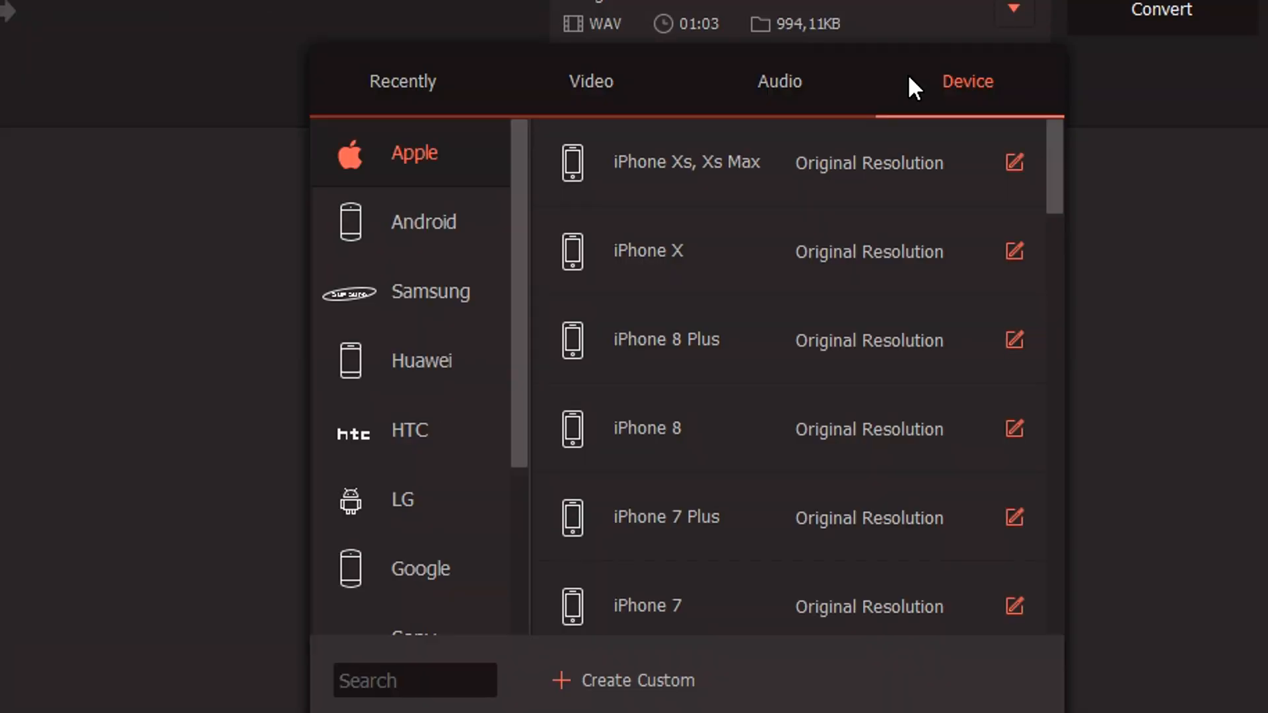
{"action": "mouse_move", "coordinate": [441, 293]}
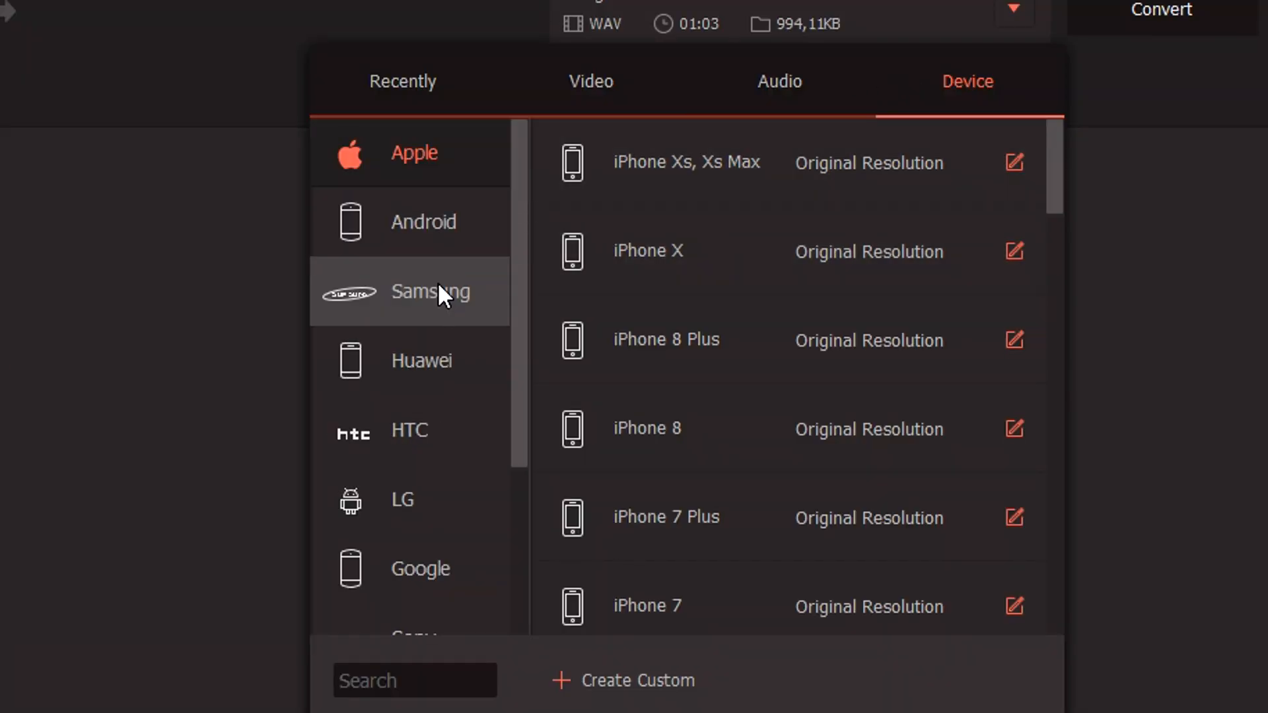
{"action": "mouse_move", "coordinate": [456, 290]}
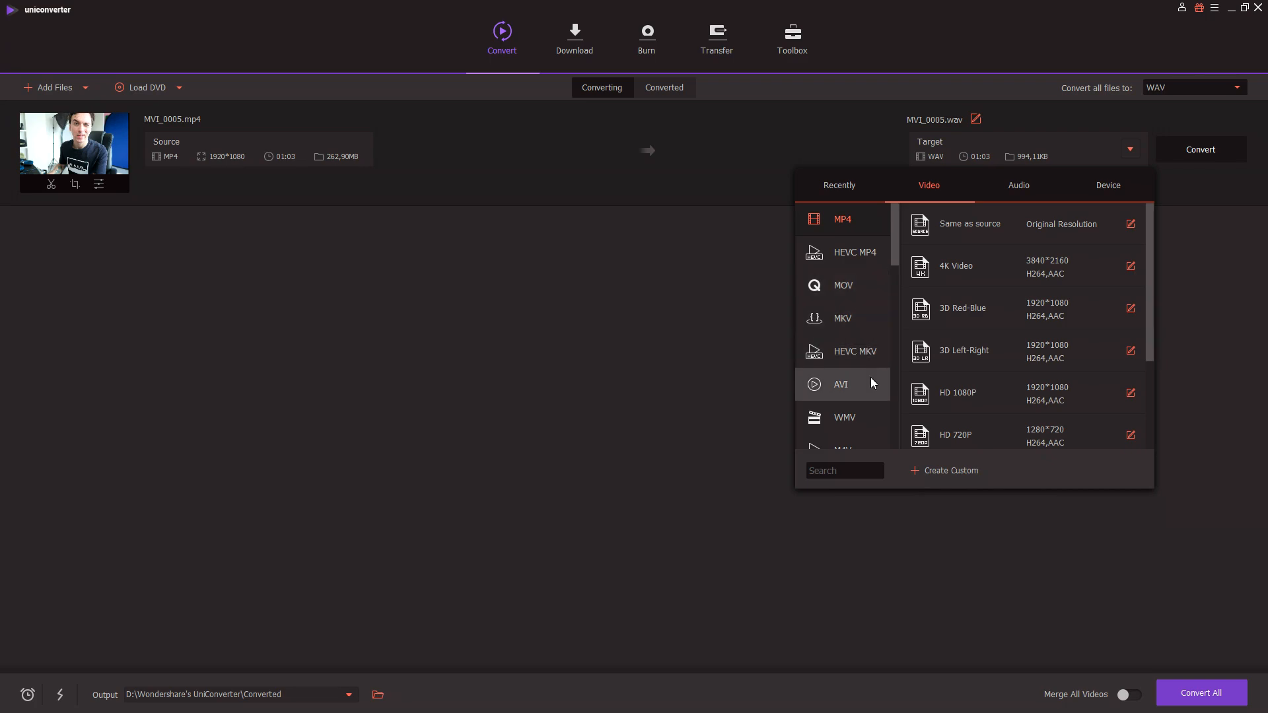
{"action": "left_click", "coordinate": [840, 383]}
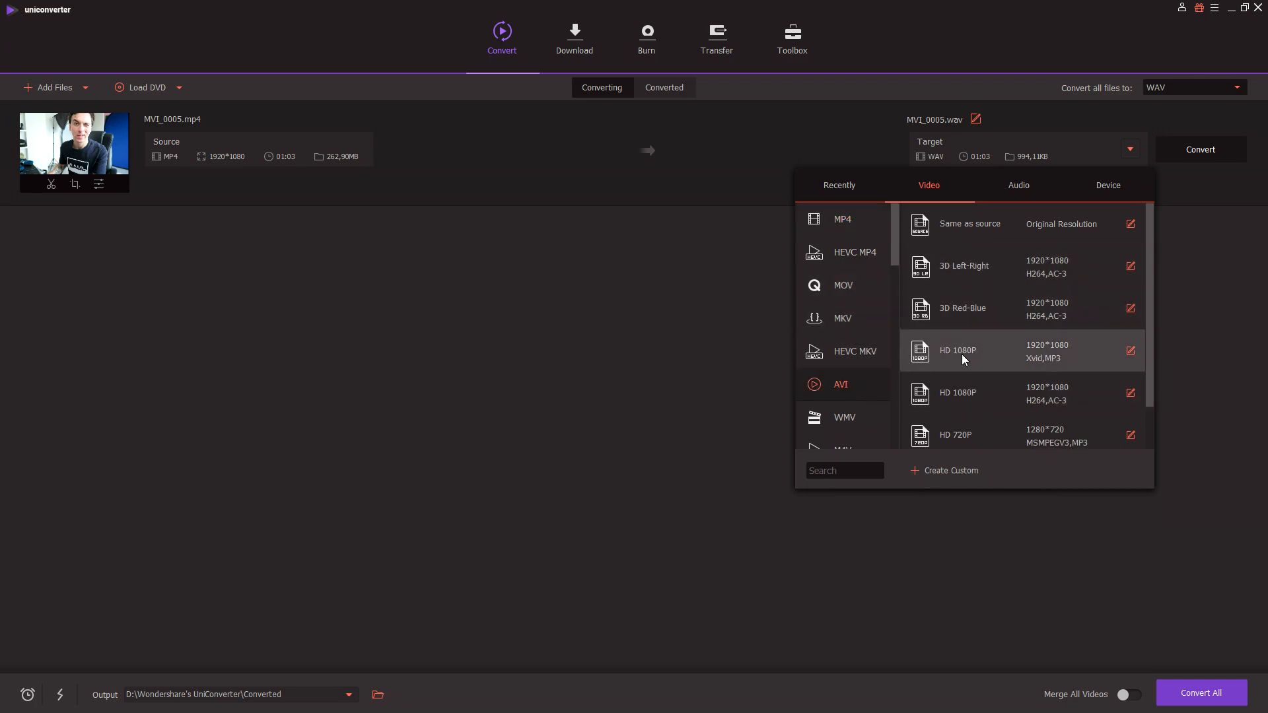
{"action": "left_click", "coordinate": [957, 351]}
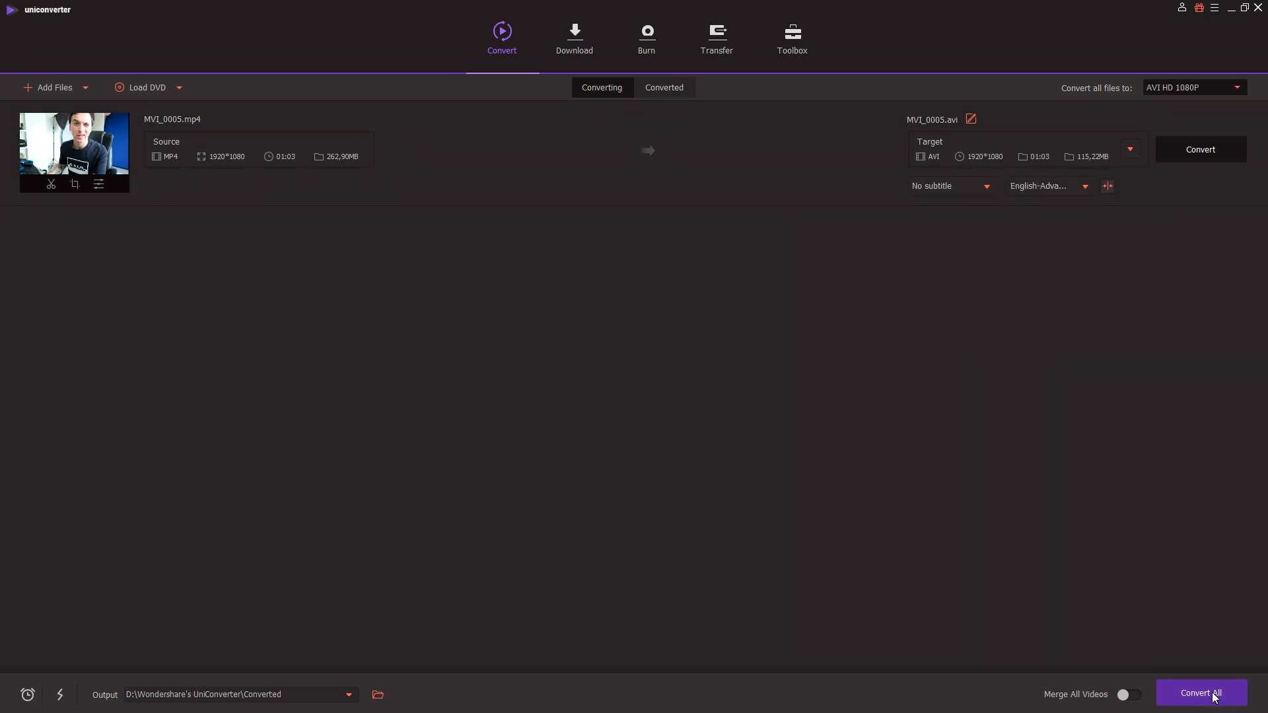
- Convert MVI_0005.mp4 to MVI_0005.avi with Convert All
{"action": "left_click", "coordinate": [1200, 693]}
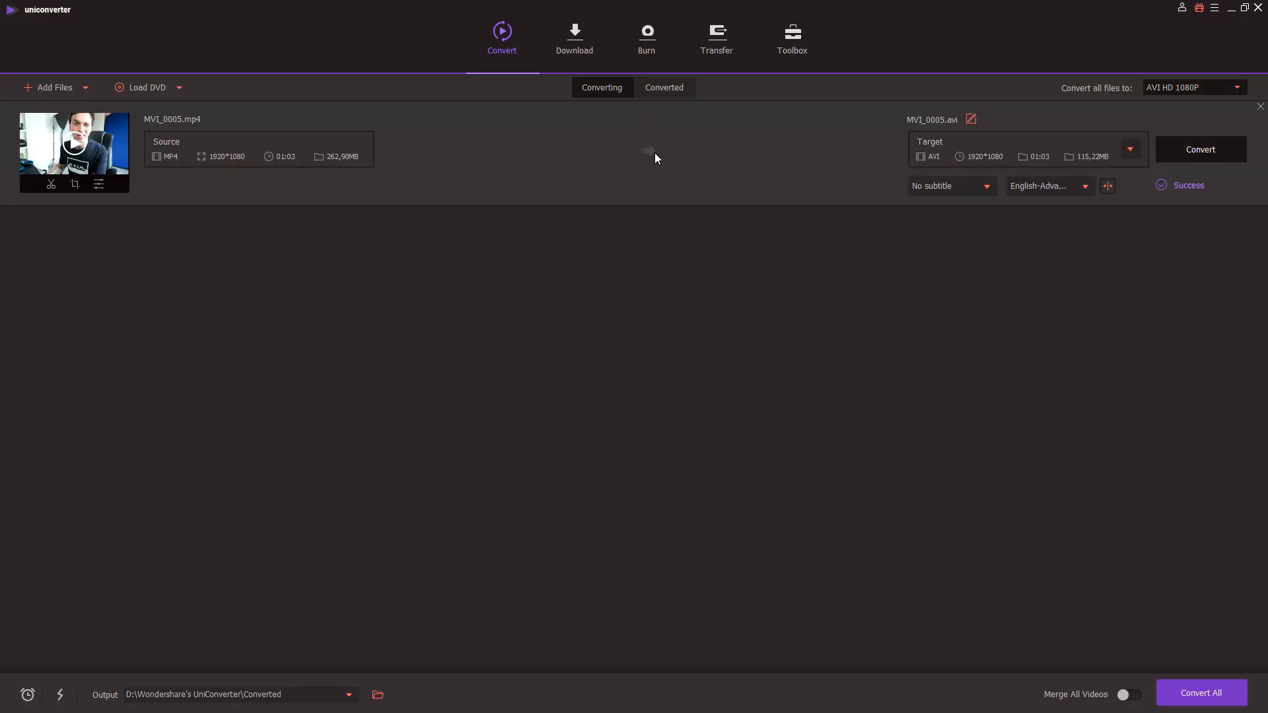
{"action": "mouse_move", "coordinate": [632, 151]}
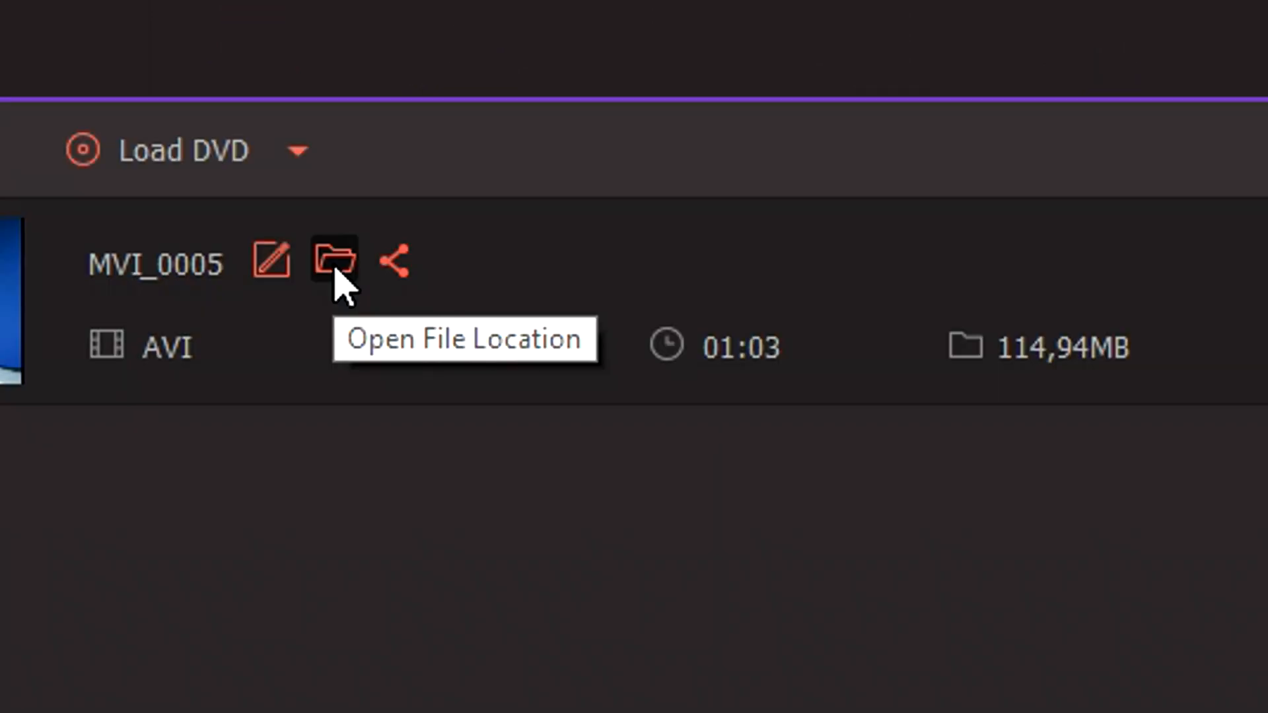
{"action": "left_click", "coordinate": [331, 259]}
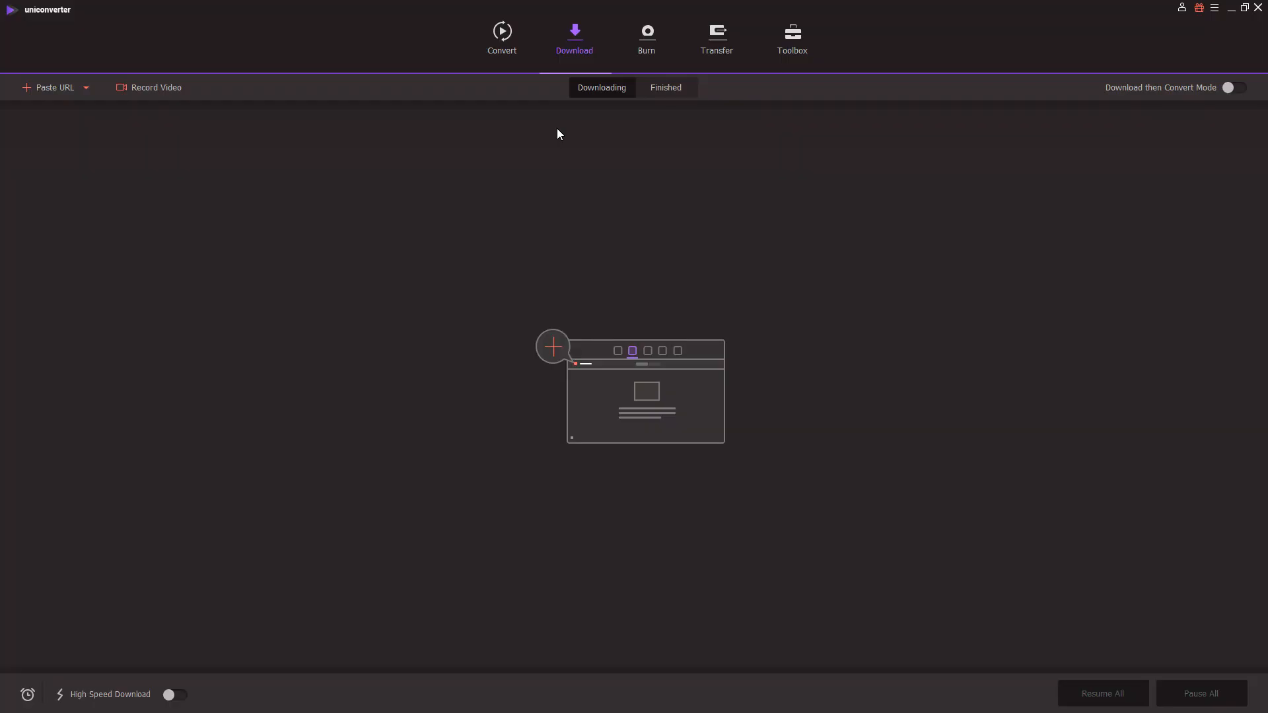
{"action": "mouse_move", "coordinate": [545, 186]}
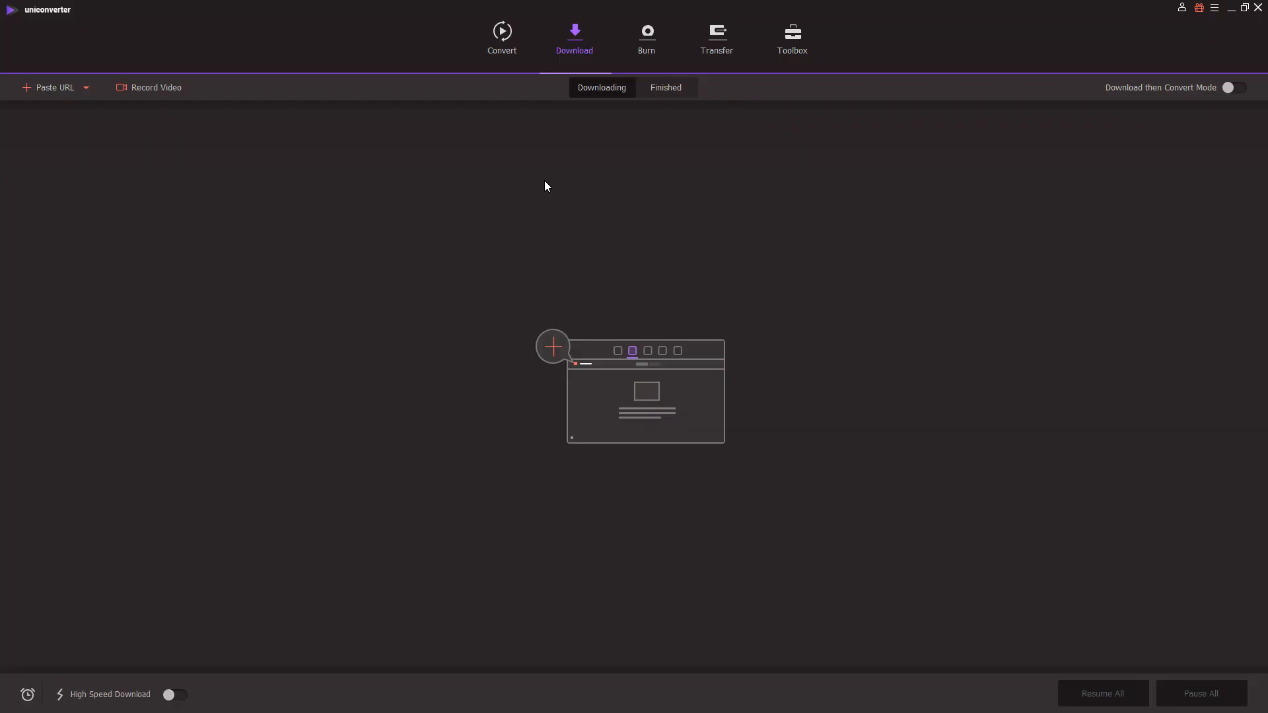
{"action": "mouse_move", "coordinate": [849, 269]}
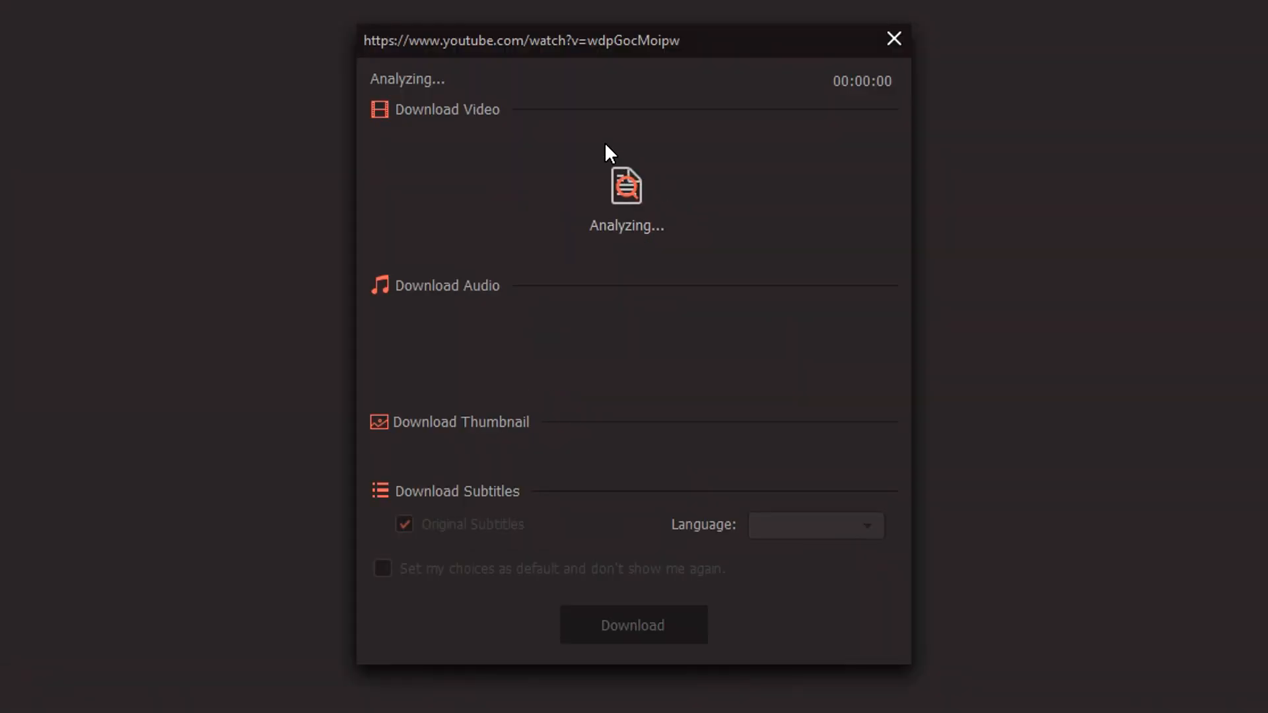
{"action": "mouse_move", "coordinate": [583, 200]}
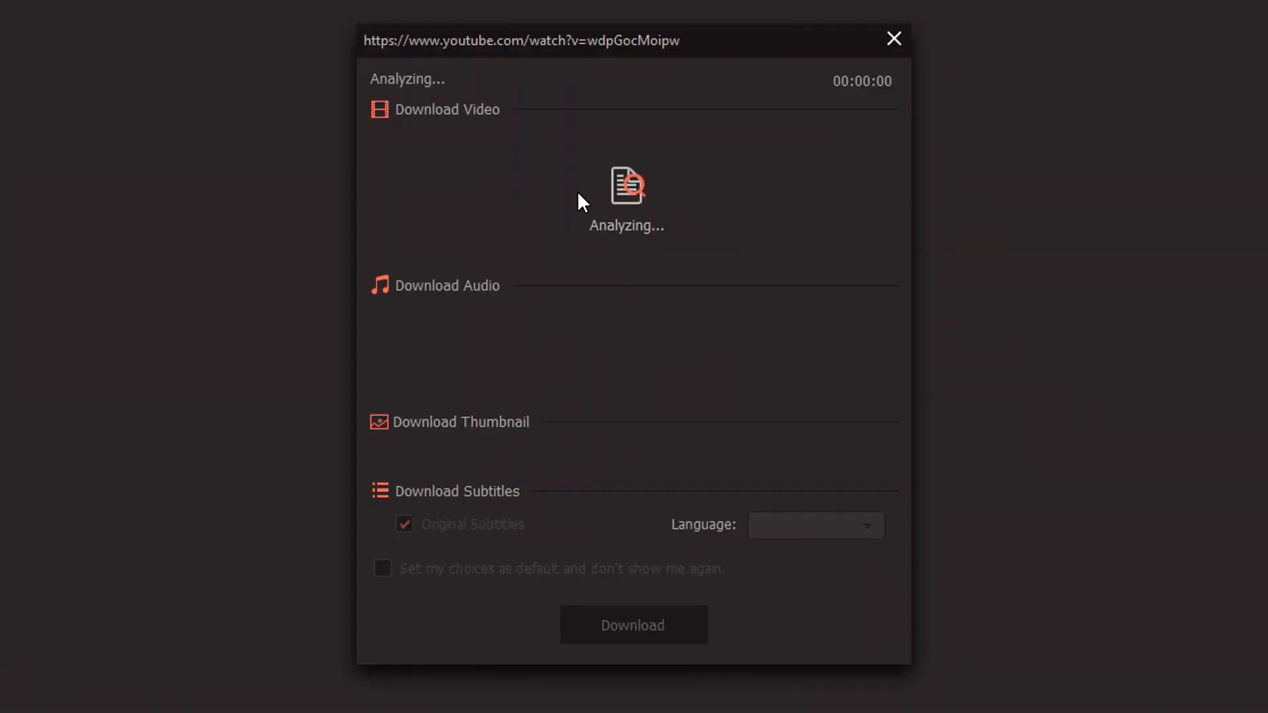
{"action": "mouse_move", "coordinate": [570, 452]}
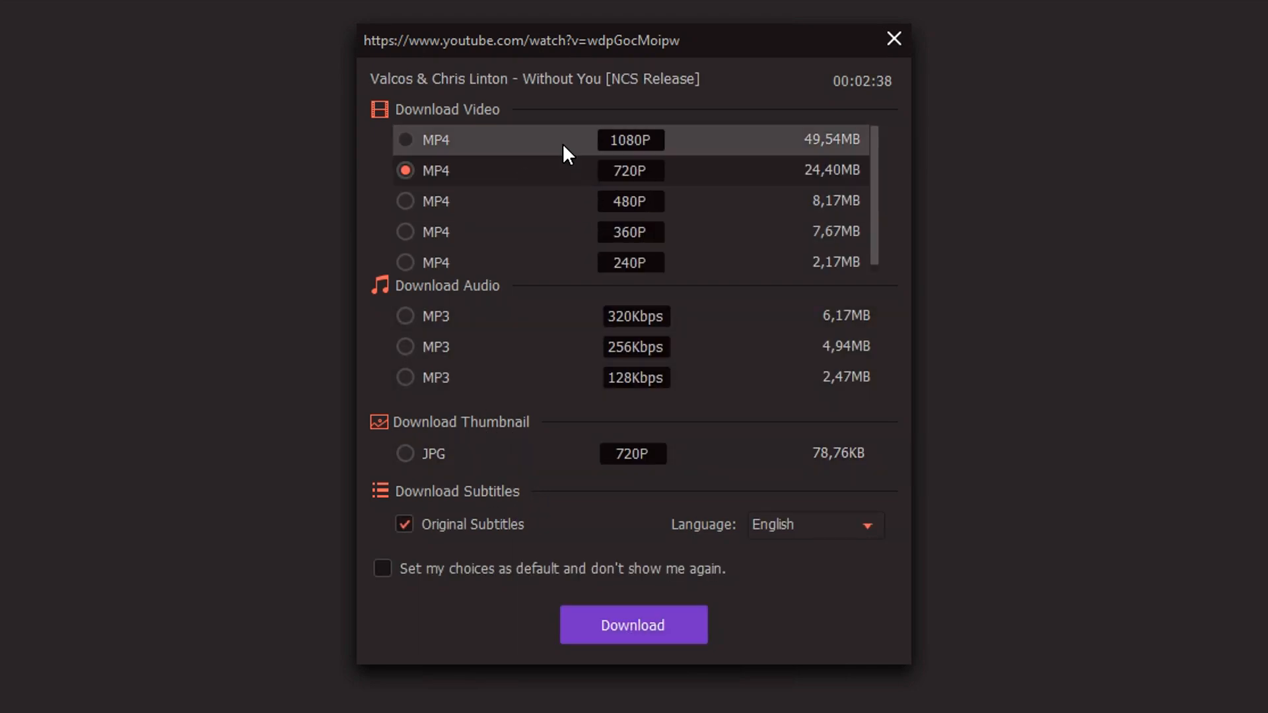
- Try MP4 1080P, then settle on MP3 320Kbps audio for 'Without You'
{"action": "left_click", "coordinate": [405, 139]}
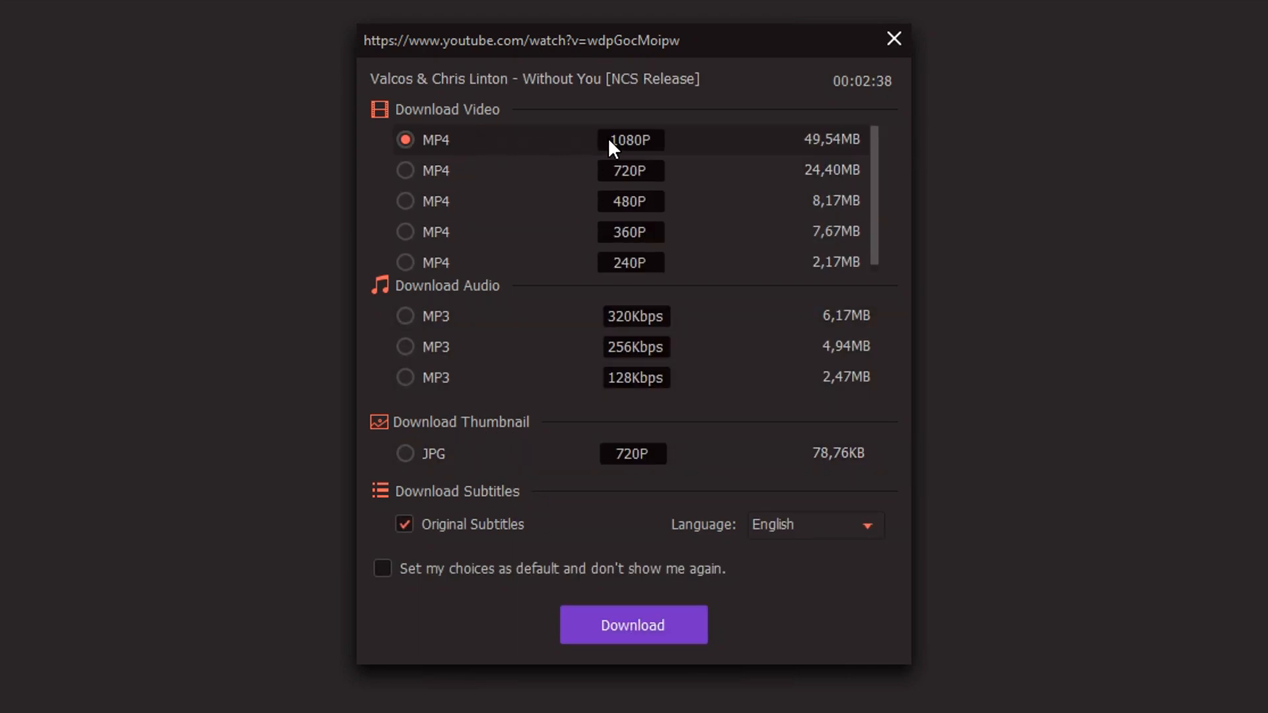
{"action": "mouse_move", "coordinate": [606, 325]}
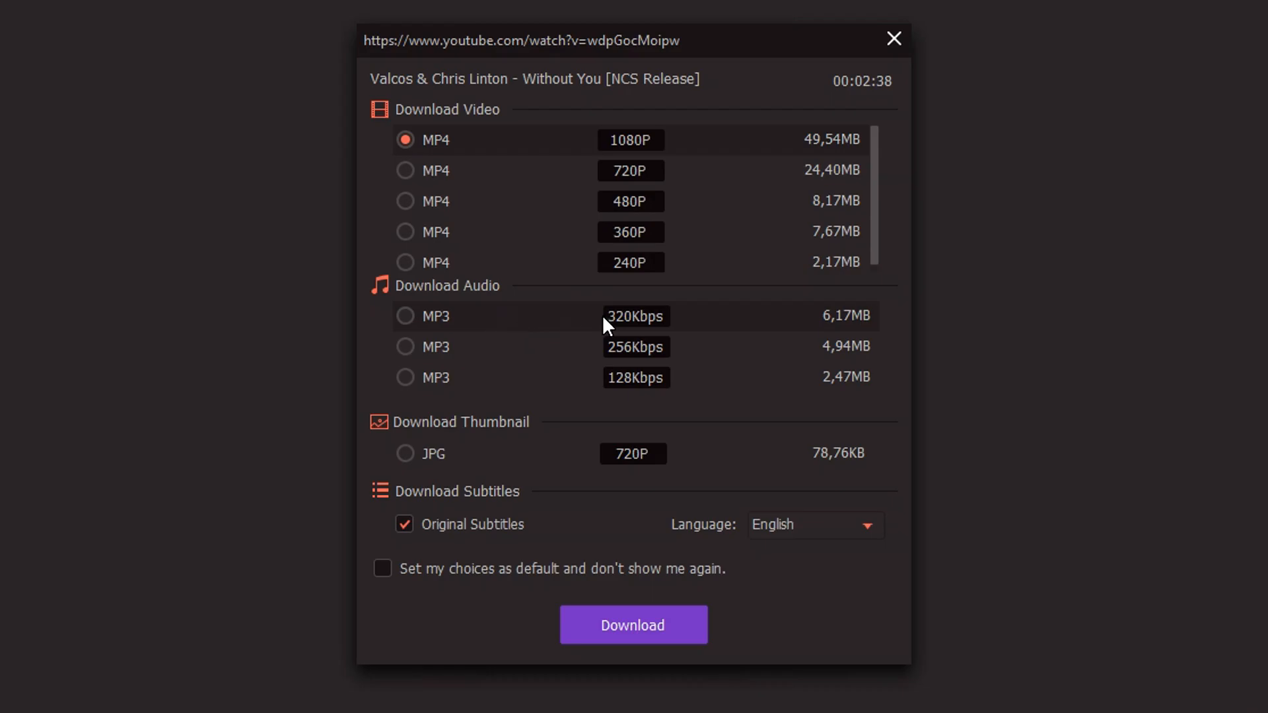
{"action": "left_click", "coordinate": [404, 316]}
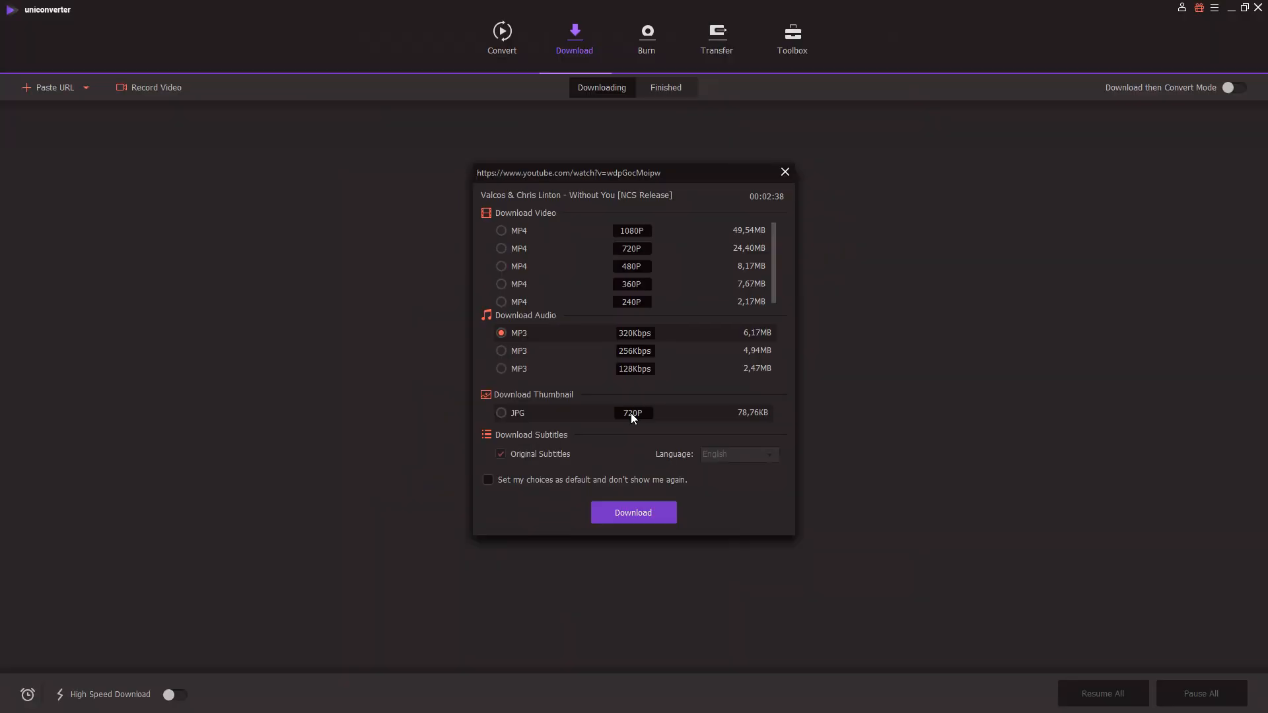
{"action": "left_click", "coordinate": [501, 412]}
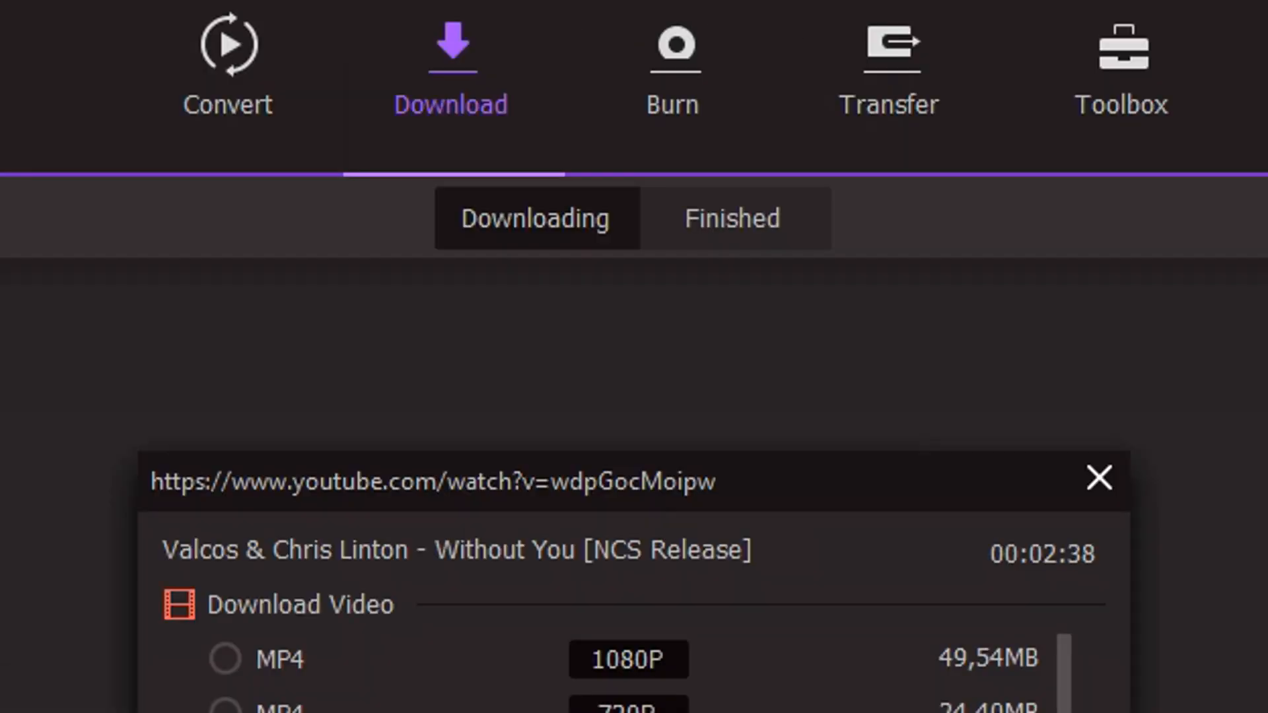
- Start the 'Without You' download and check the finished and active download lists
{"action": "left_click", "coordinate": [1099, 478]}
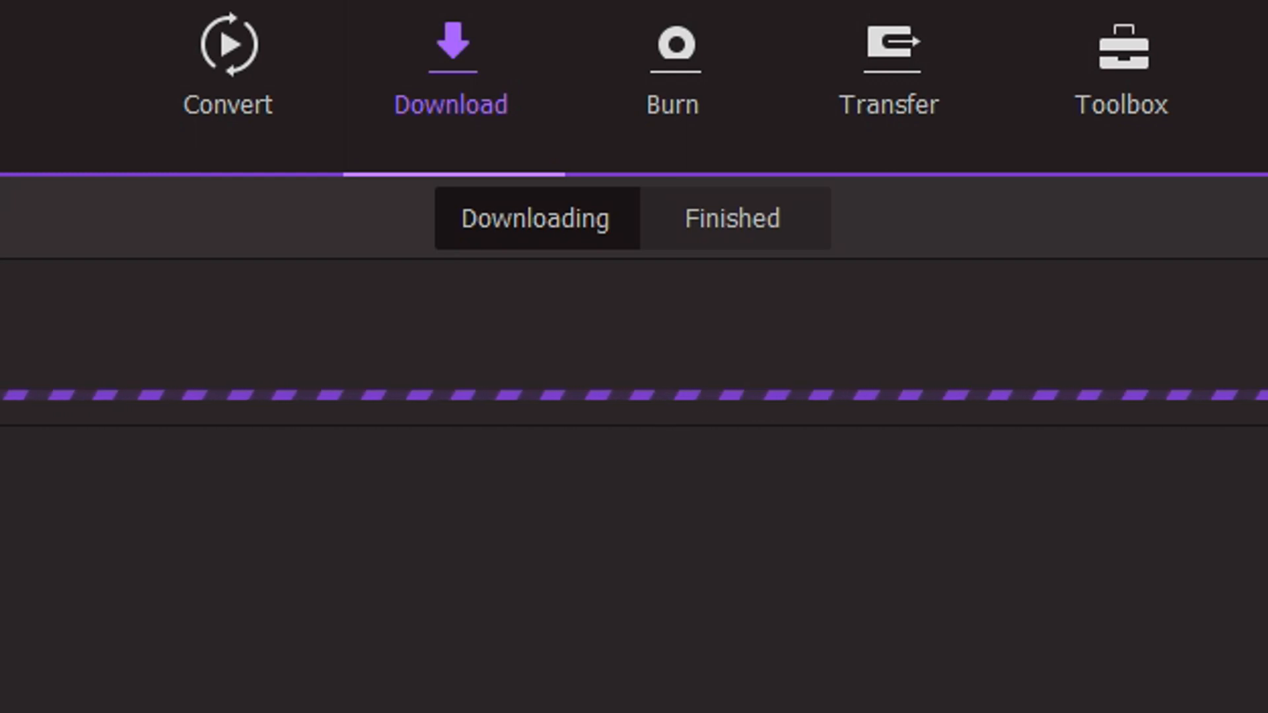
{"action": "mouse_move", "coordinate": [667, 222]}
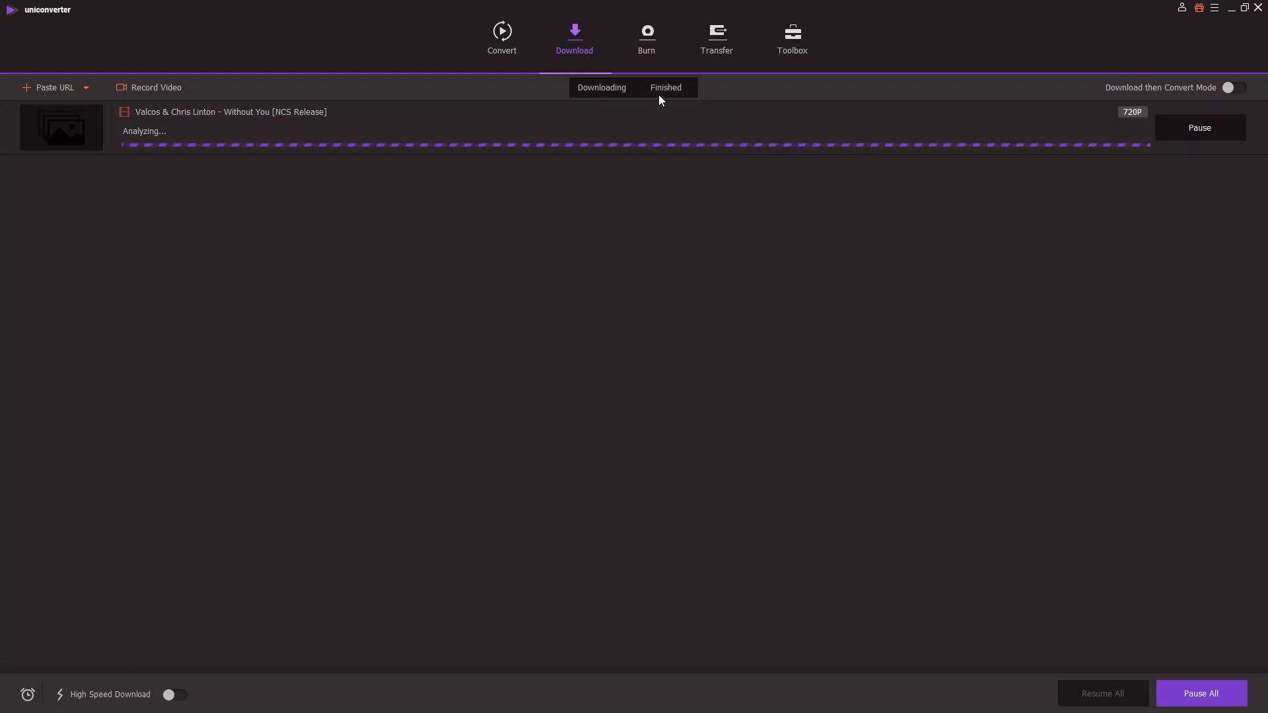
{"action": "left_click", "coordinate": [664, 87]}
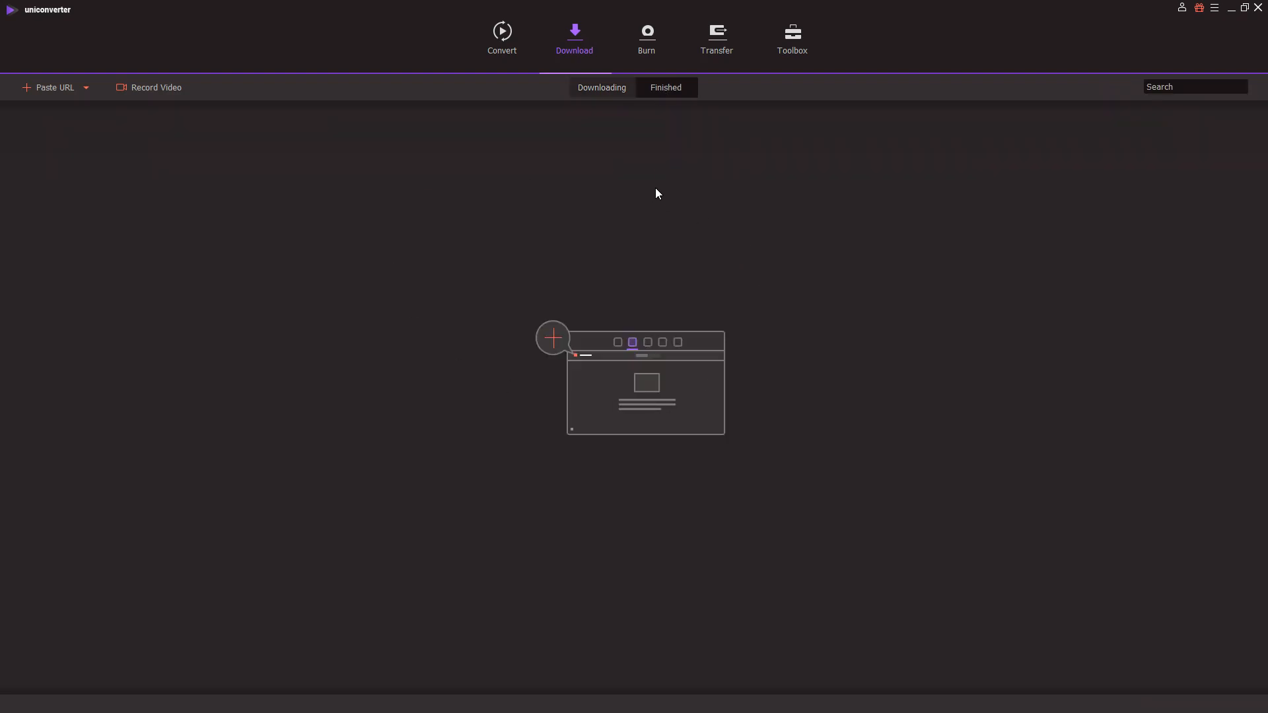
{"action": "mouse_move", "coordinate": [615, 134]}
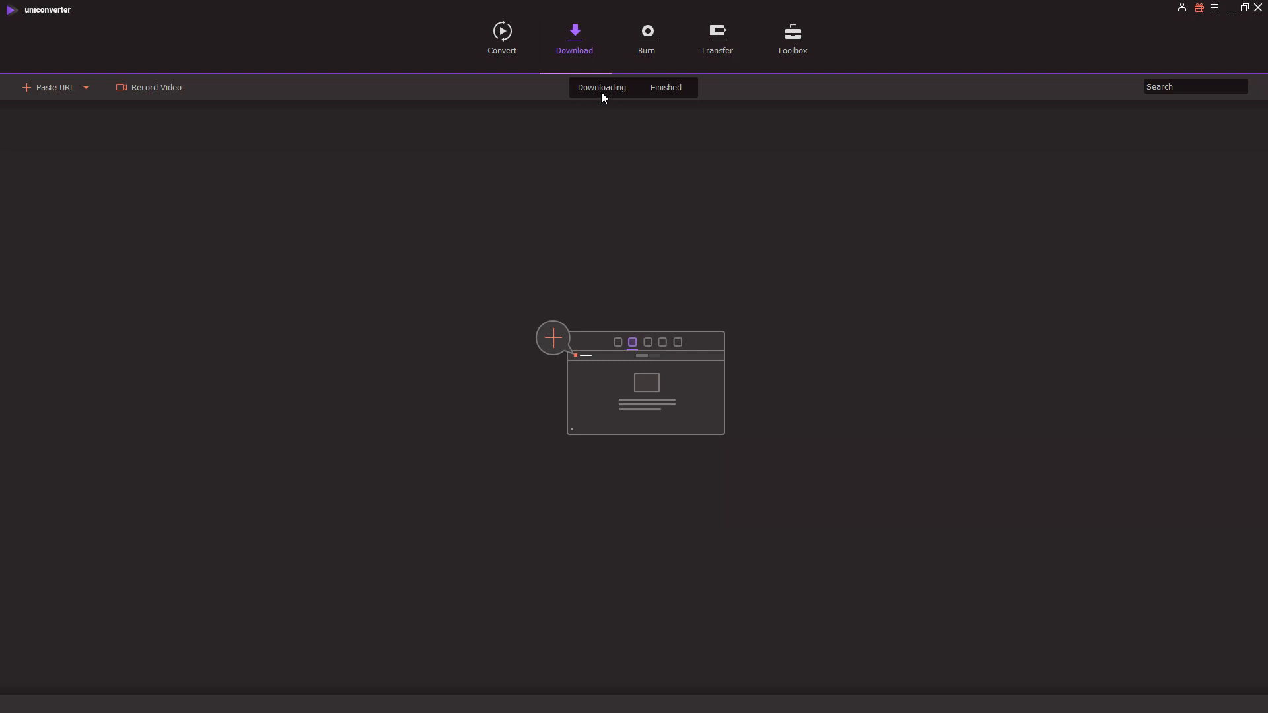
{"action": "left_click", "coordinate": [54, 87]}
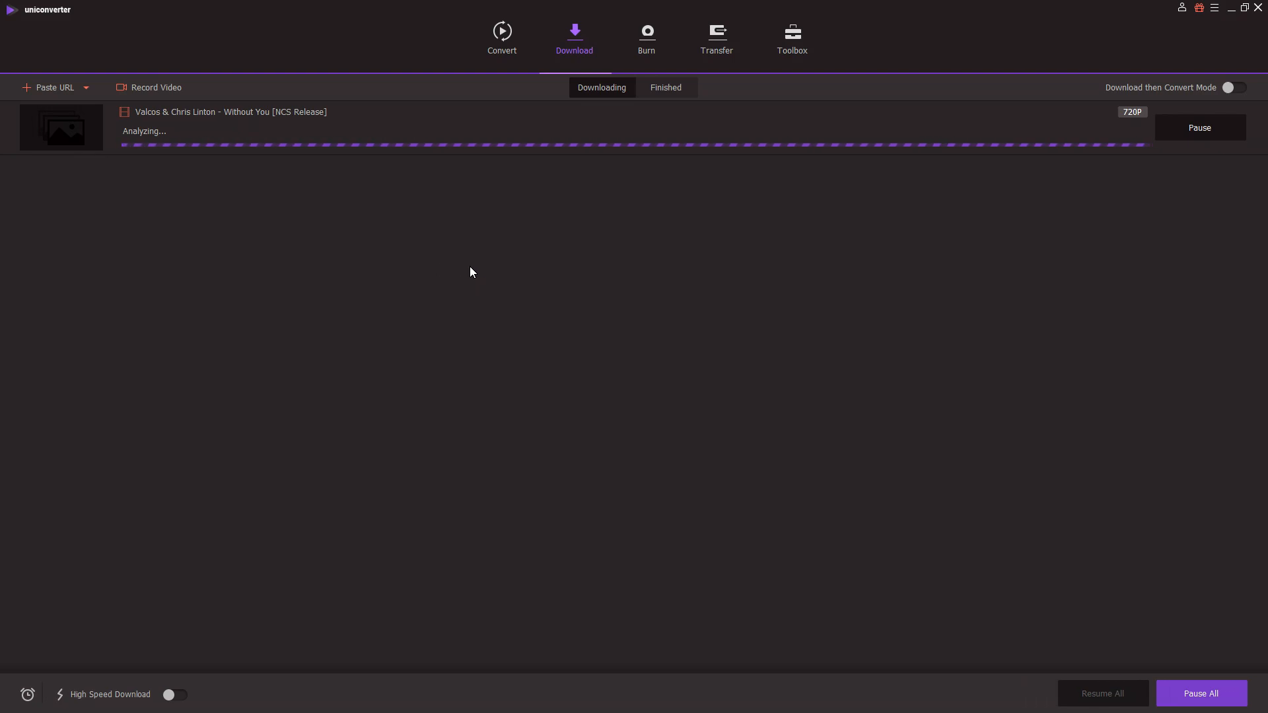
{"action": "mouse_move", "coordinate": [456, 281]}
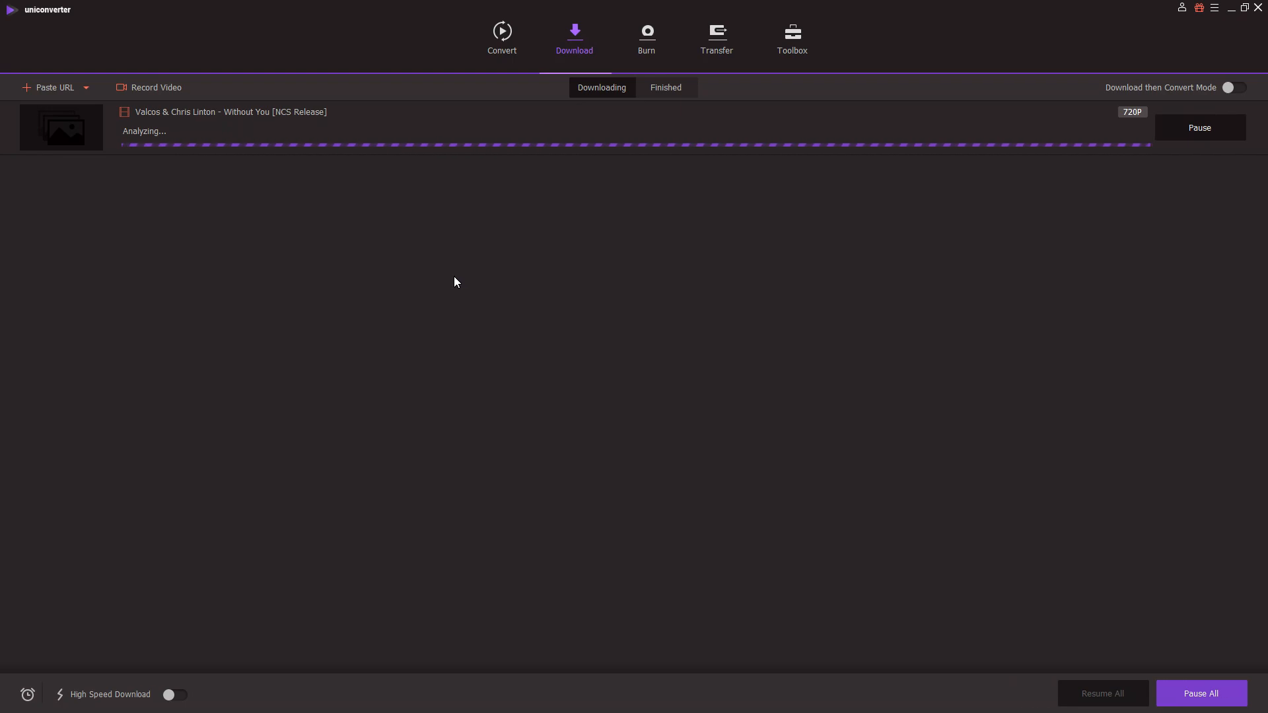
- Show the empty Burn section ready for DVD files
{"action": "left_click", "coordinate": [646, 37]}
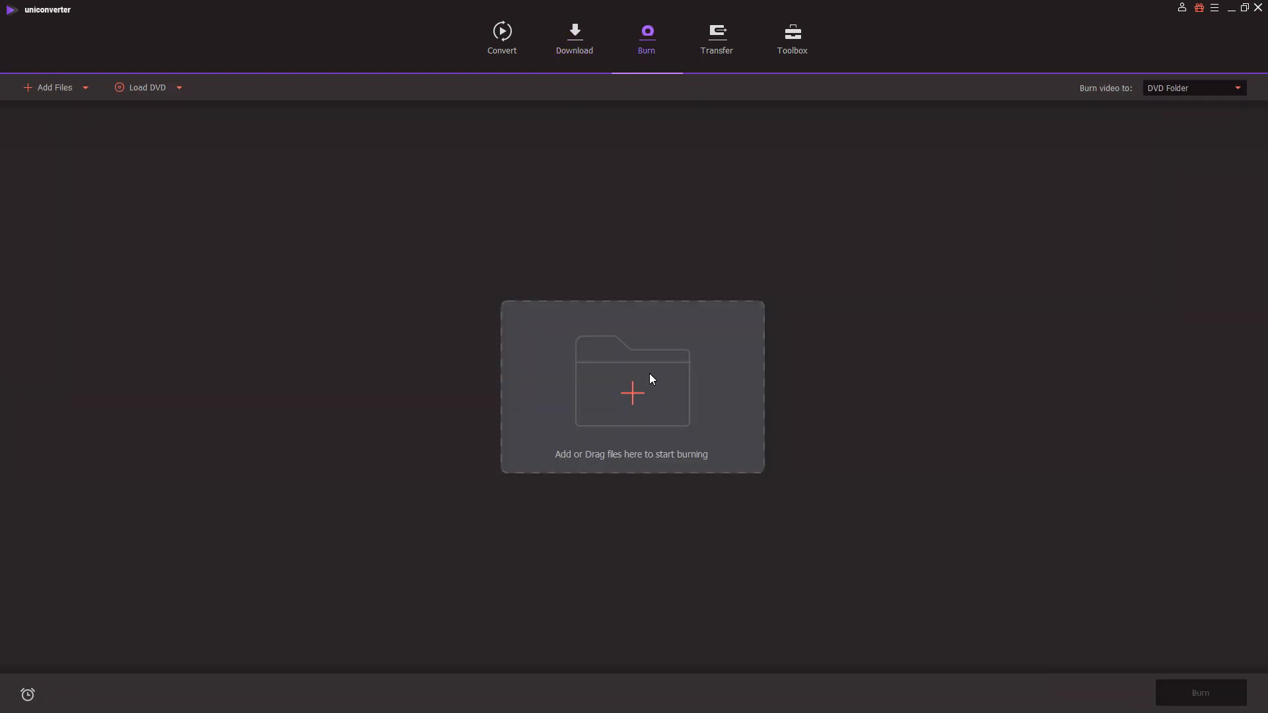
{"action": "mouse_move", "coordinate": [659, 383]}
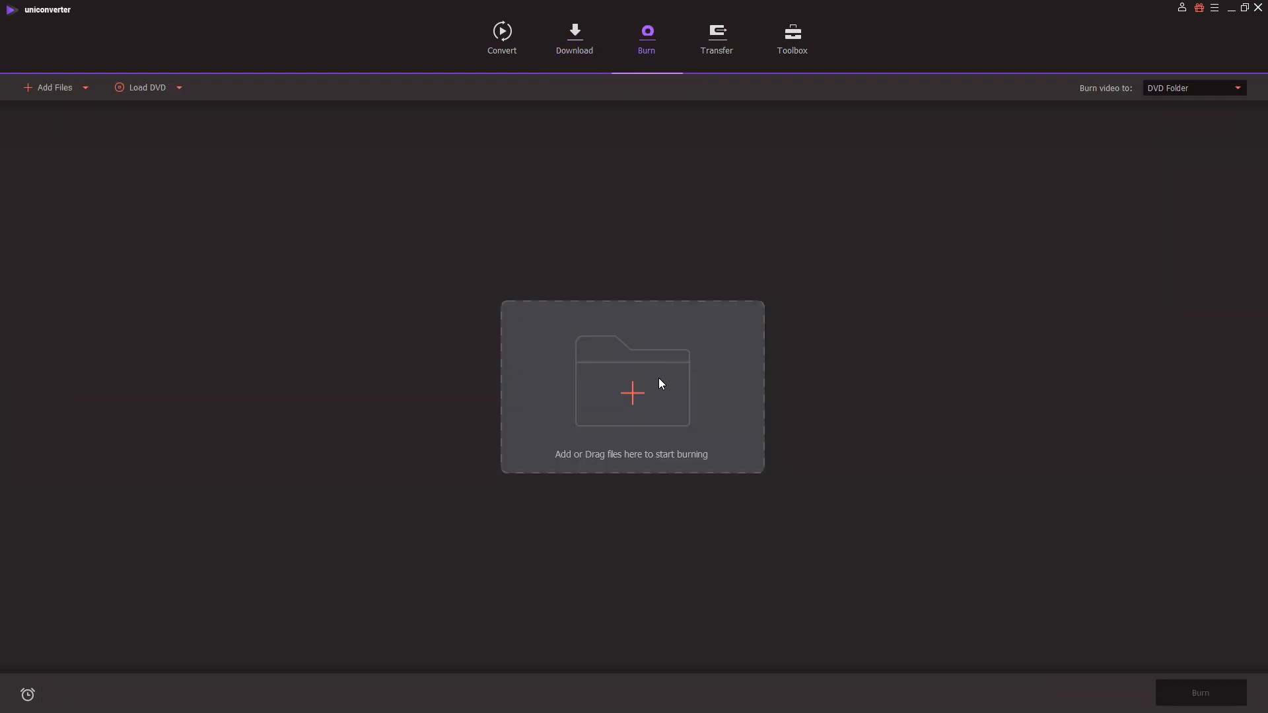
{"action": "mouse_move", "coordinate": [652, 358]}
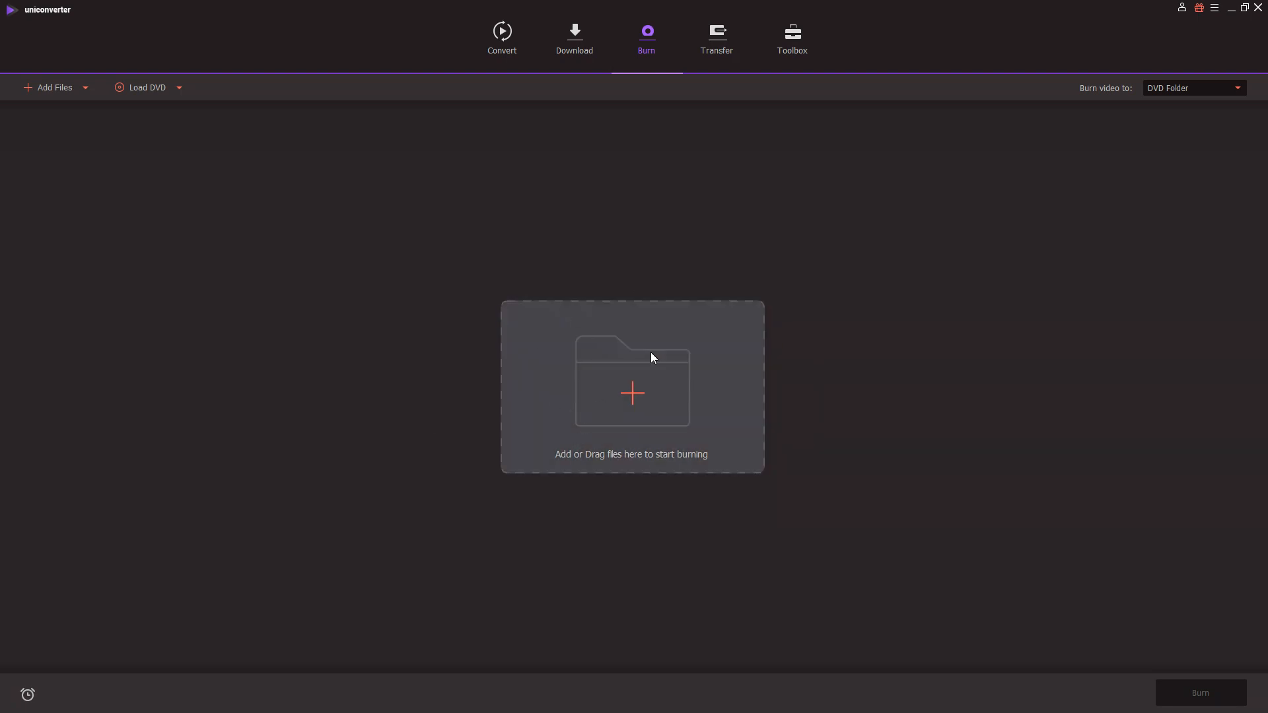
{"action": "mouse_move", "coordinate": [684, 347]}
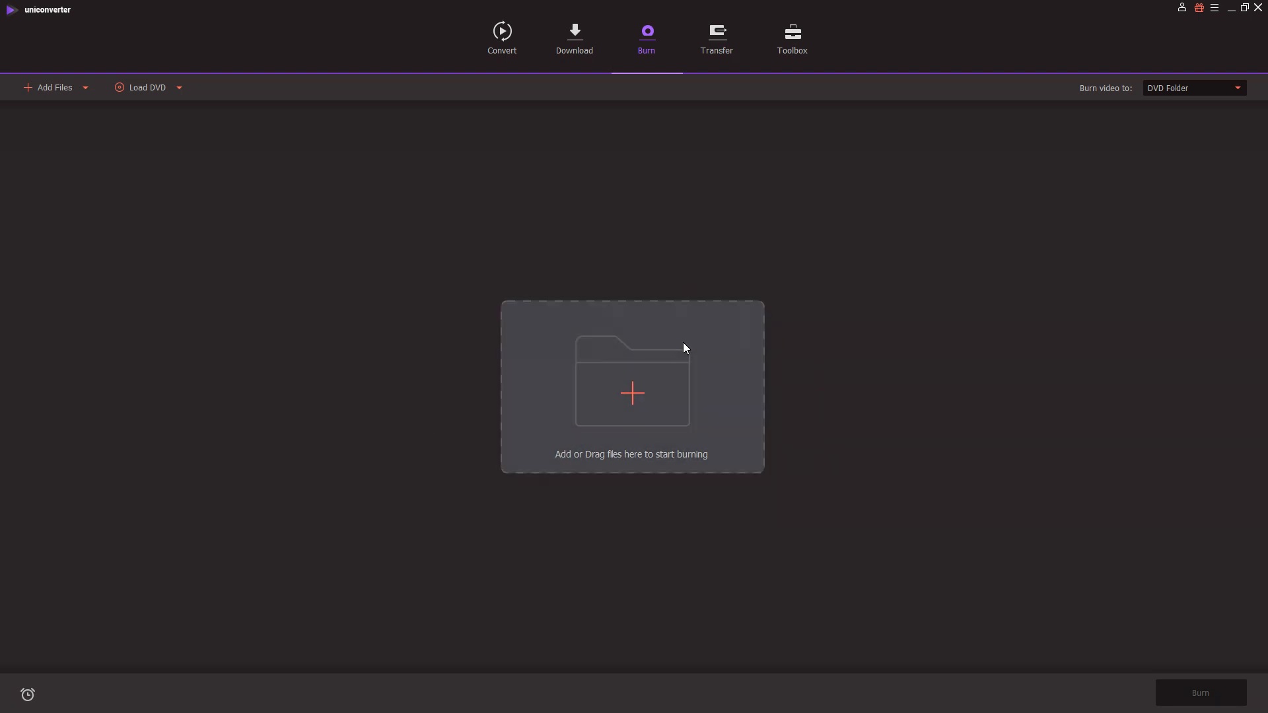
{"action": "mouse_move", "coordinate": [891, 188]}
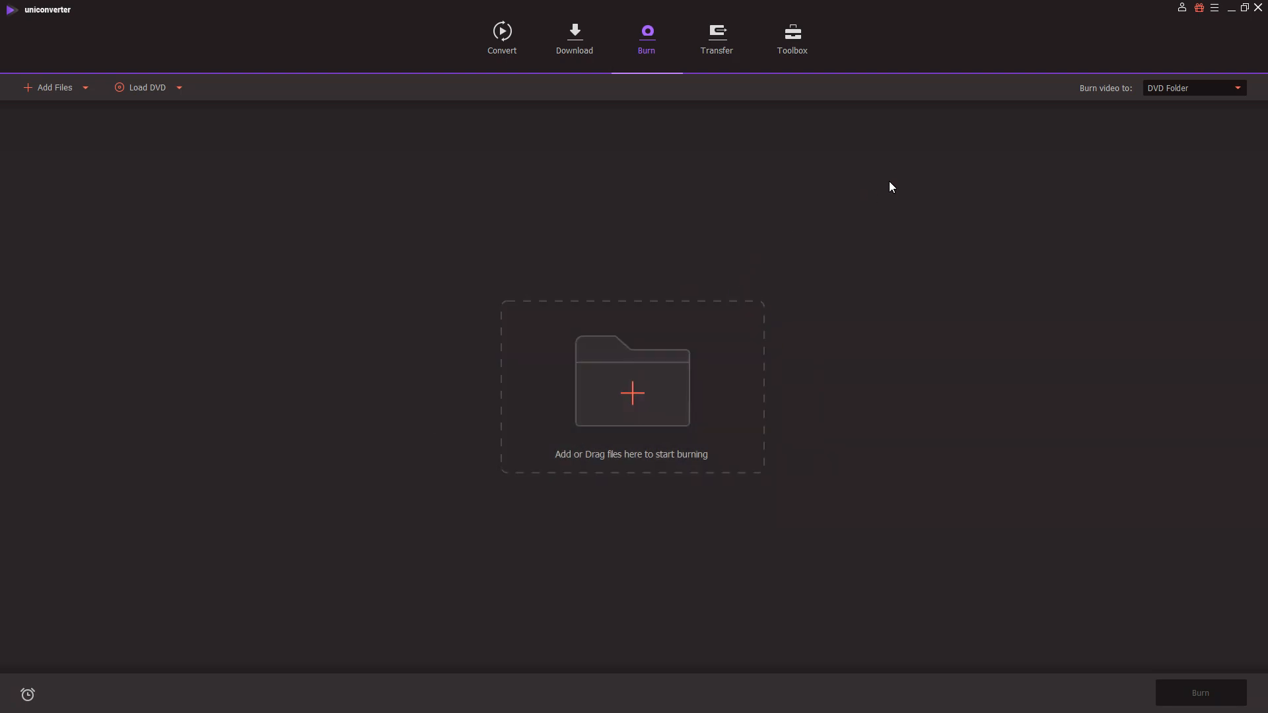
{"action": "mouse_move", "coordinate": [798, 268]}
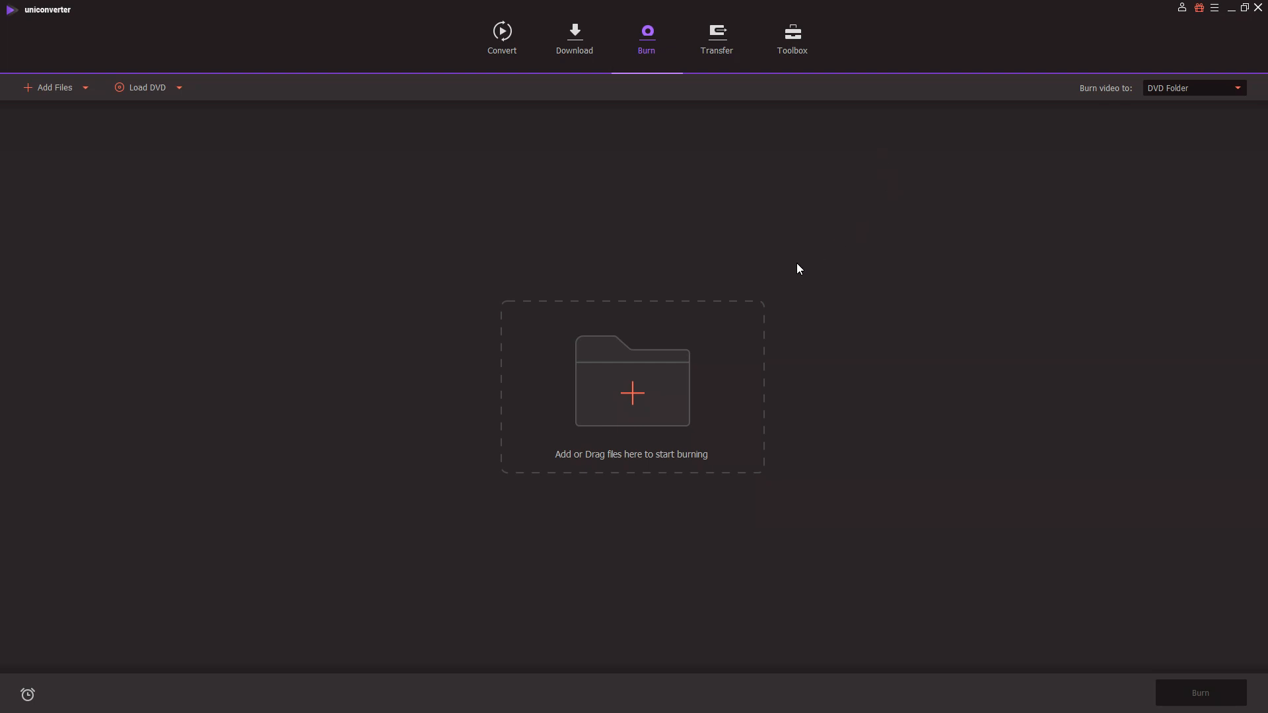
- Switch to Transfer and list the destination drives F:\ and G:\
{"action": "left_click", "coordinate": [714, 37]}
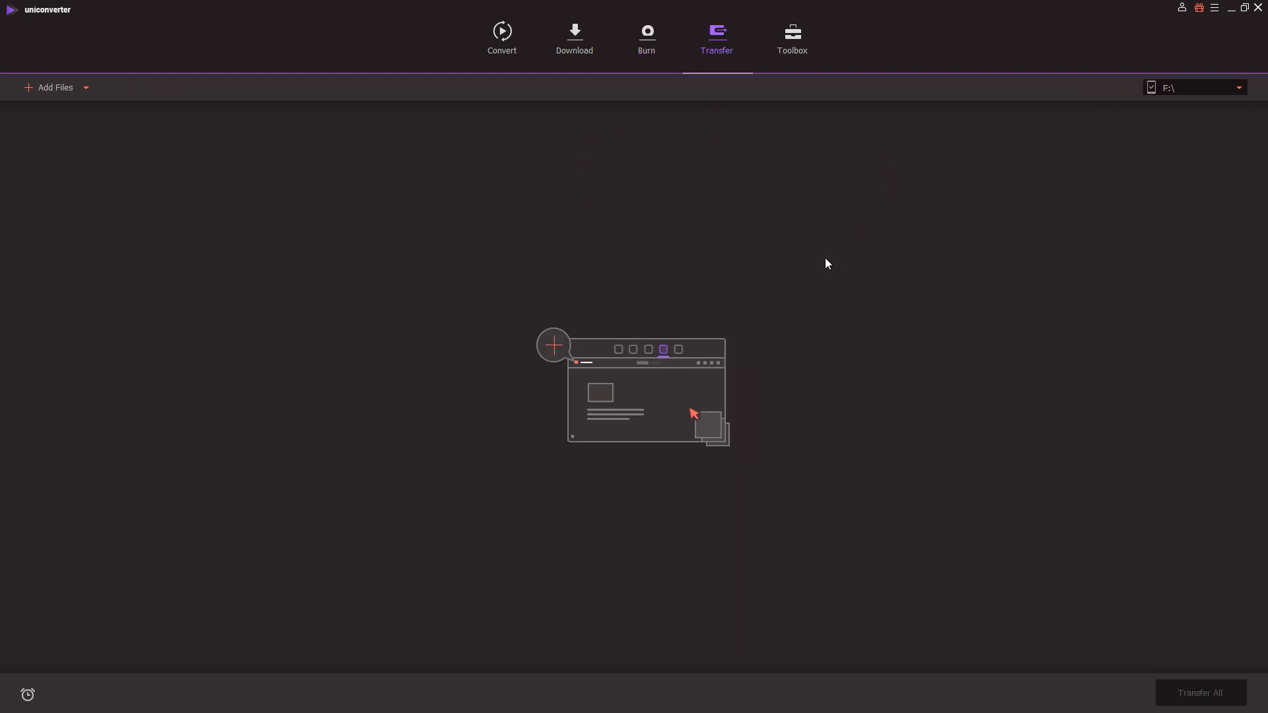
{"action": "mouse_move", "coordinate": [53, 88]}
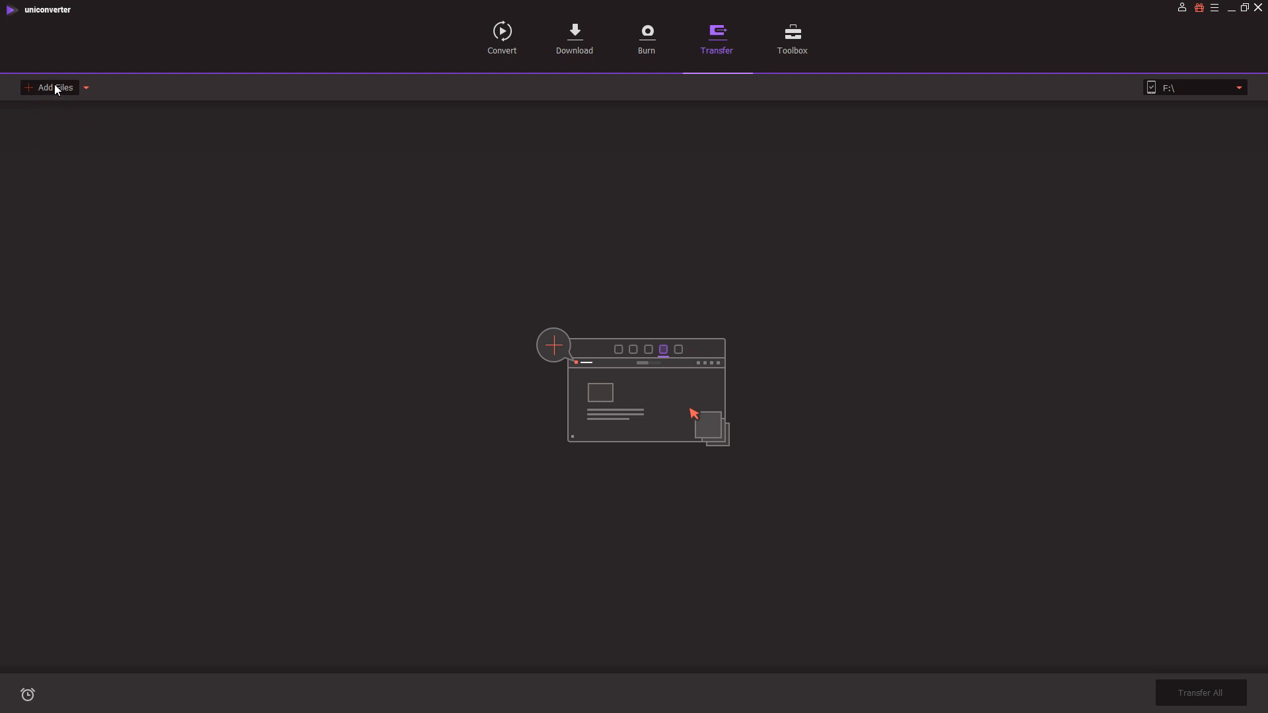
{"action": "mouse_move", "coordinate": [1185, 91]}
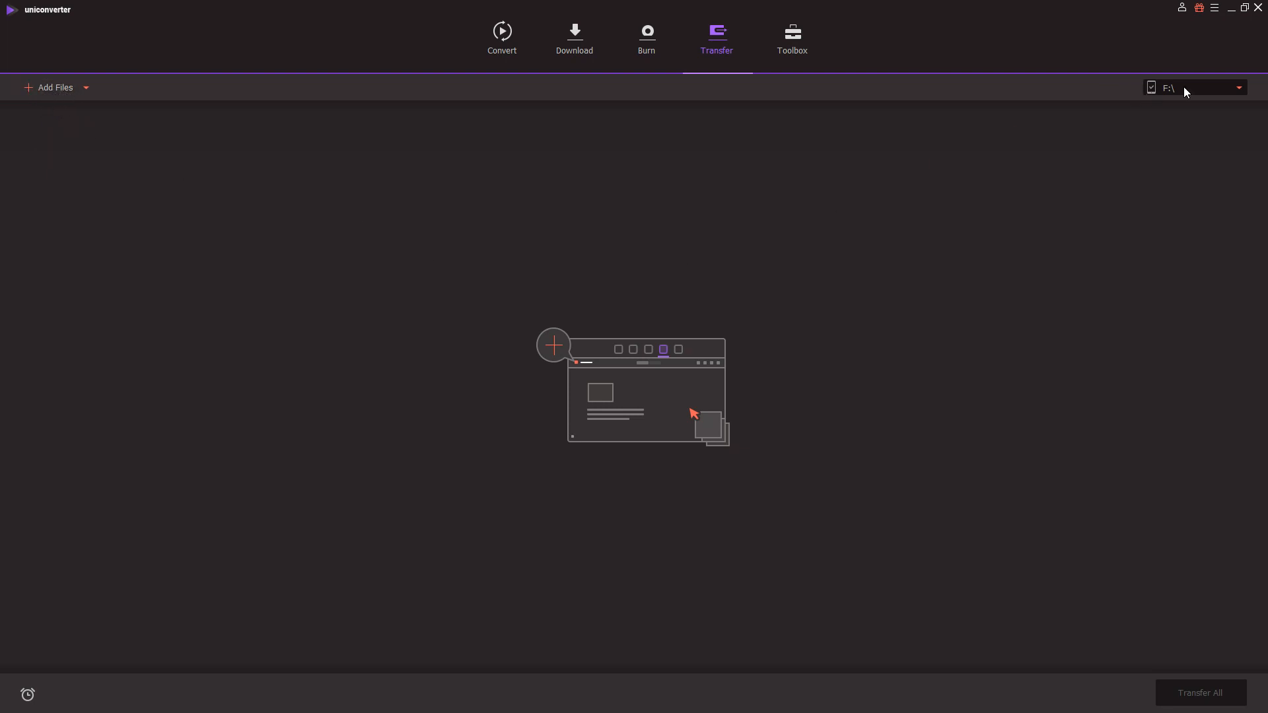
{"action": "left_click", "coordinate": [1237, 87]}
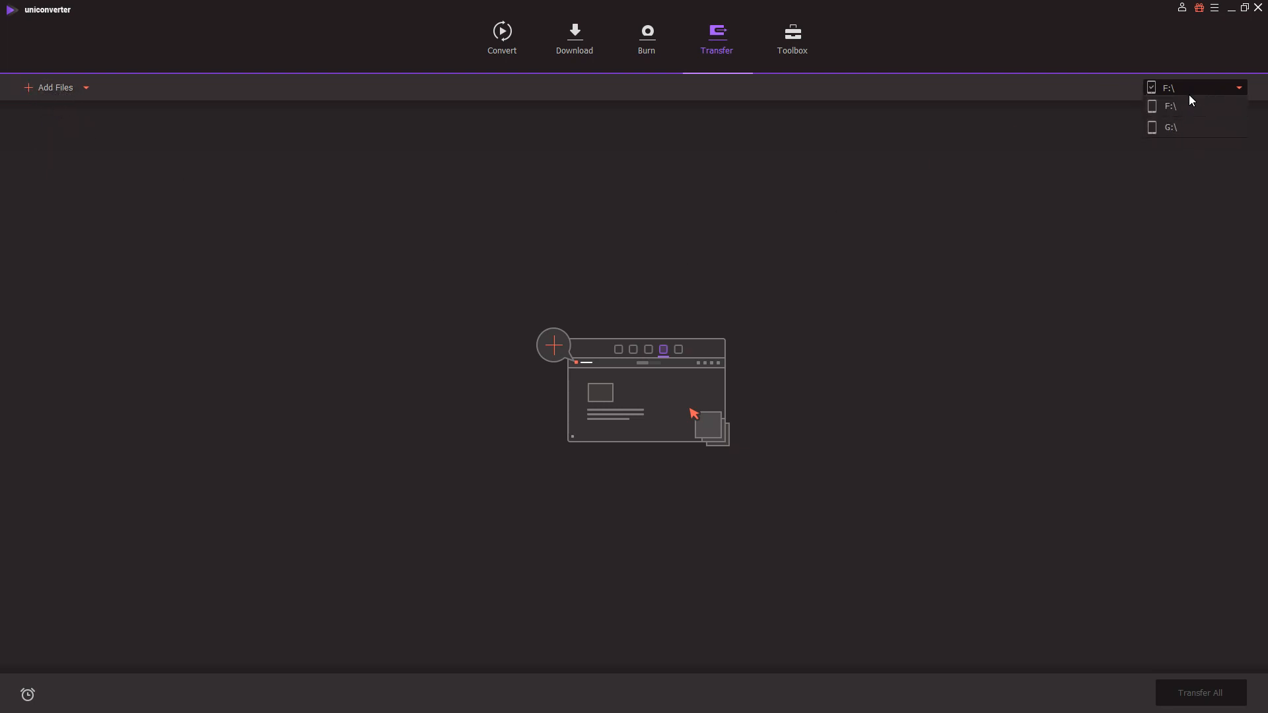
- Switch to the Toolbox listing Image Converter, GIF Maker, Video Compress and CD Ripper
{"action": "left_click", "coordinate": [791, 37]}
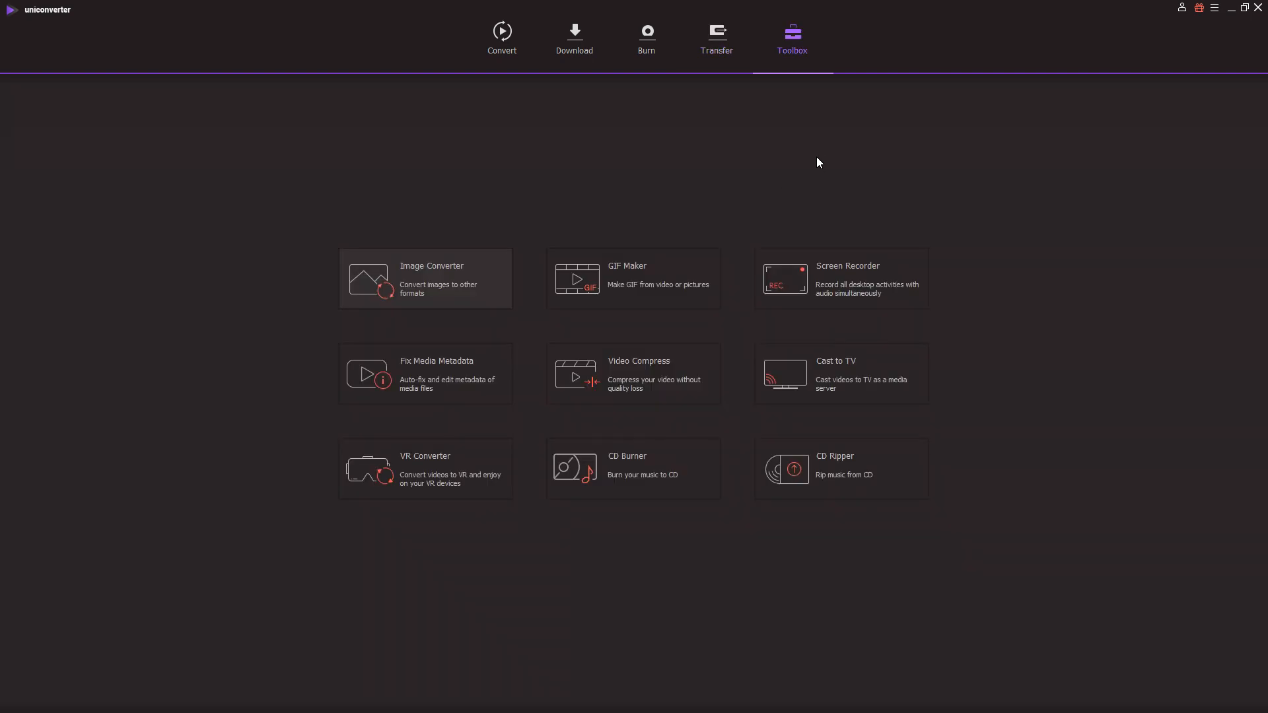
{"action": "mouse_move", "coordinate": [797, 64]}
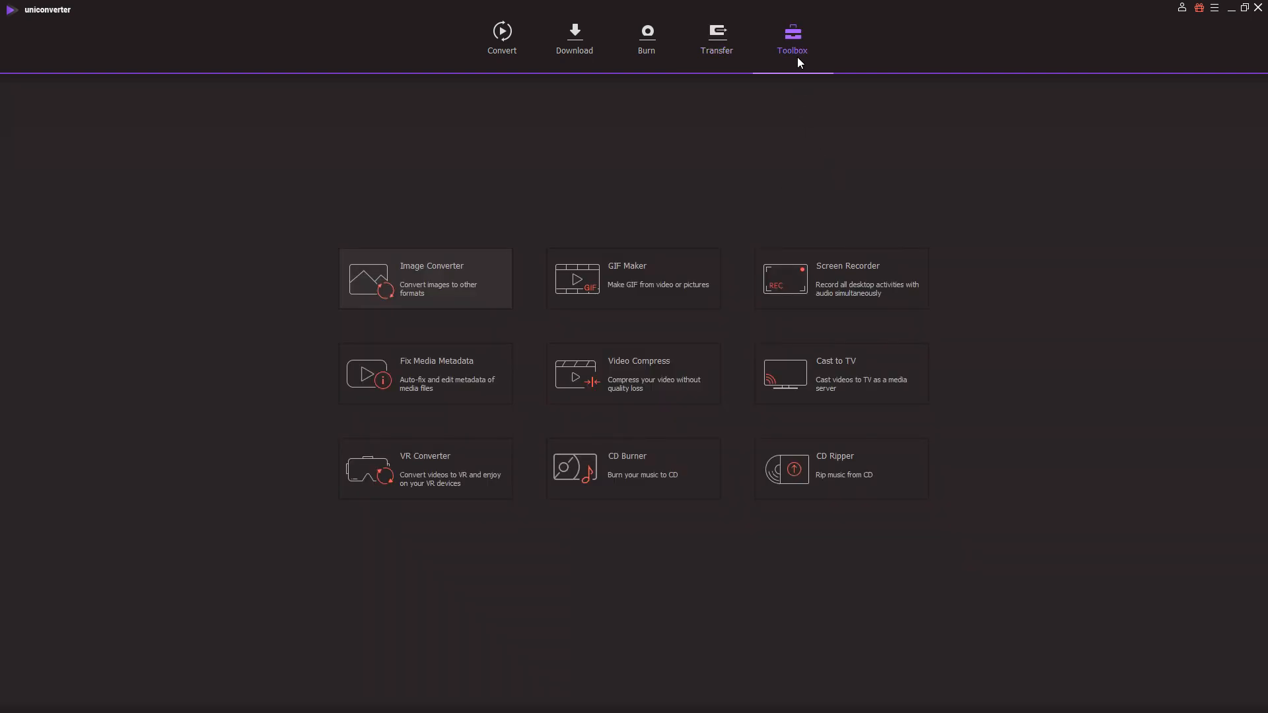
{"action": "mouse_move", "coordinate": [801, 438]}
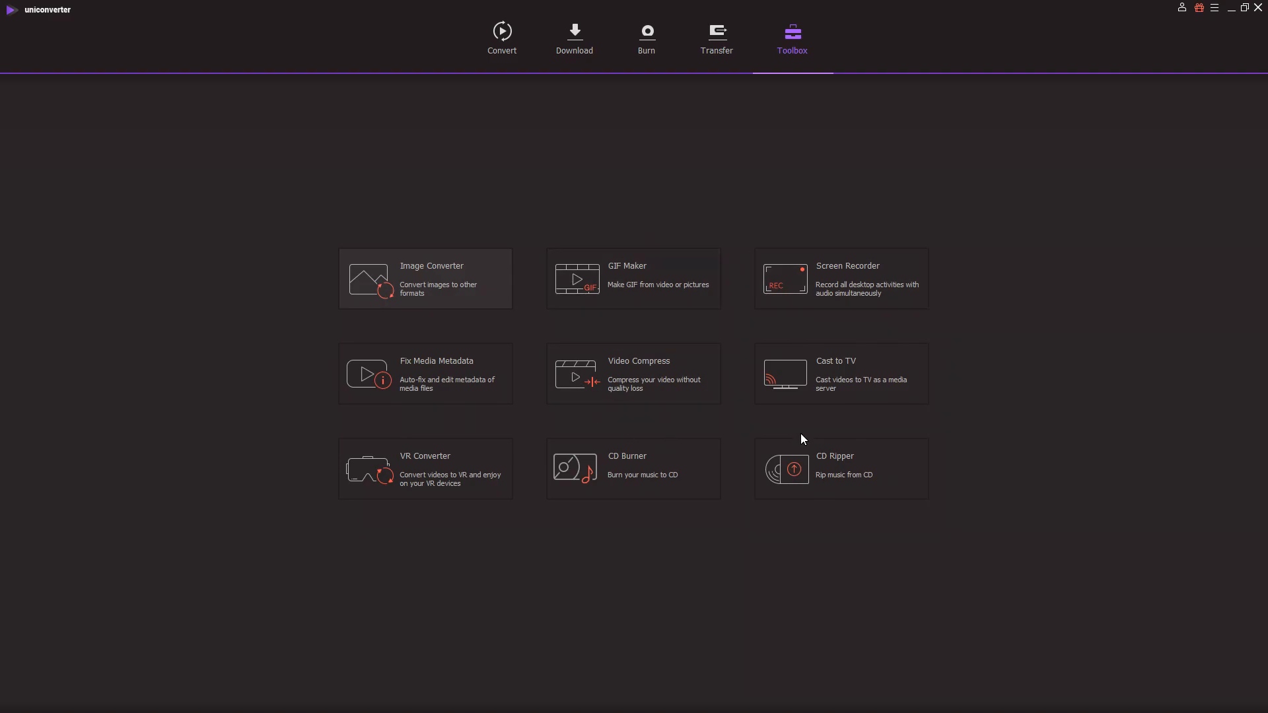
{"action": "mouse_move", "coordinate": [633, 374]}
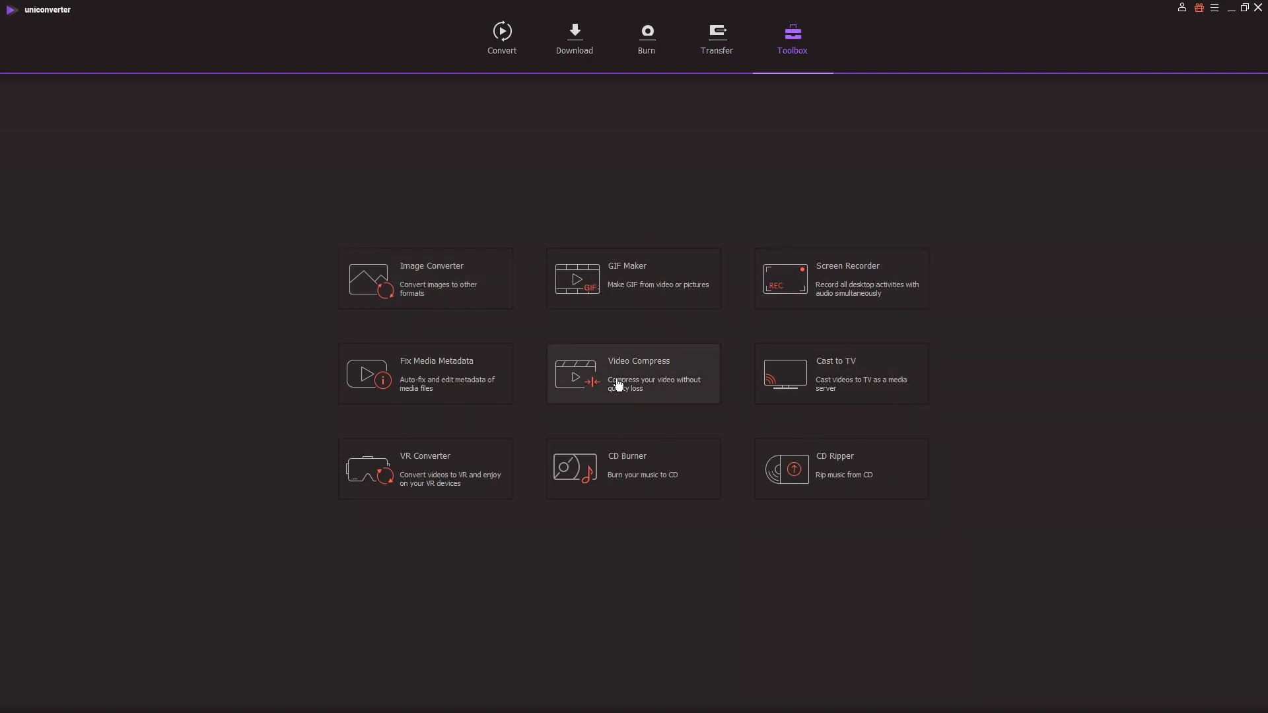
{"action": "mouse_move", "coordinate": [466, 274]}
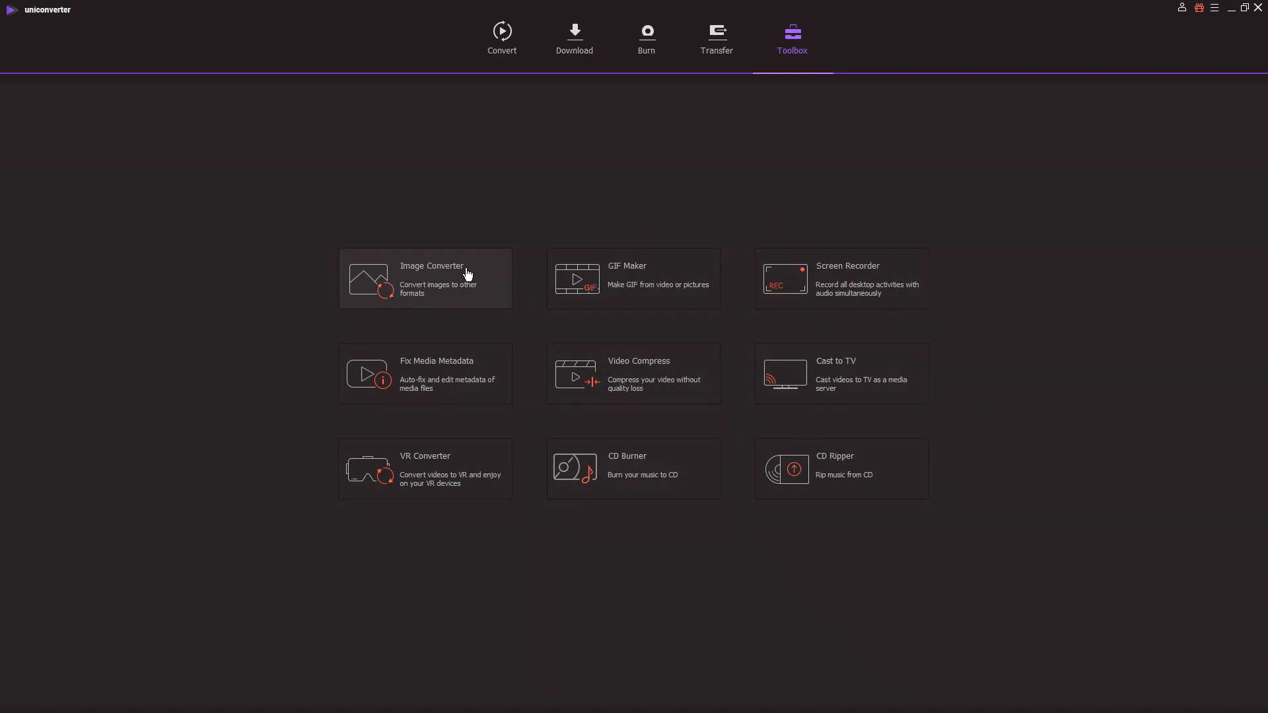
{"action": "mouse_move", "coordinate": [525, 483]}
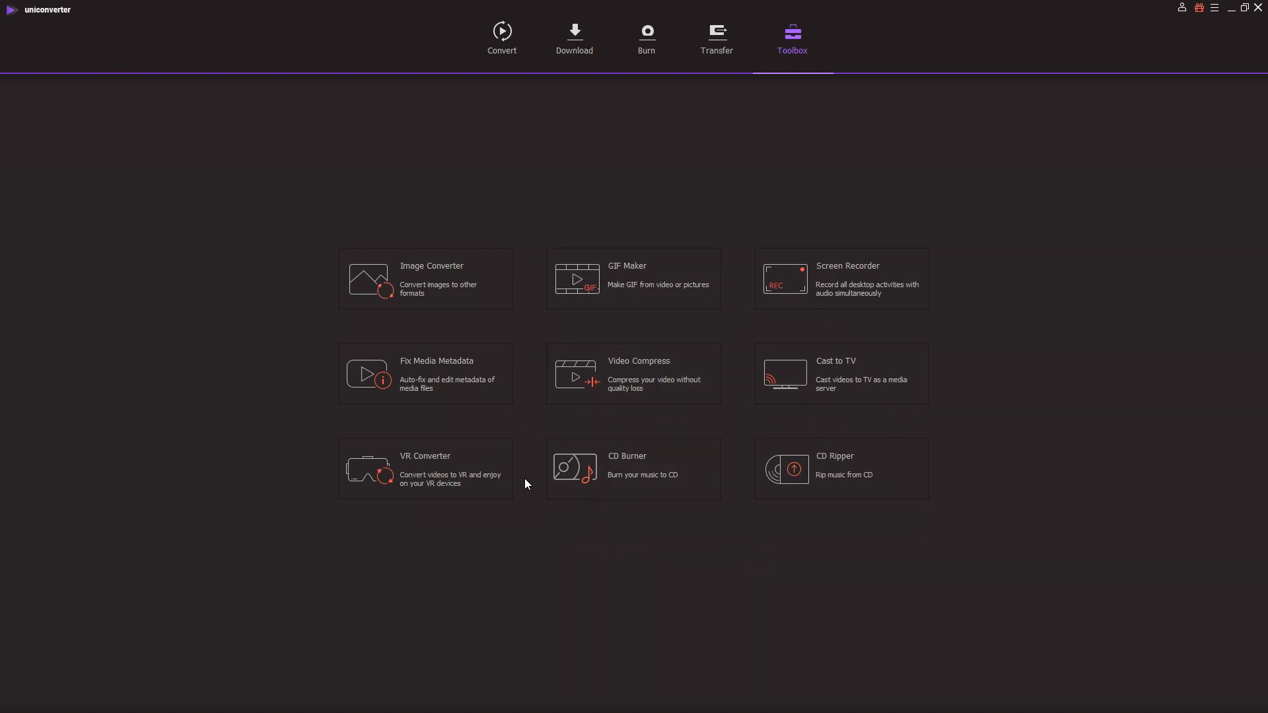
{"action": "mouse_move", "coordinate": [503, 326]}
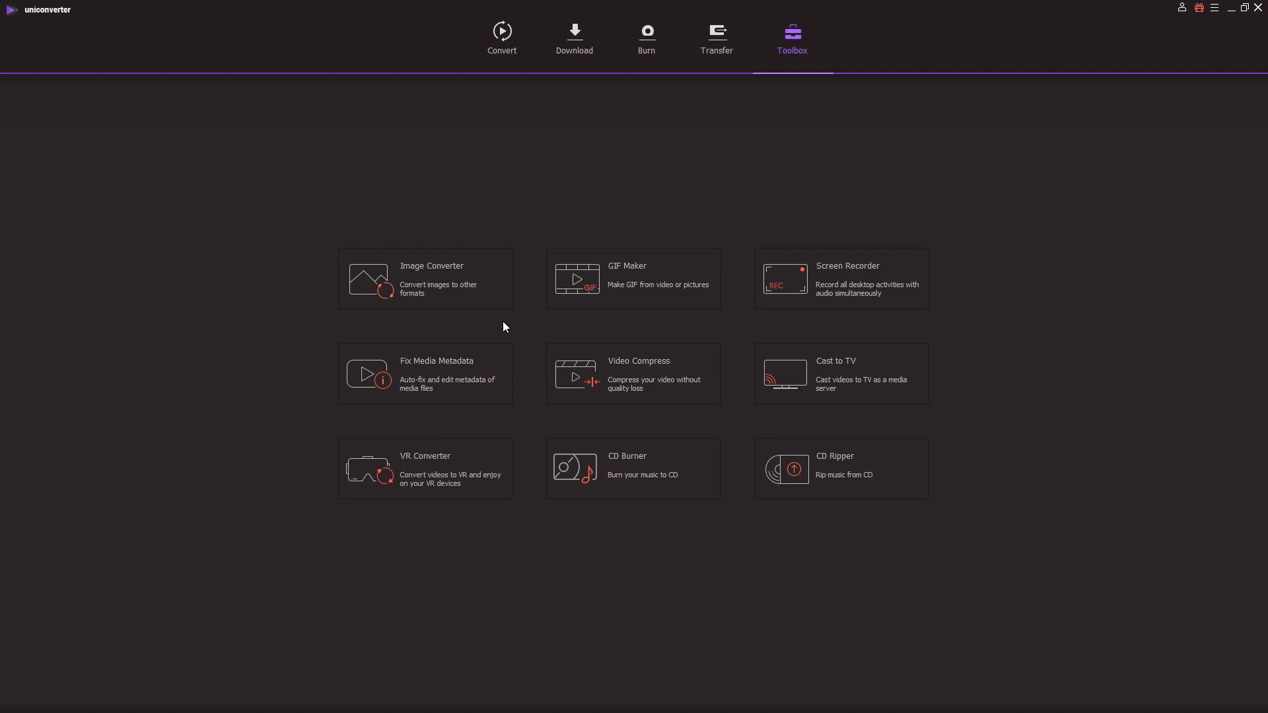
{"action": "mouse_move", "coordinate": [674, 470]}
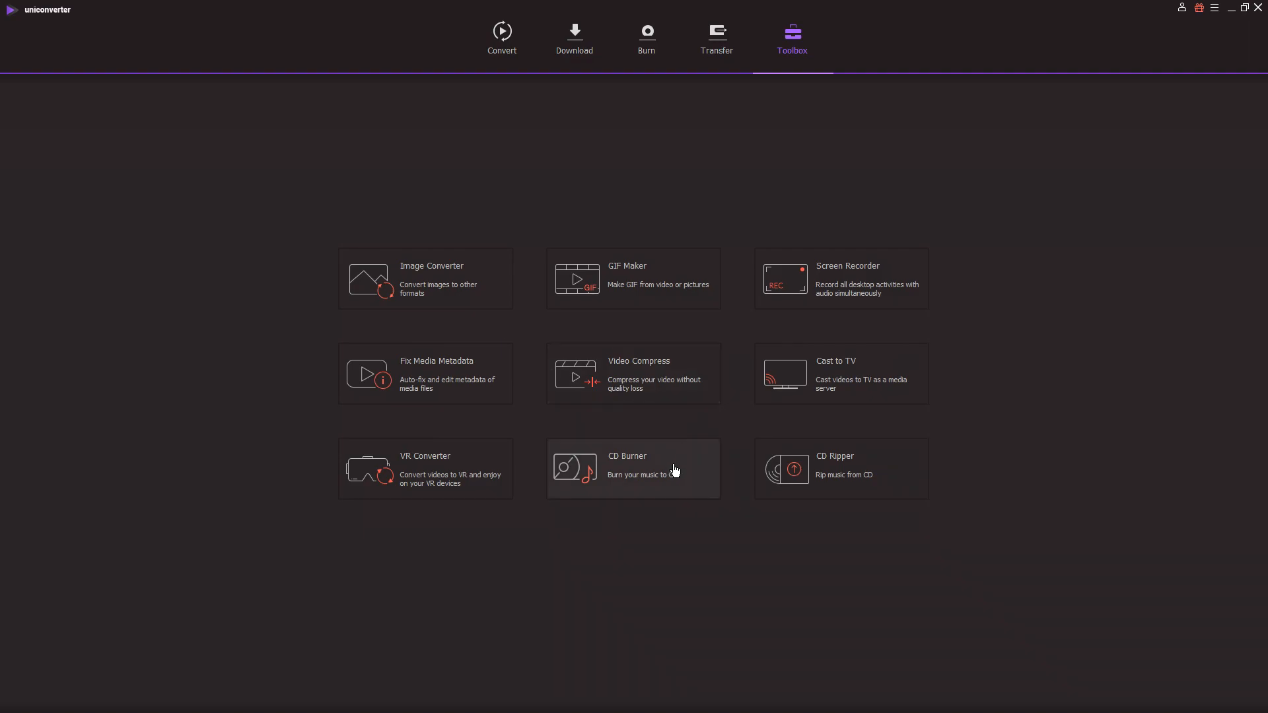
{"action": "mouse_move", "coordinate": [442, 332]}
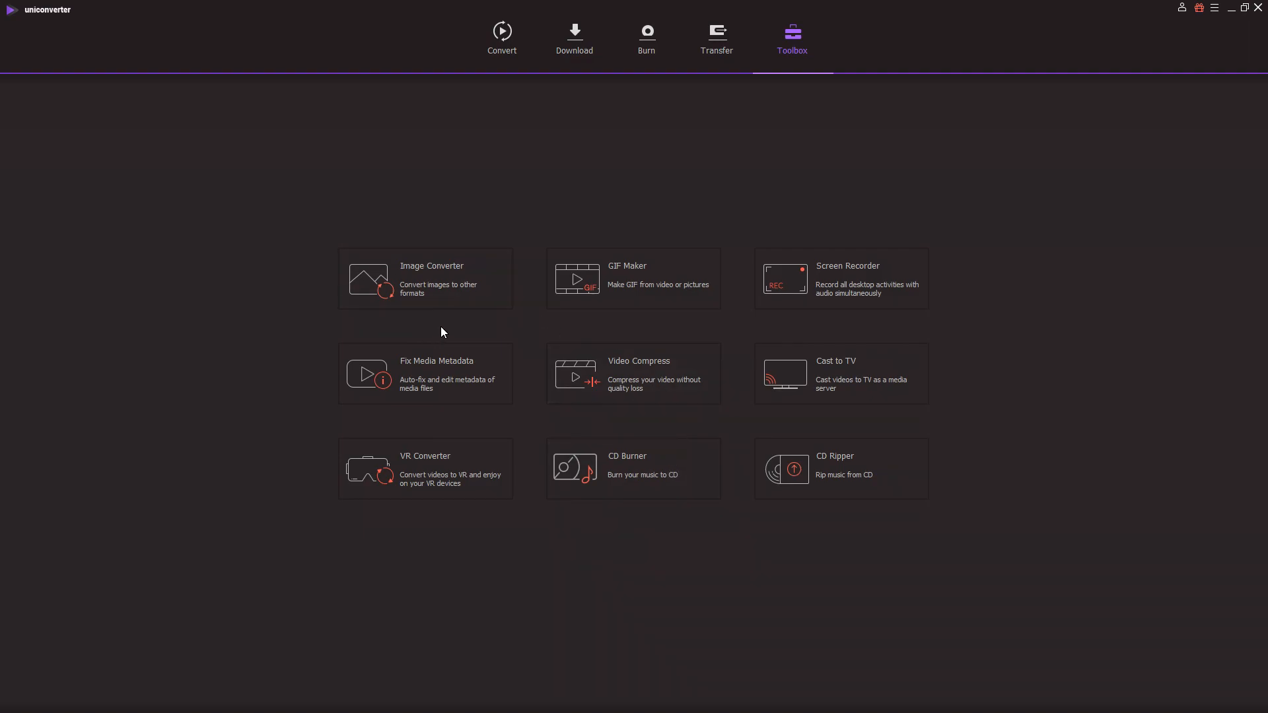
{"action": "mouse_move", "coordinate": [444, 291]}
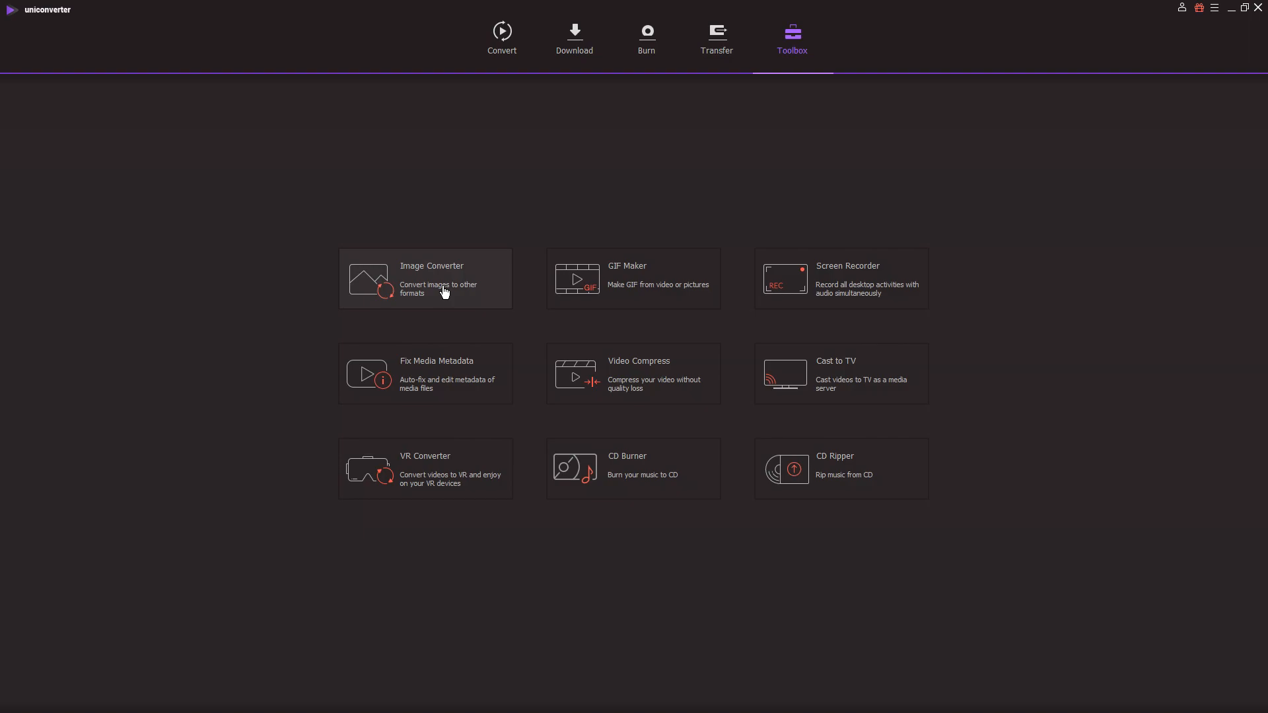
- Check Image Converter's output formats (JPG, PNG, BMP, TIFF), then close it
{"action": "left_click", "coordinate": [424, 278]}
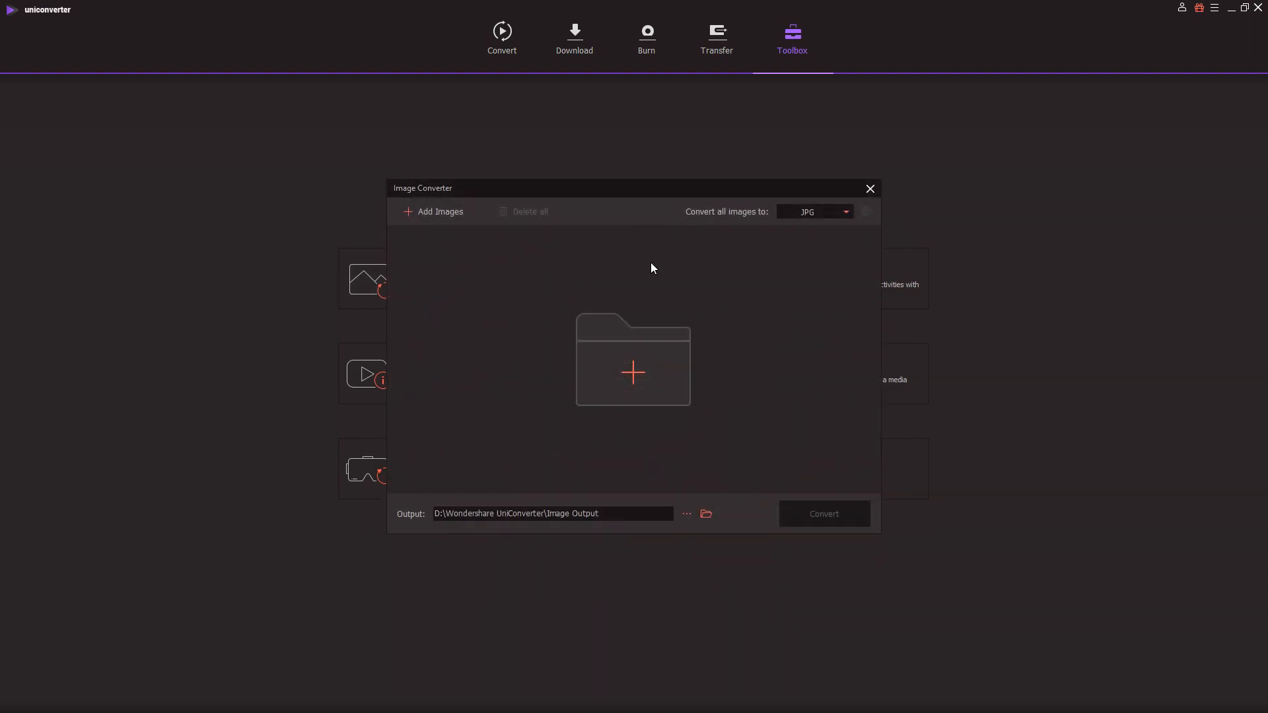
{"action": "mouse_move", "coordinate": [766, 260]}
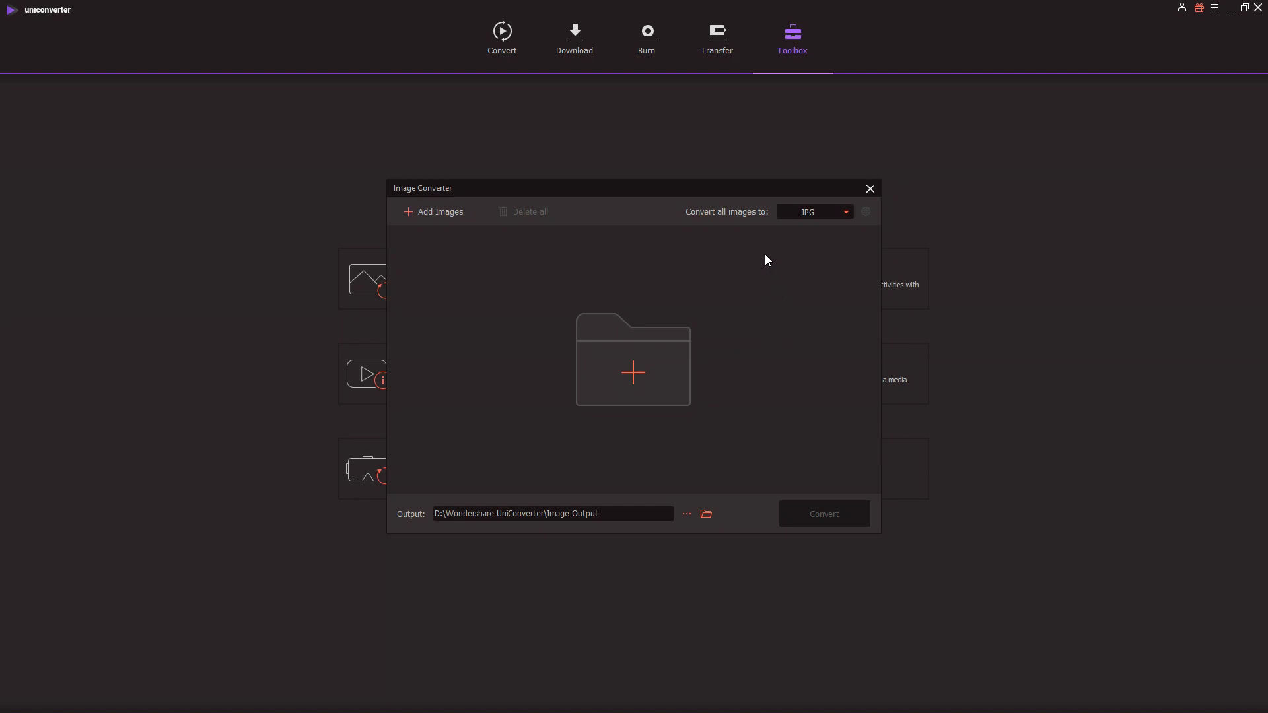
{"action": "left_click", "coordinate": [812, 211]}
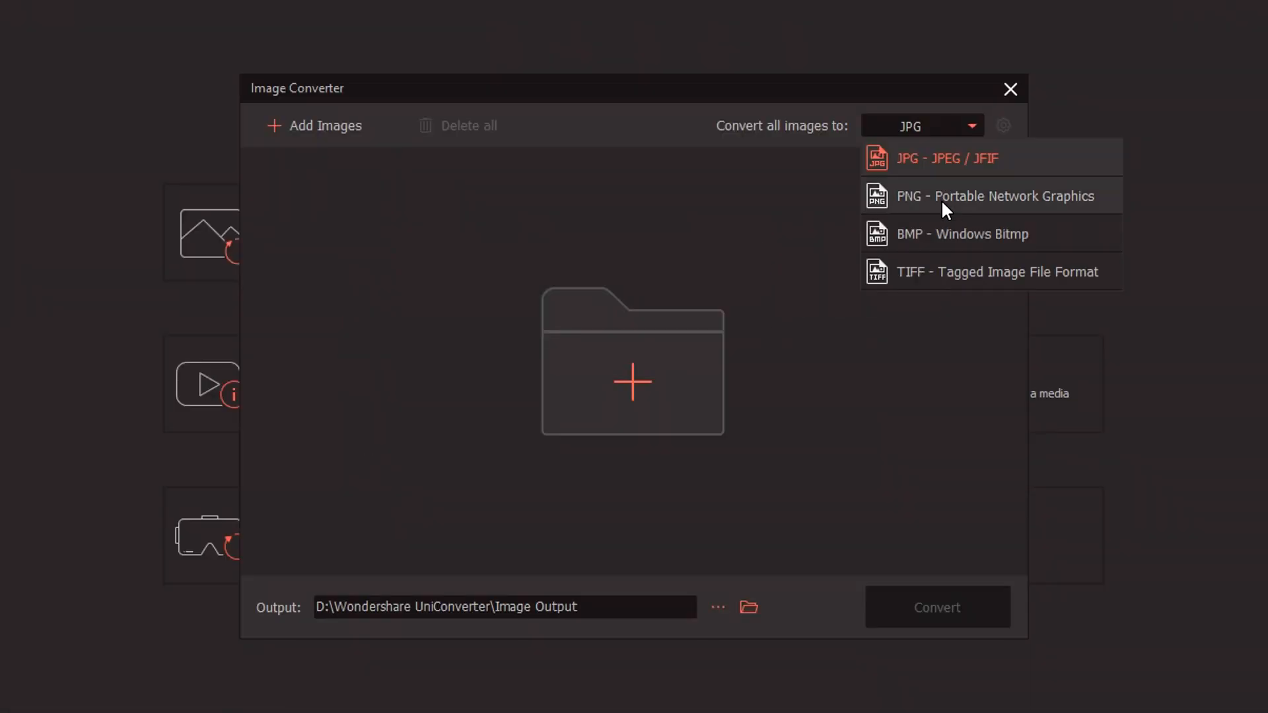
{"action": "left_click", "coordinate": [993, 196]}
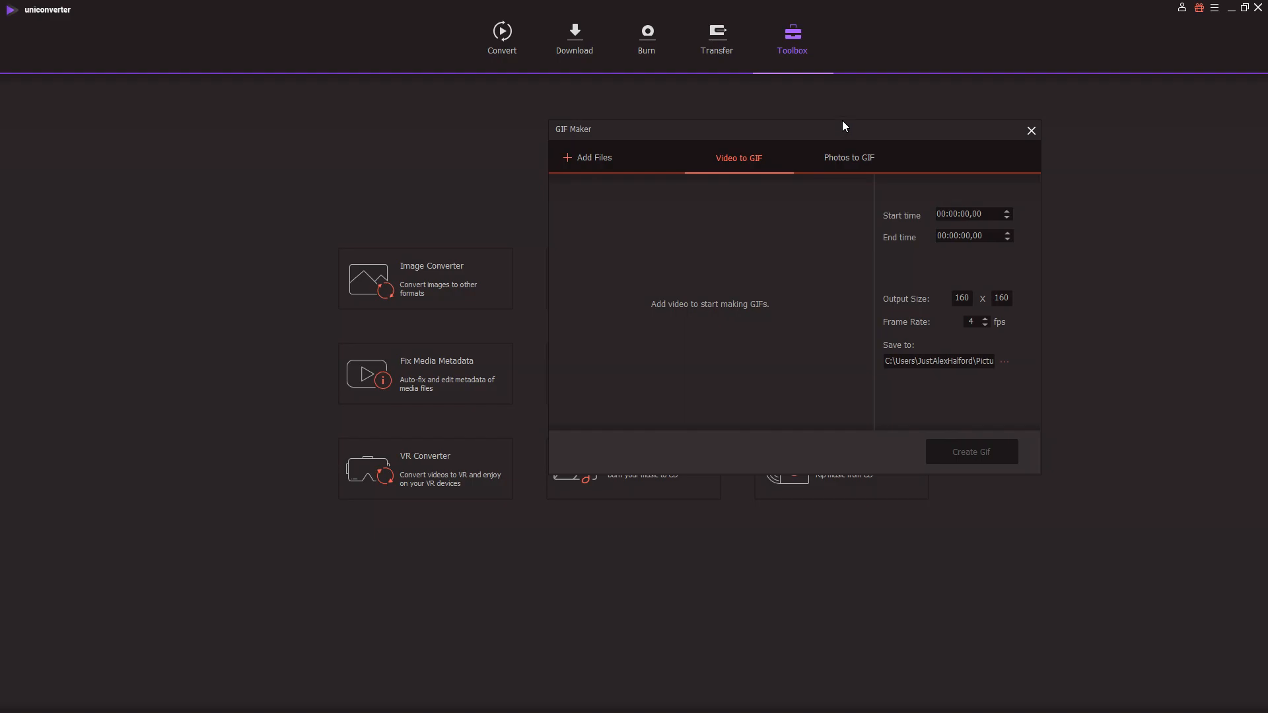
{"action": "mouse_move", "coordinate": [796, 141]}
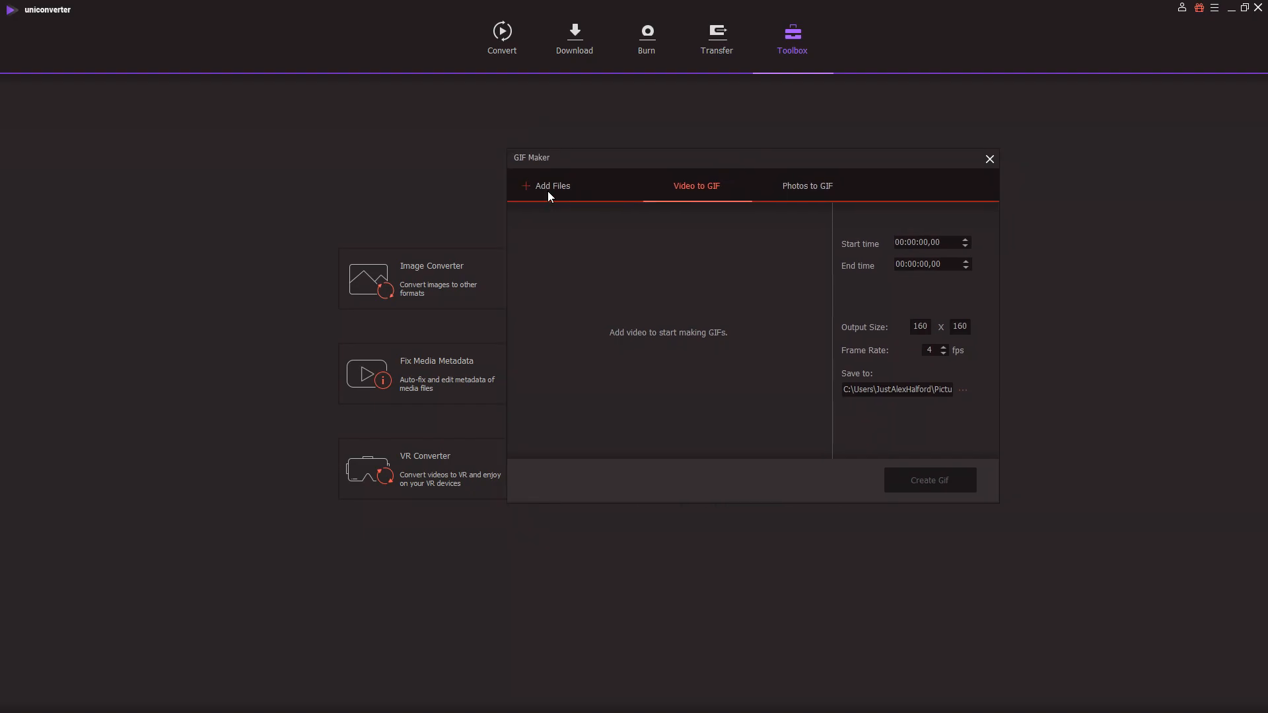
- Trim the clip to 00:00:03,11–00:00:10,11 at 30 fps and create the GIF
{"action": "left_click", "coordinate": [552, 185]}
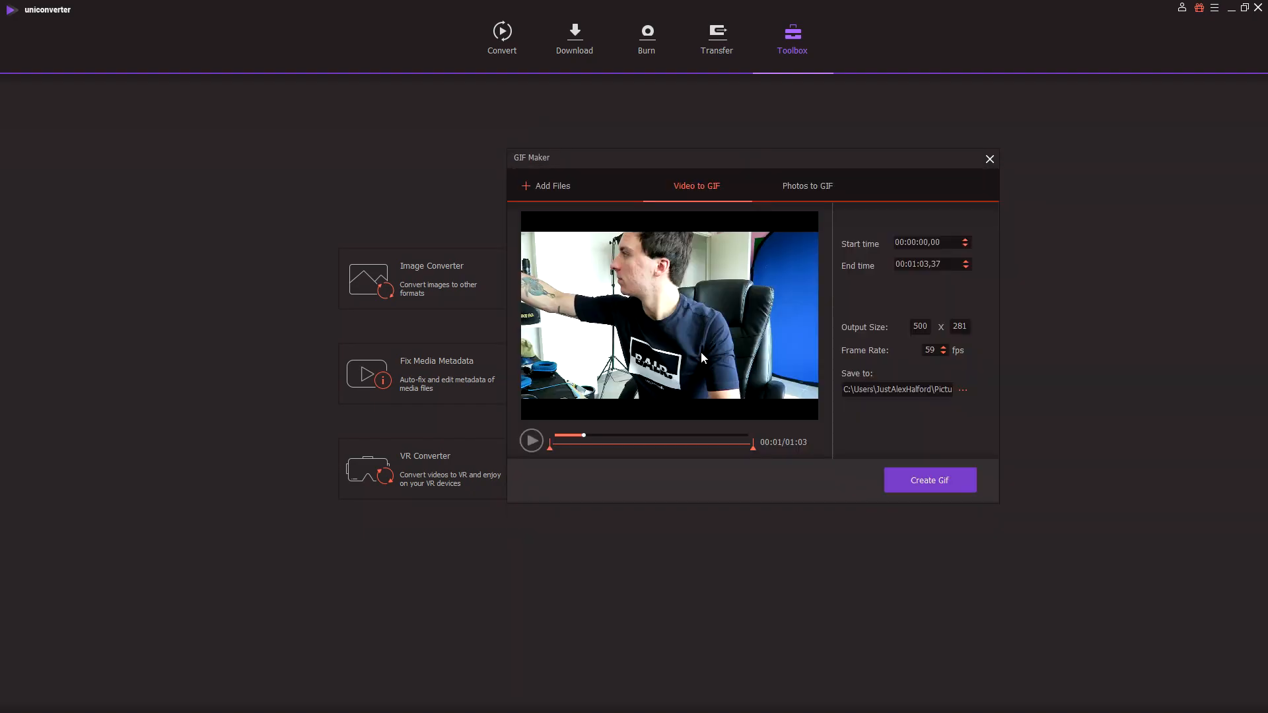
{"action": "mouse_move", "coordinate": [726, 237]}
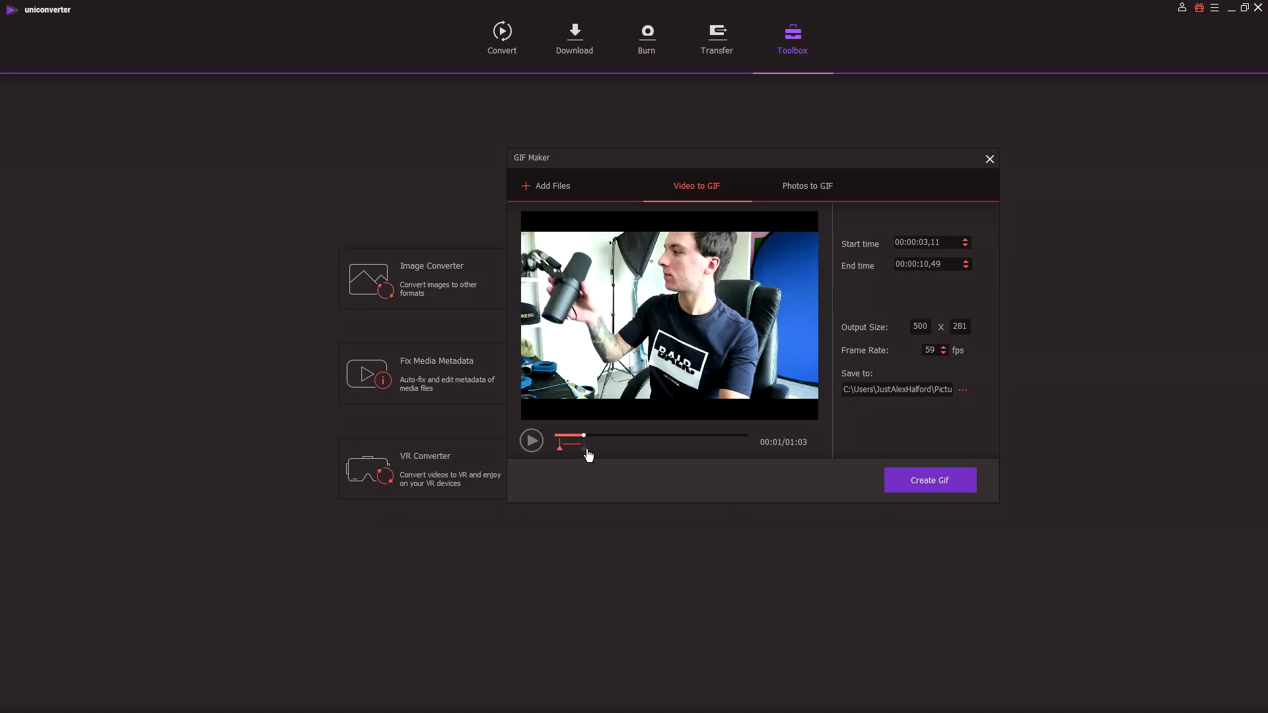
{"action": "left_click", "coordinate": [963, 267]}
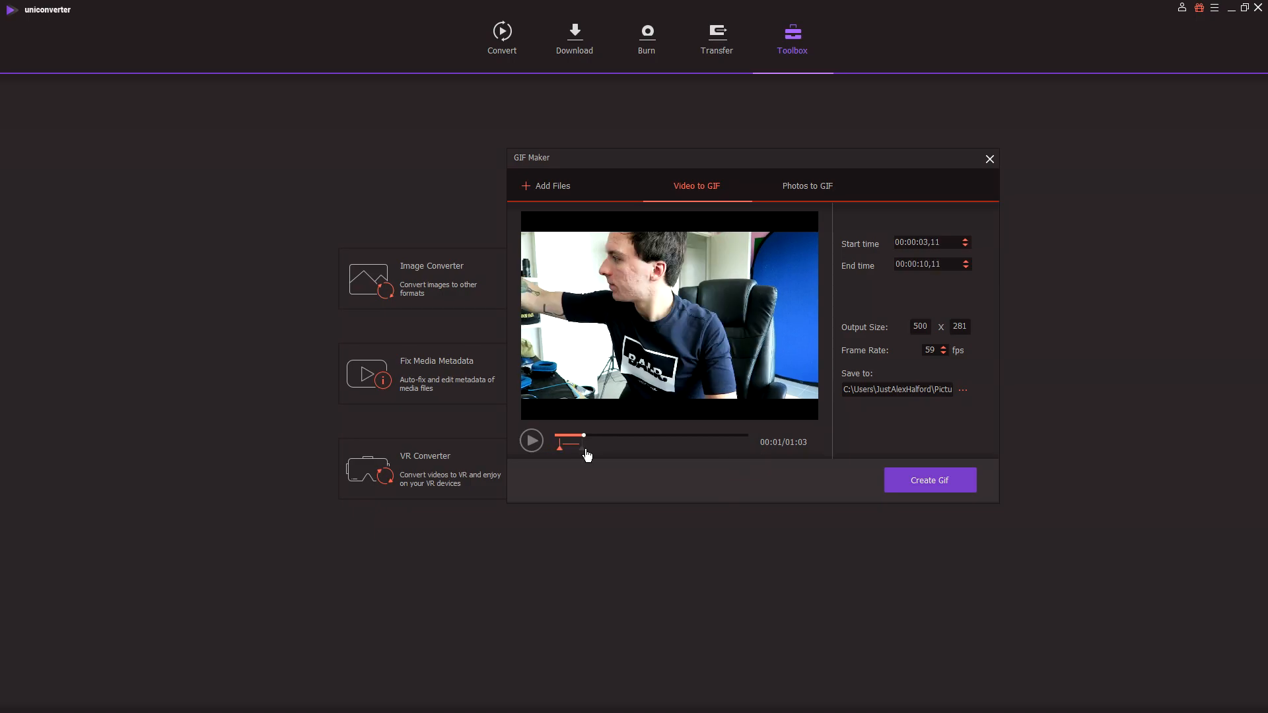
{"action": "mouse_move", "coordinate": [895, 340]}
{"action": "type", "text": "30"}
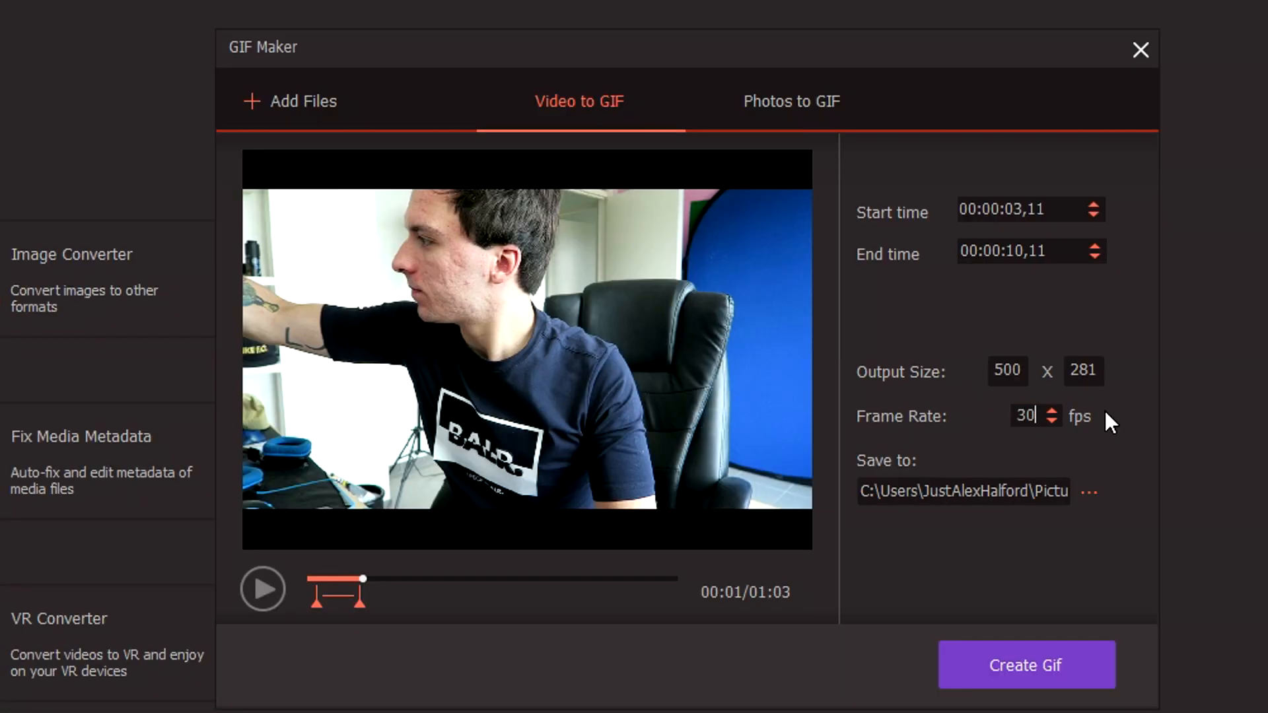
{"action": "mouse_move", "coordinate": [1138, 441]}
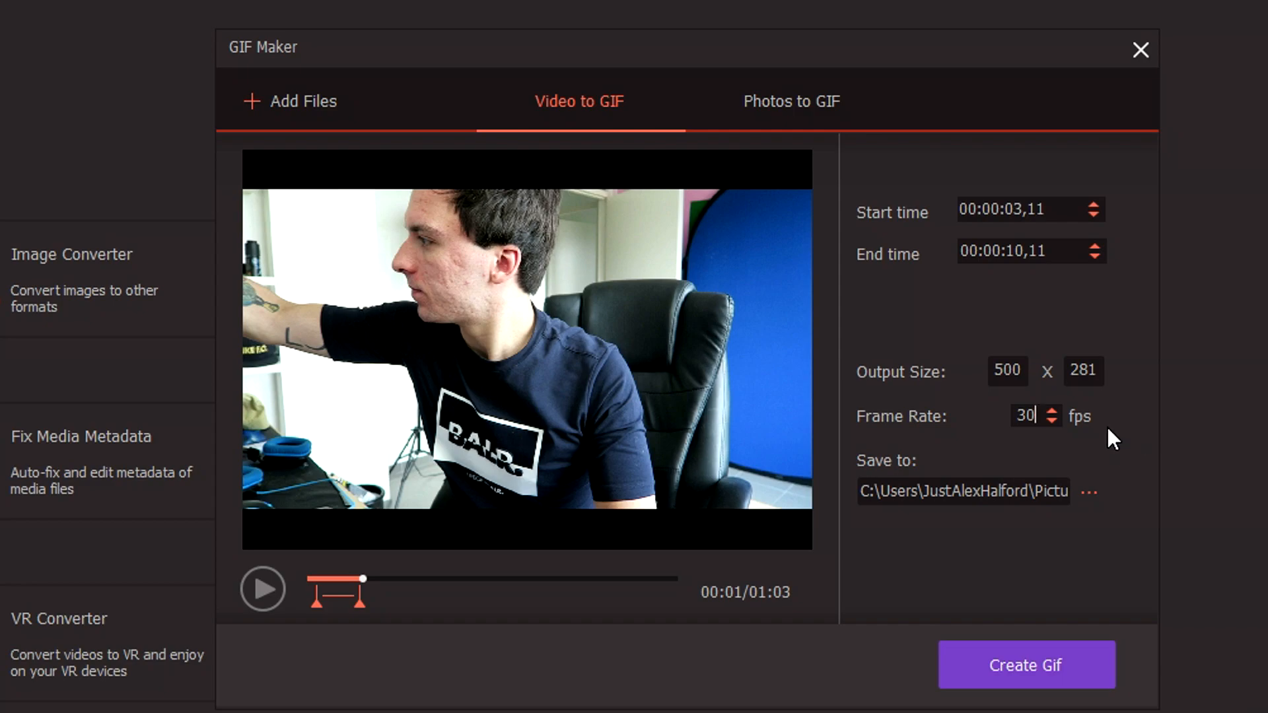
{"action": "mouse_move", "coordinate": [1085, 320]}
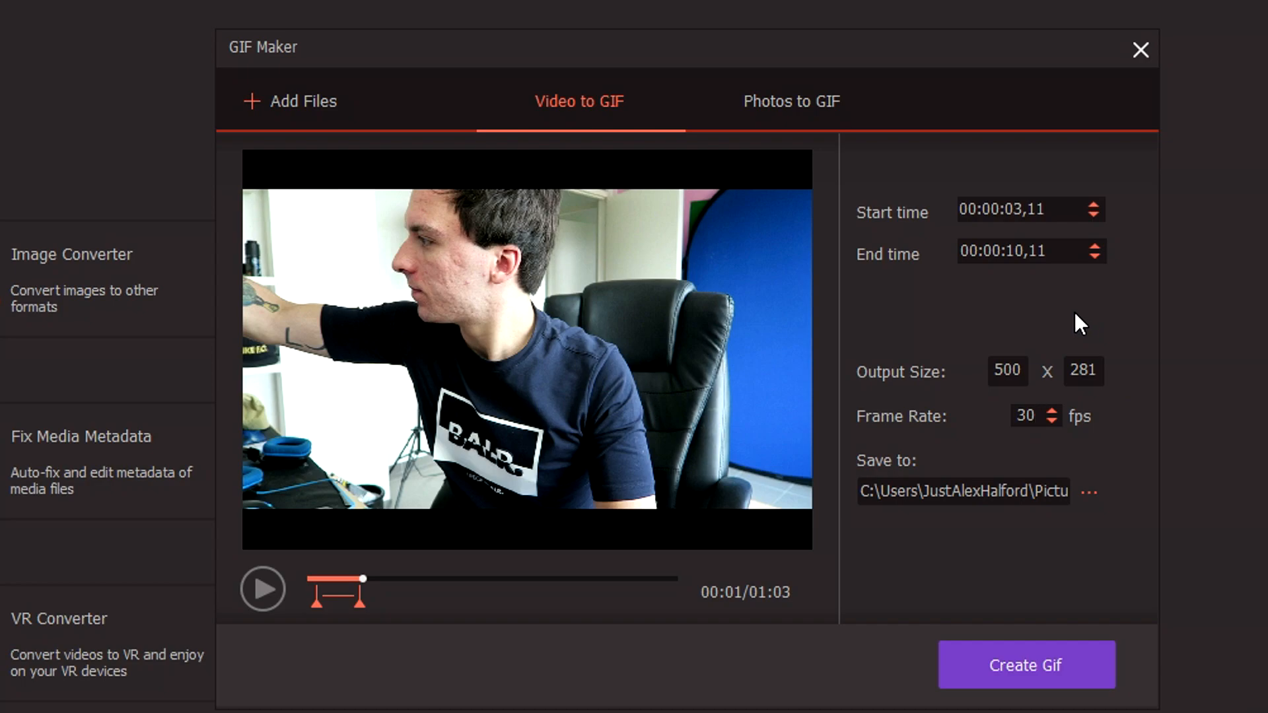
{"action": "mouse_move", "coordinate": [729, 68]}
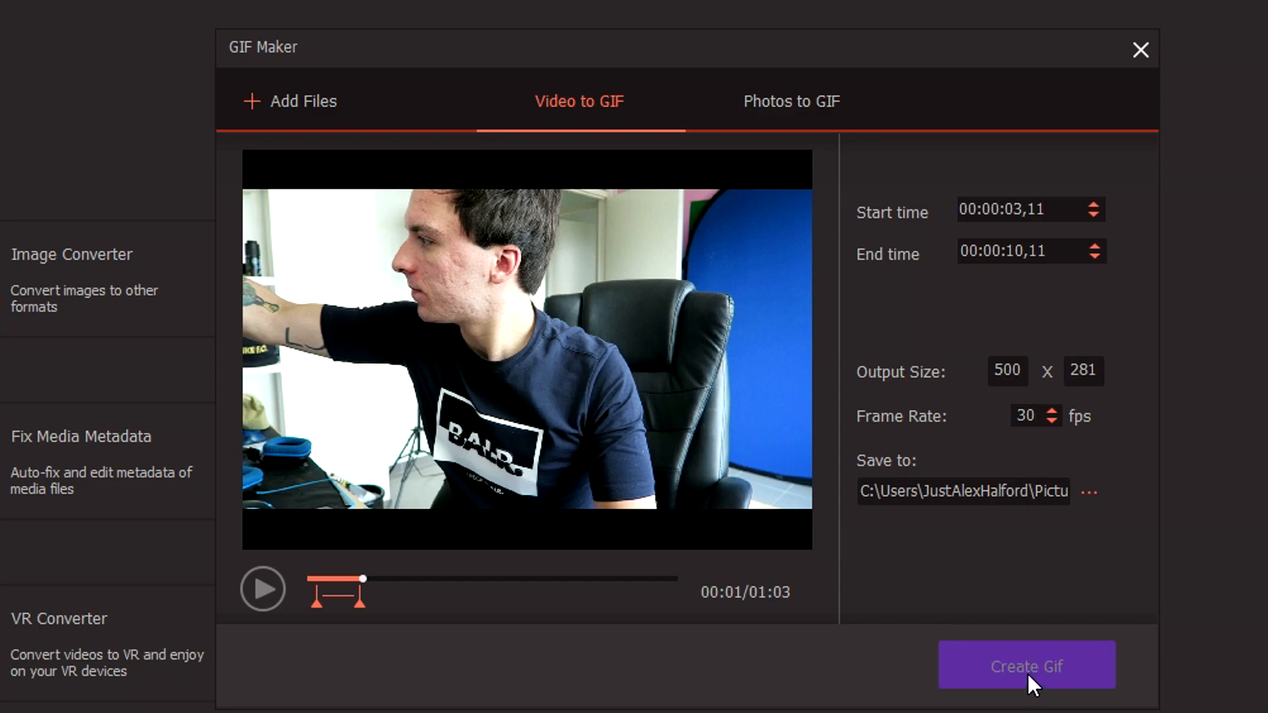
{"action": "left_click", "coordinate": [1024, 664]}
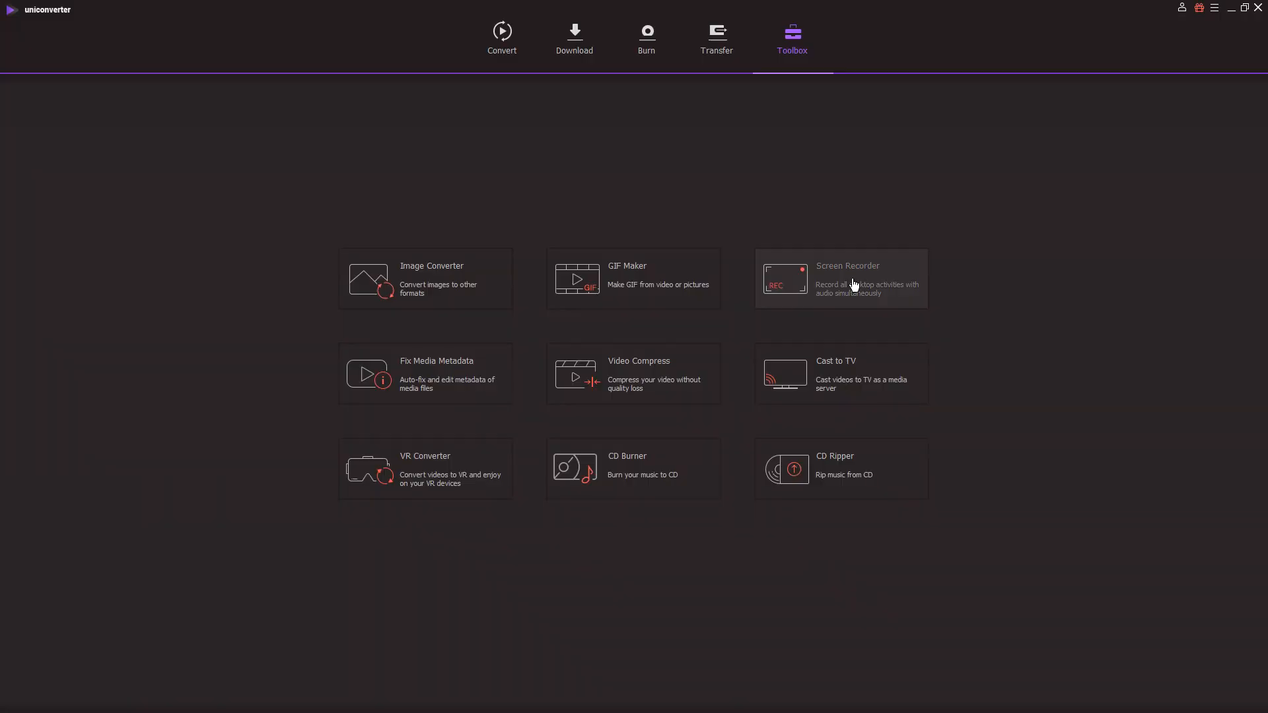
- Position Screen Recorder's capture frame over the video and switch the microphone on
{"action": "left_click", "coordinate": [839, 279]}
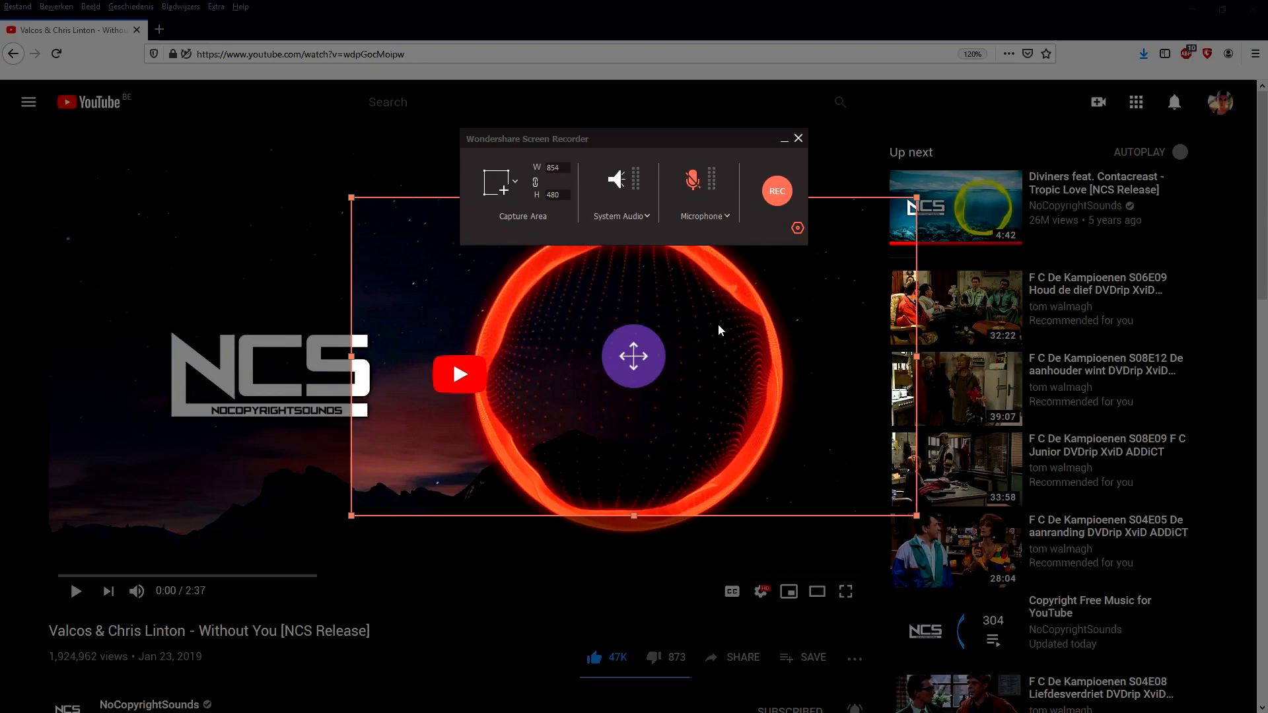
{"action": "mouse_move", "coordinate": [632, 356]}
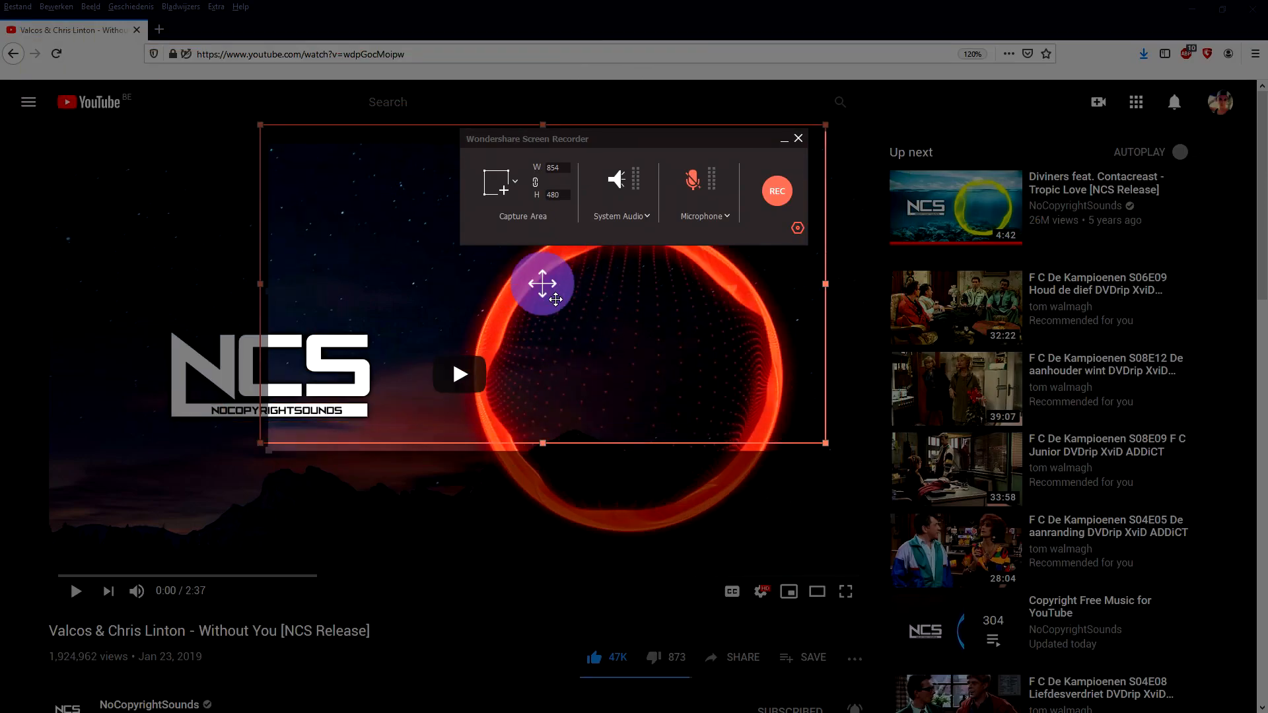
{"action": "left_click_drag", "start_coordinate": [541, 282], "coordinate": [280, 157]}
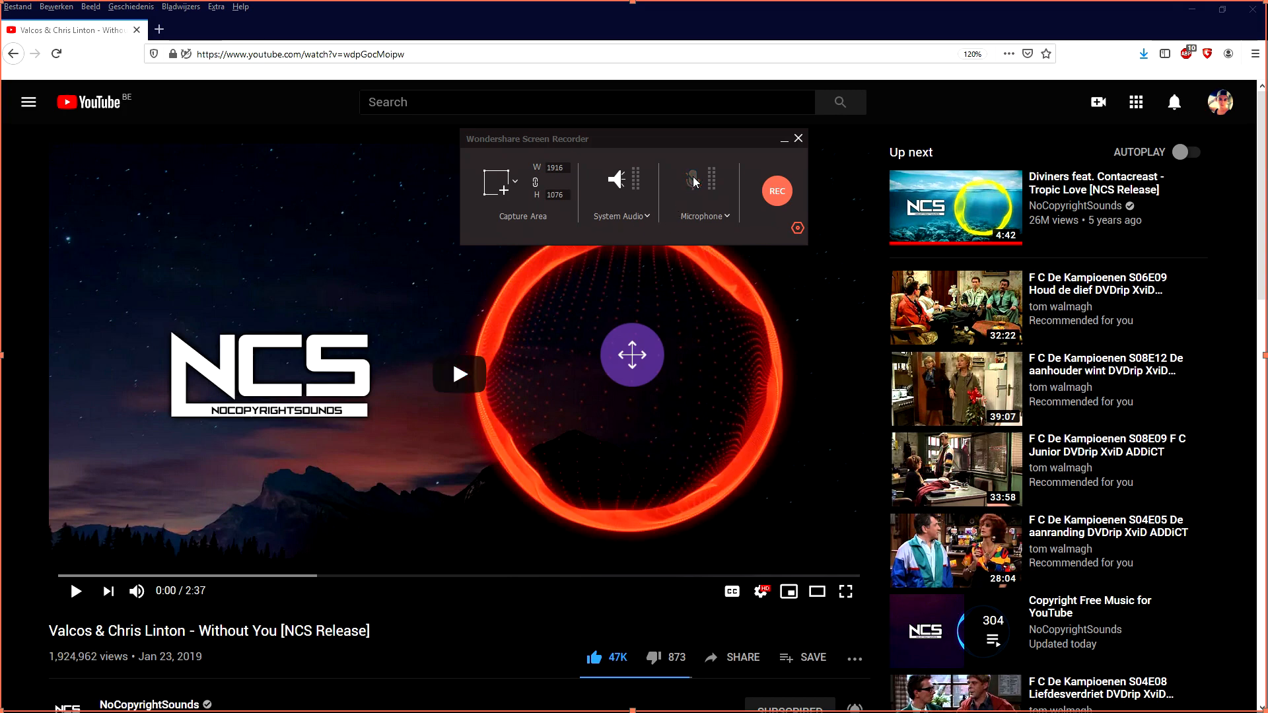
{"action": "left_click", "coordinate": [690, 178]}
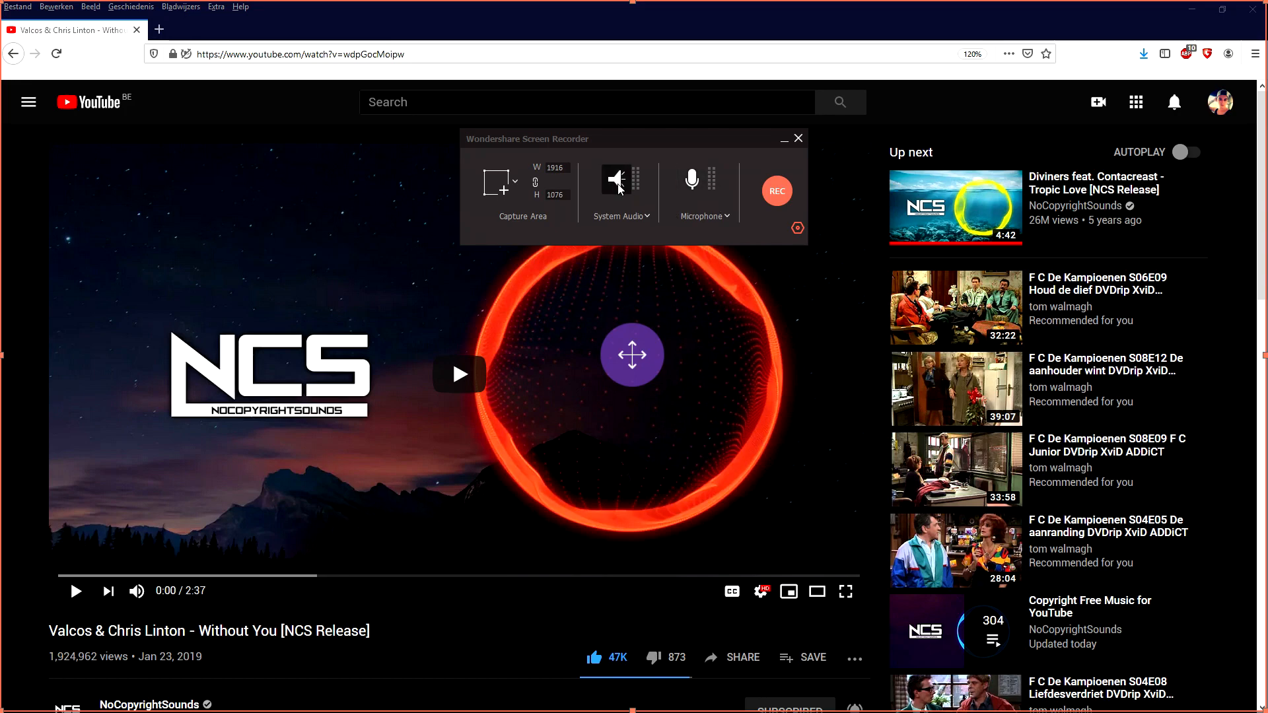
{"action": "mouse_move", "coordinate": [458, 374]}
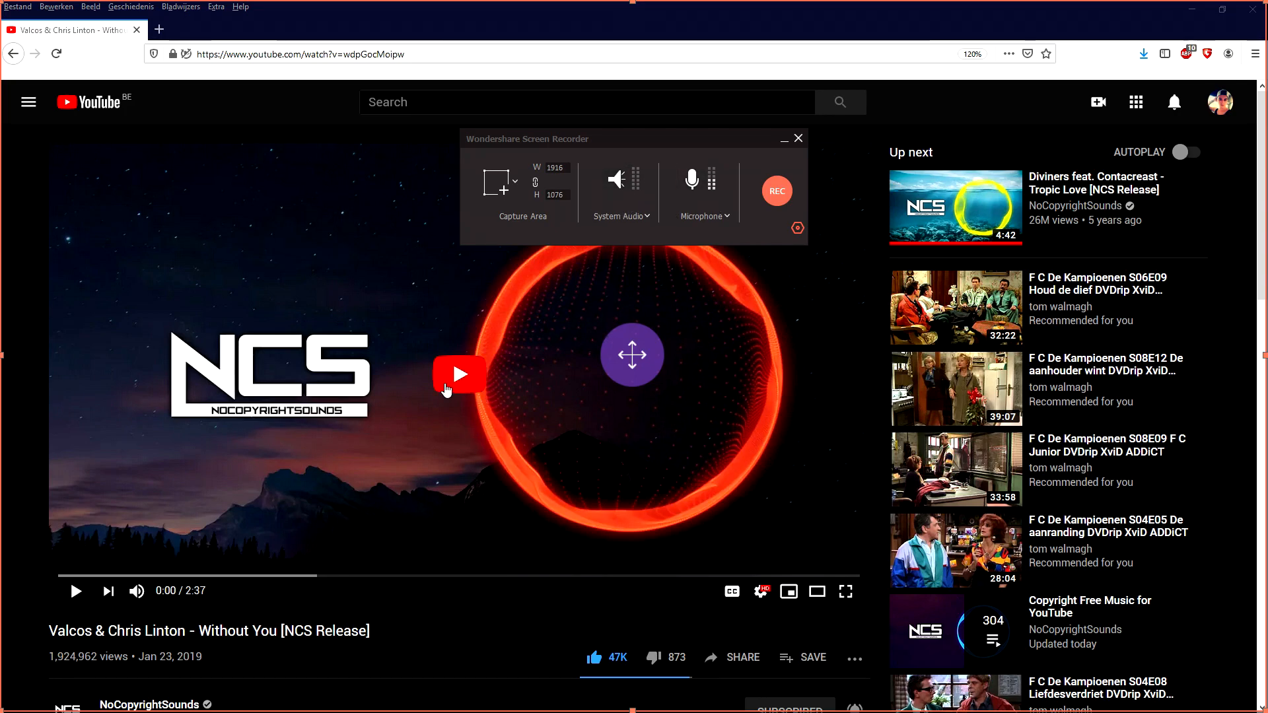
- Start the YouTube video playing and expand the recorder's detailed settings
{"action": "left_click", "coordinate": [458, 374]}
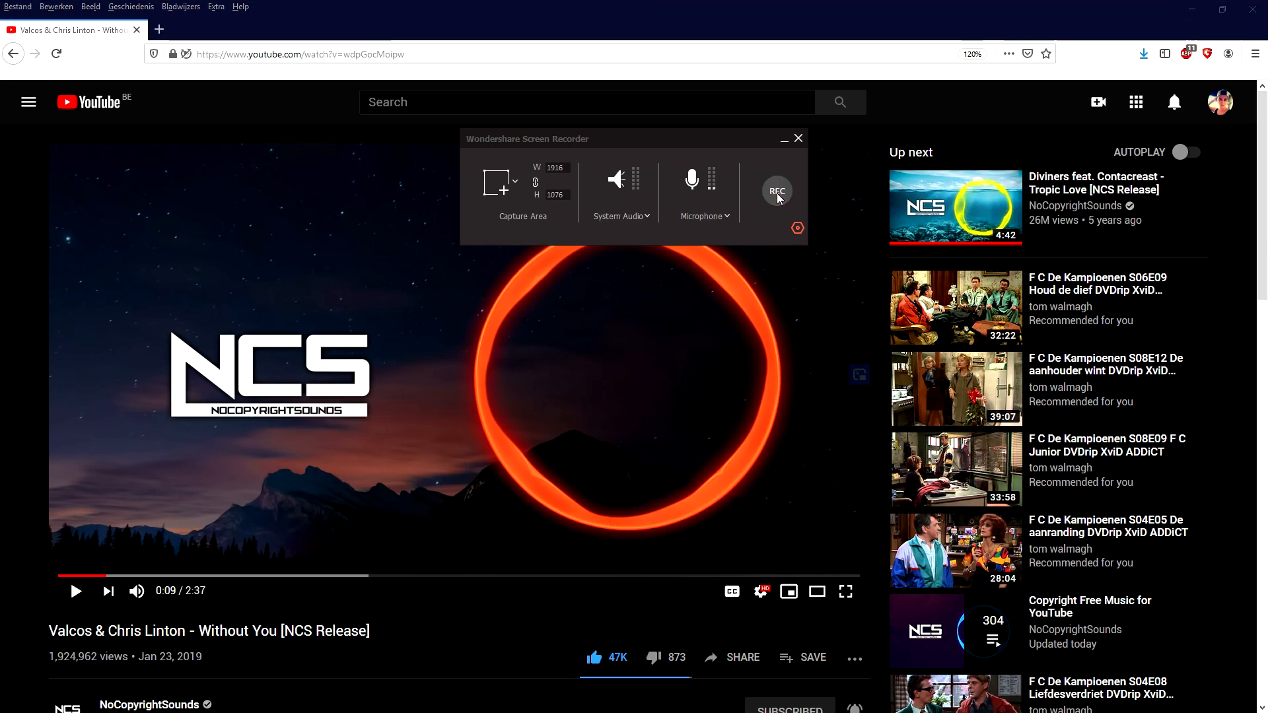
{"action": "left_click", "coordinate": [798, 139]}
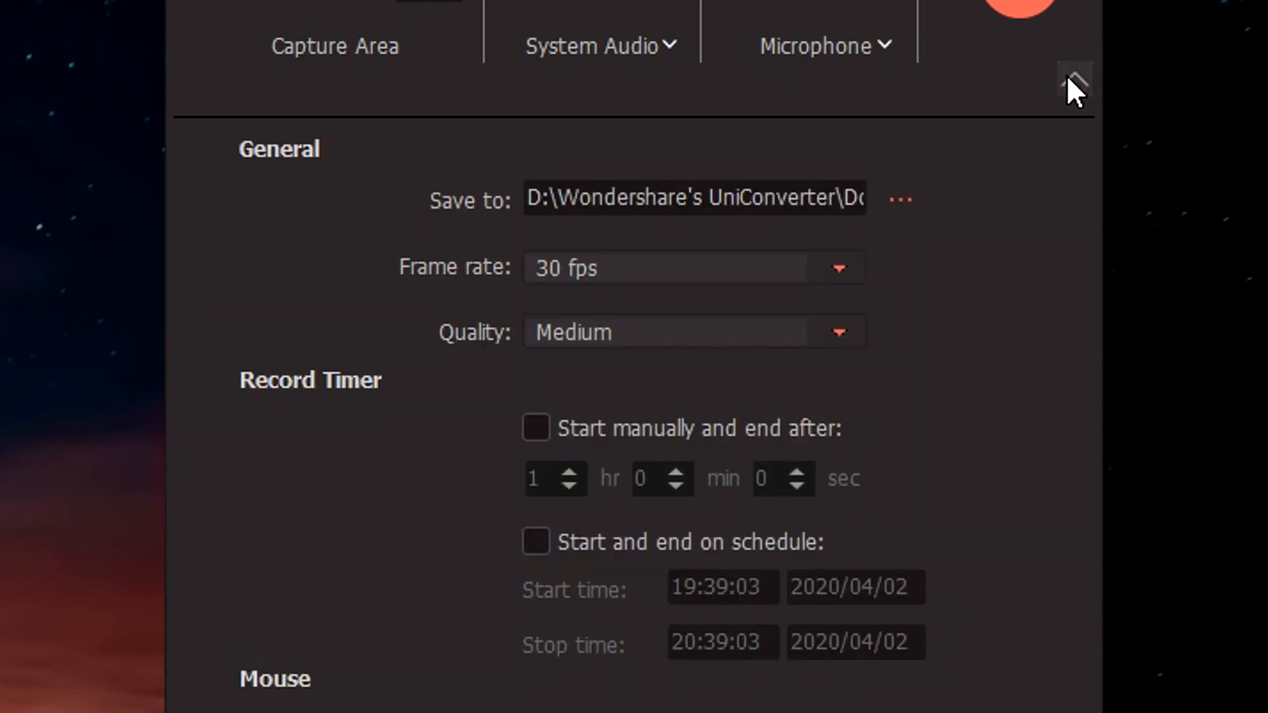
{"action": "mouse_move", "coordinate": [904, 199]}
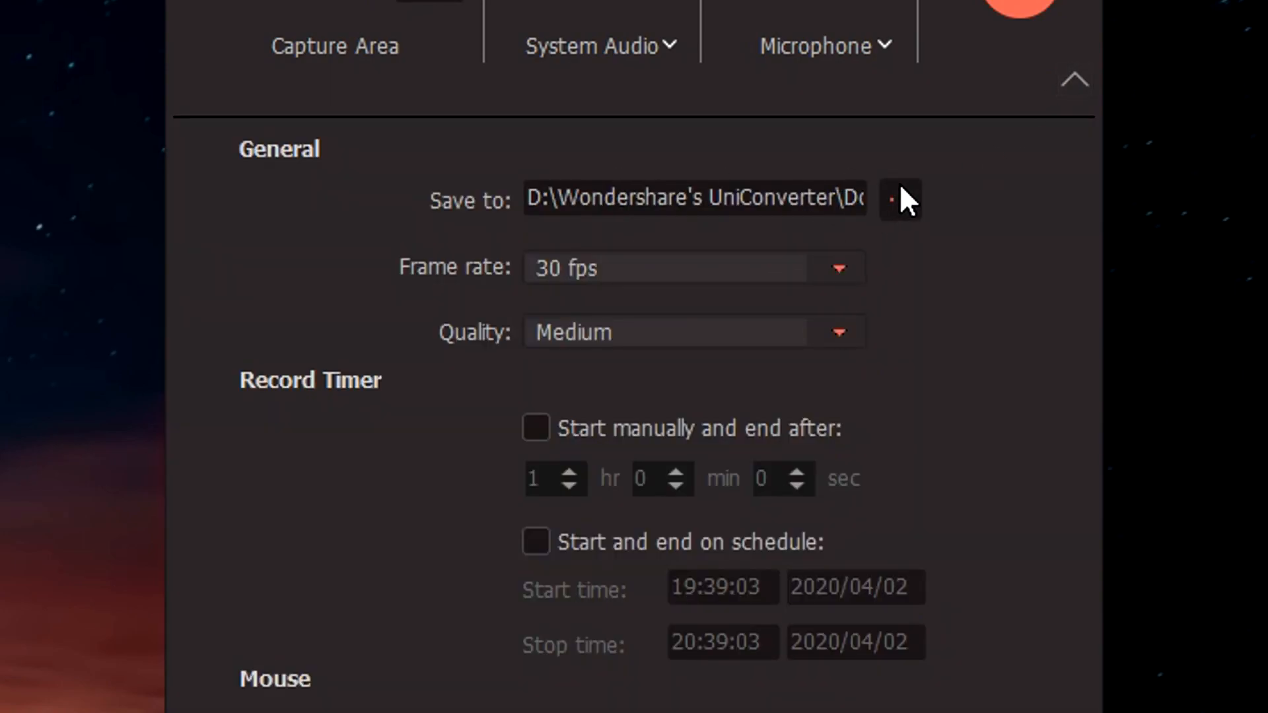
{"action": "mouse_move", "coordinate": [700, 291]}
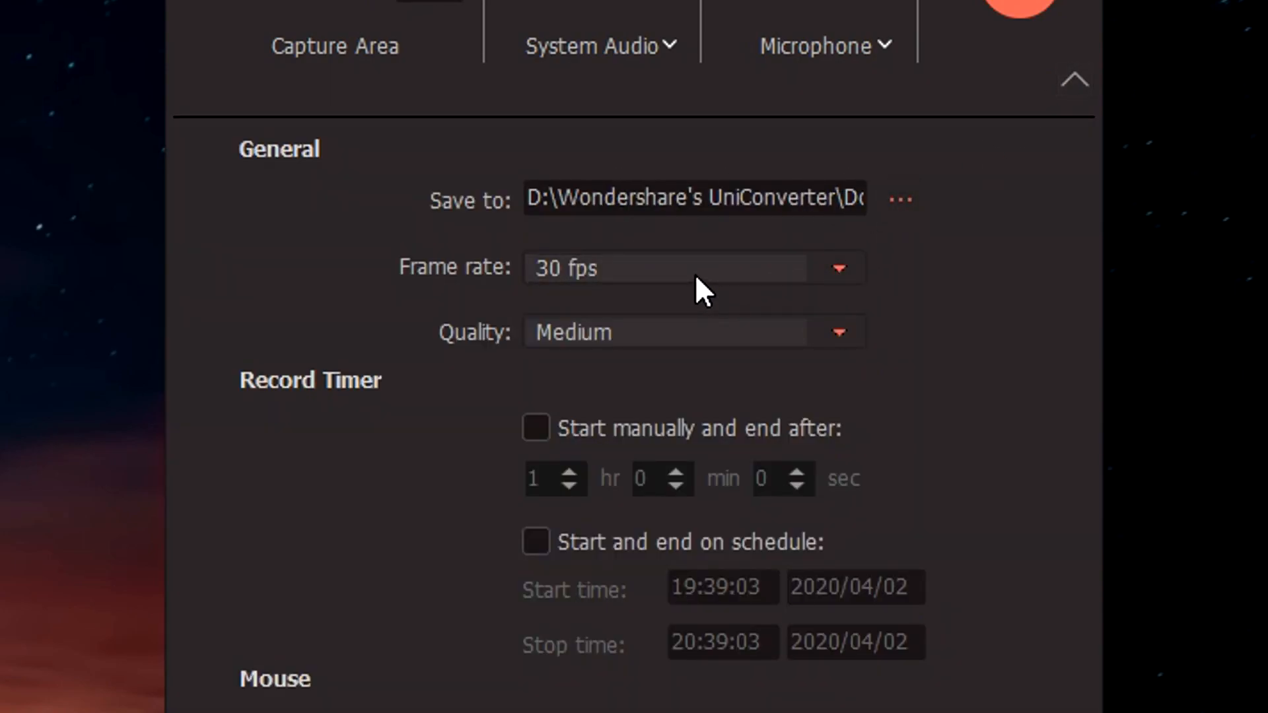
- Keep the frame rate at 30 fps and raise recording quality to High
{"action": "left_click", "coordinate": [837, 332]}
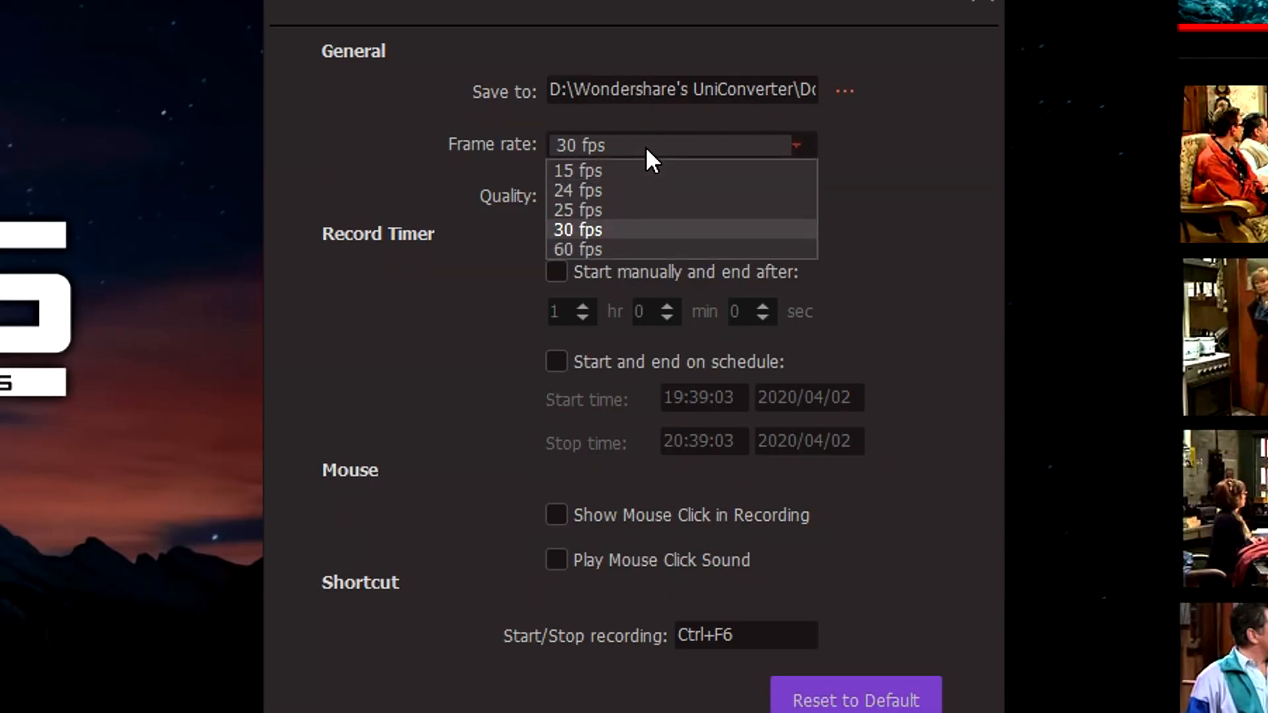
{"action": "left_click", "coordinate": [577, 229]}
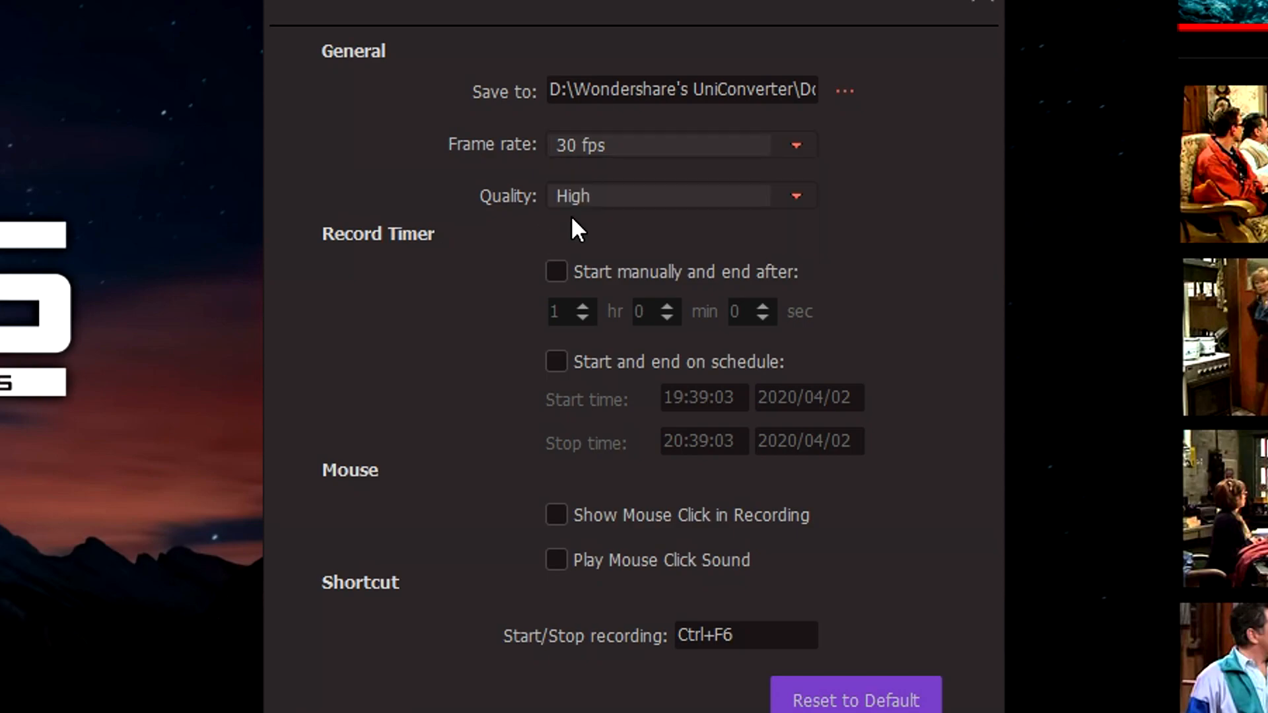
{"action": "left_click", "coordinate": [795, 145]}
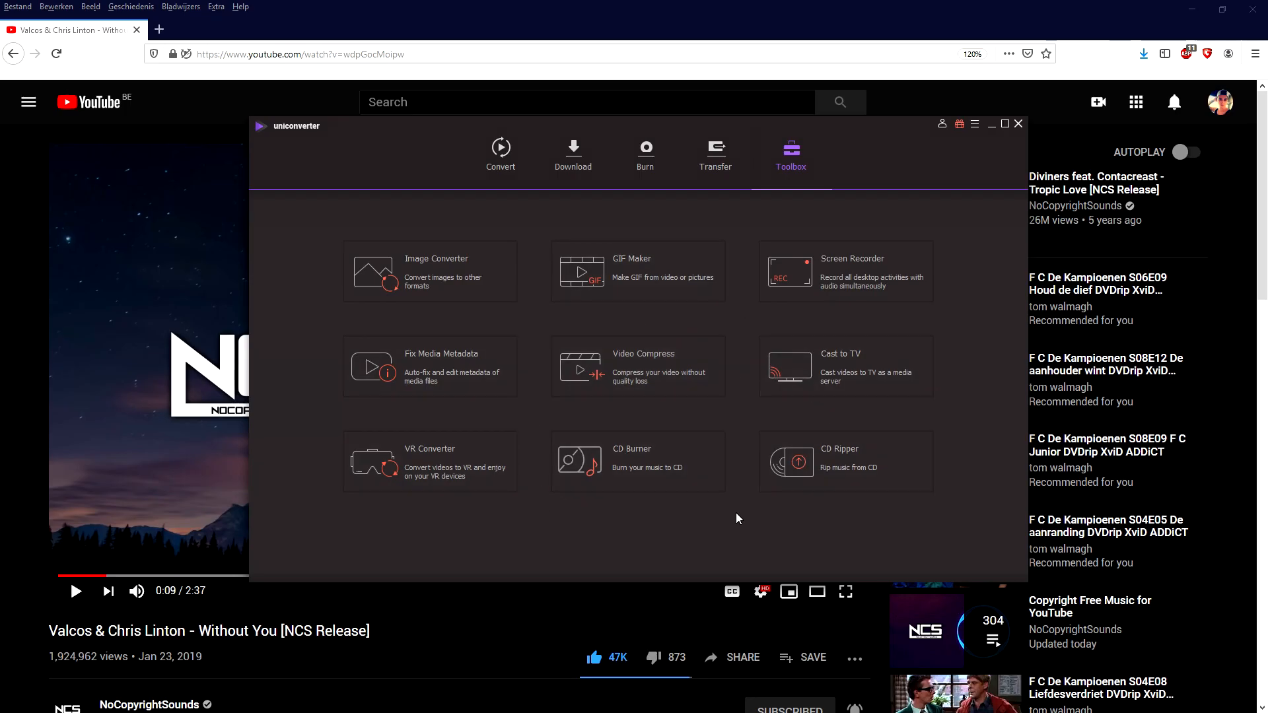
{"action": "mouse_move", "coordinate": [638, 372]}
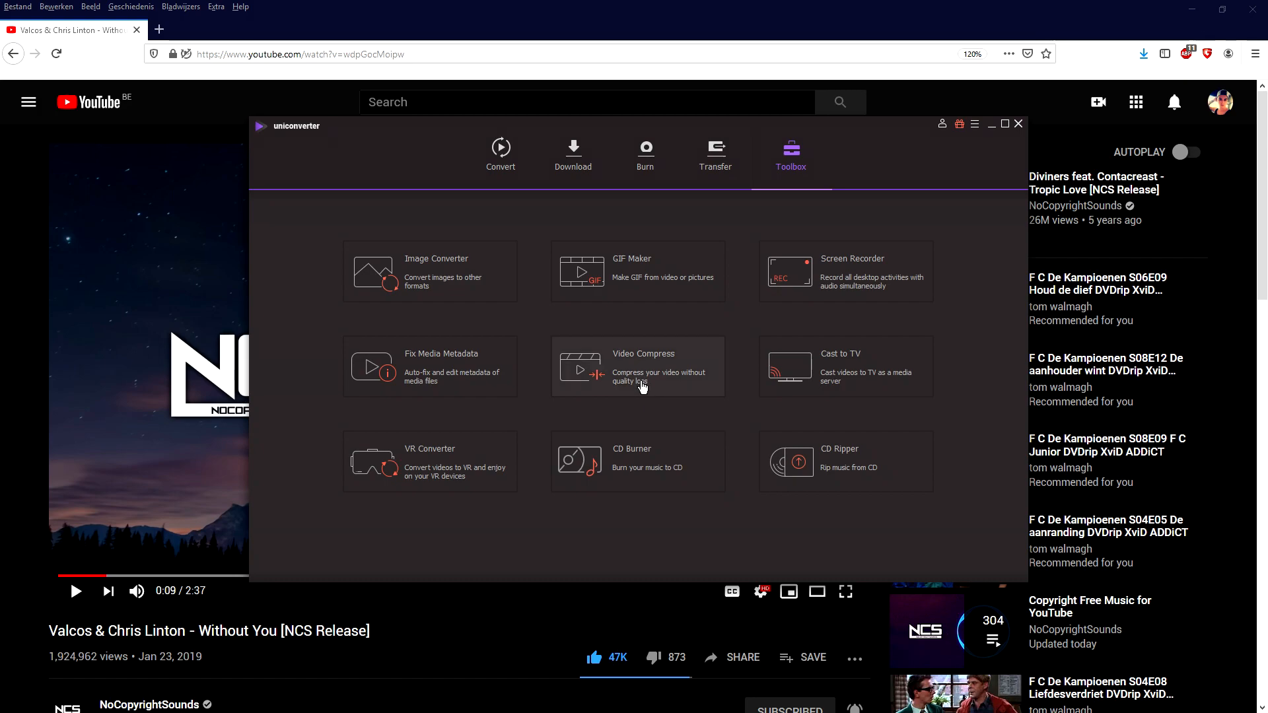
{"action": "mouse_move", "coordinate": [642, 379]}
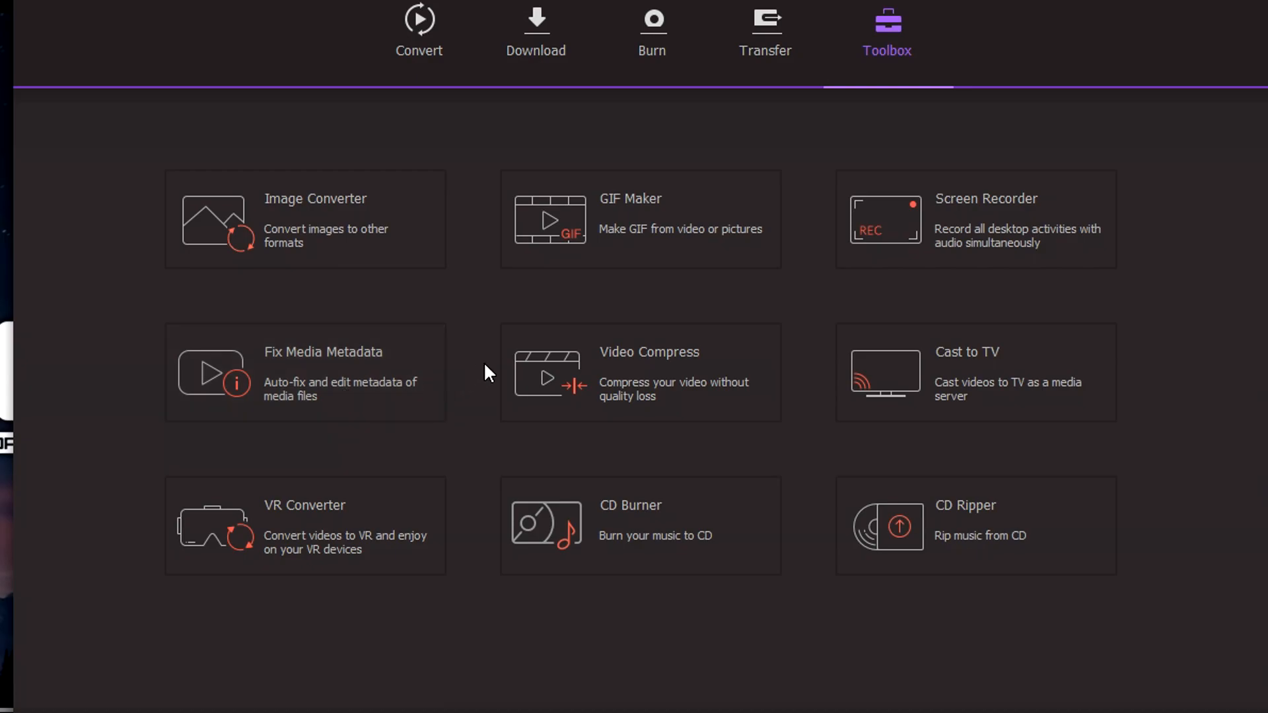
{"action": "mouse_move", "coordinate": [912, 538]}
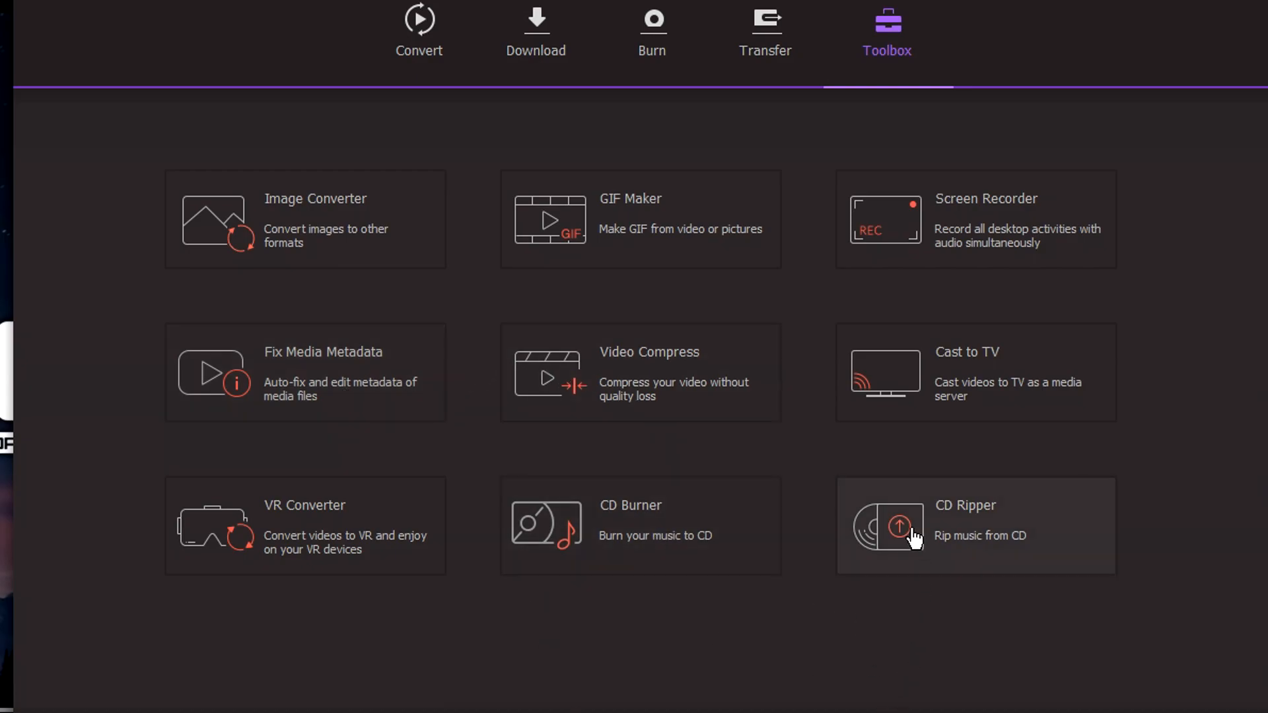
{"action": "mouse_move", "coordinate": [923, 549]}
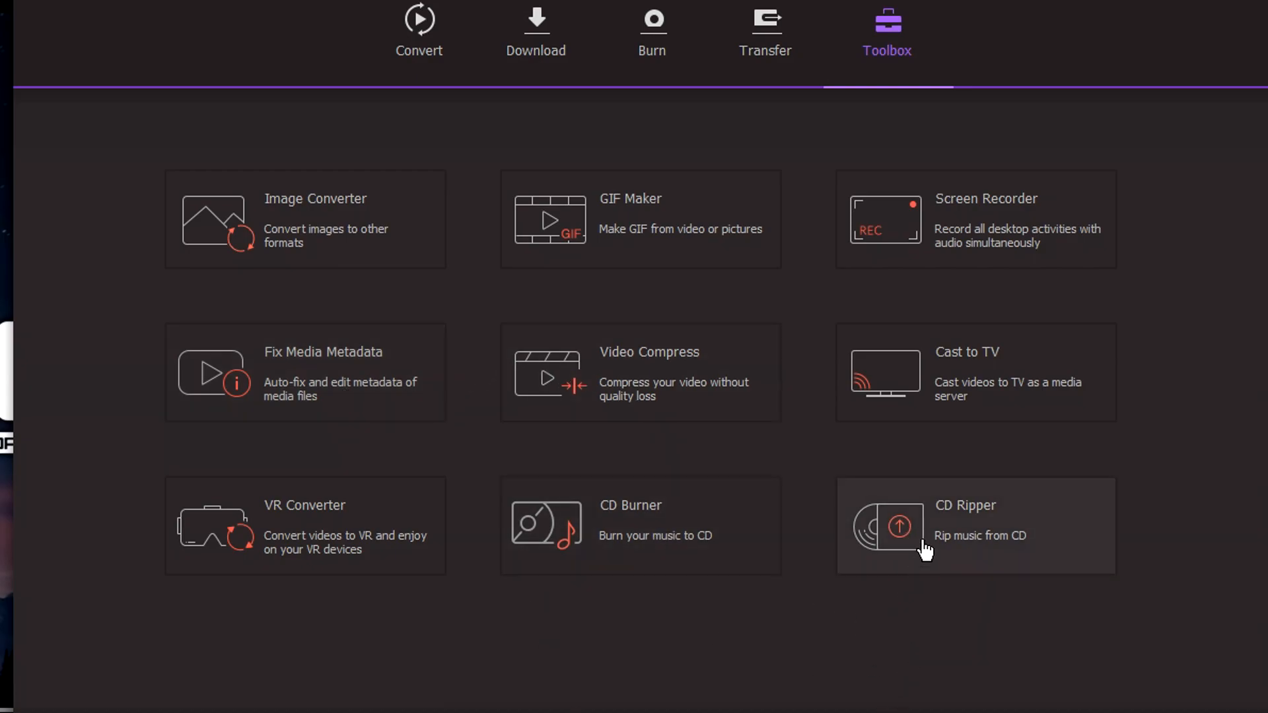
{"action": "mouse_move", "coordinate": [552, 473]}
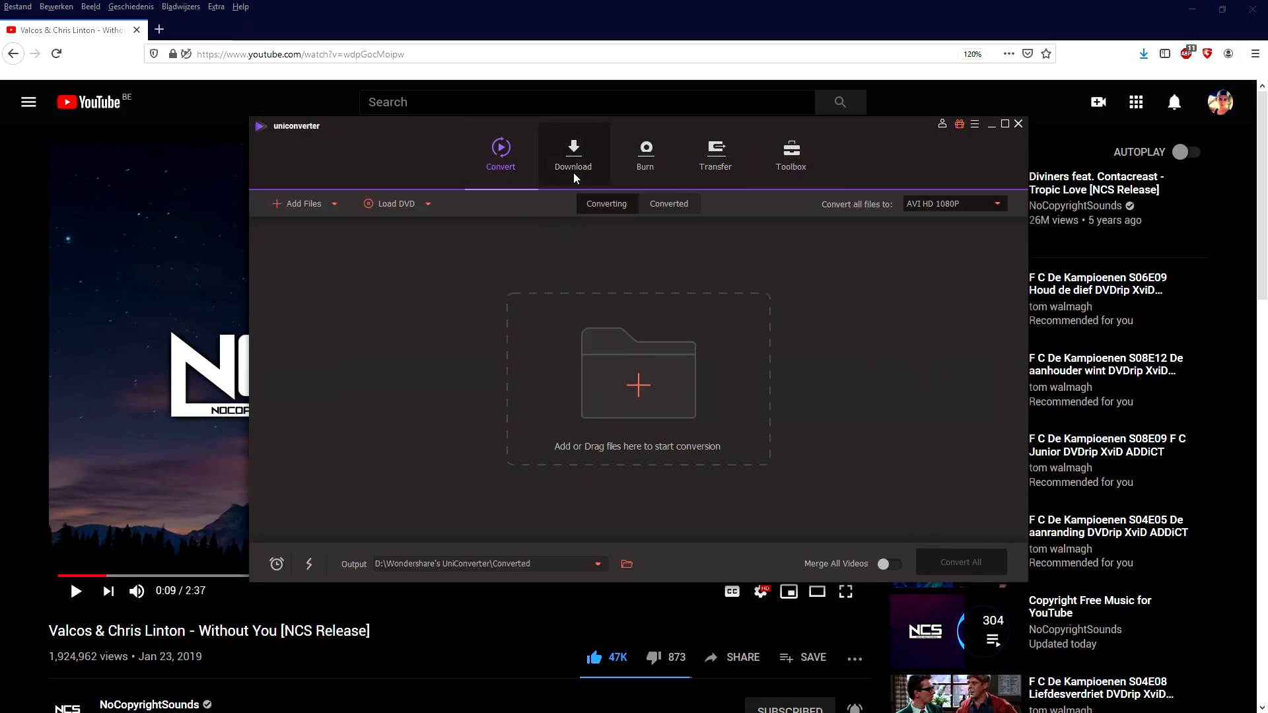
{"action": "mouse_move", "coordinate": [751, 243]}
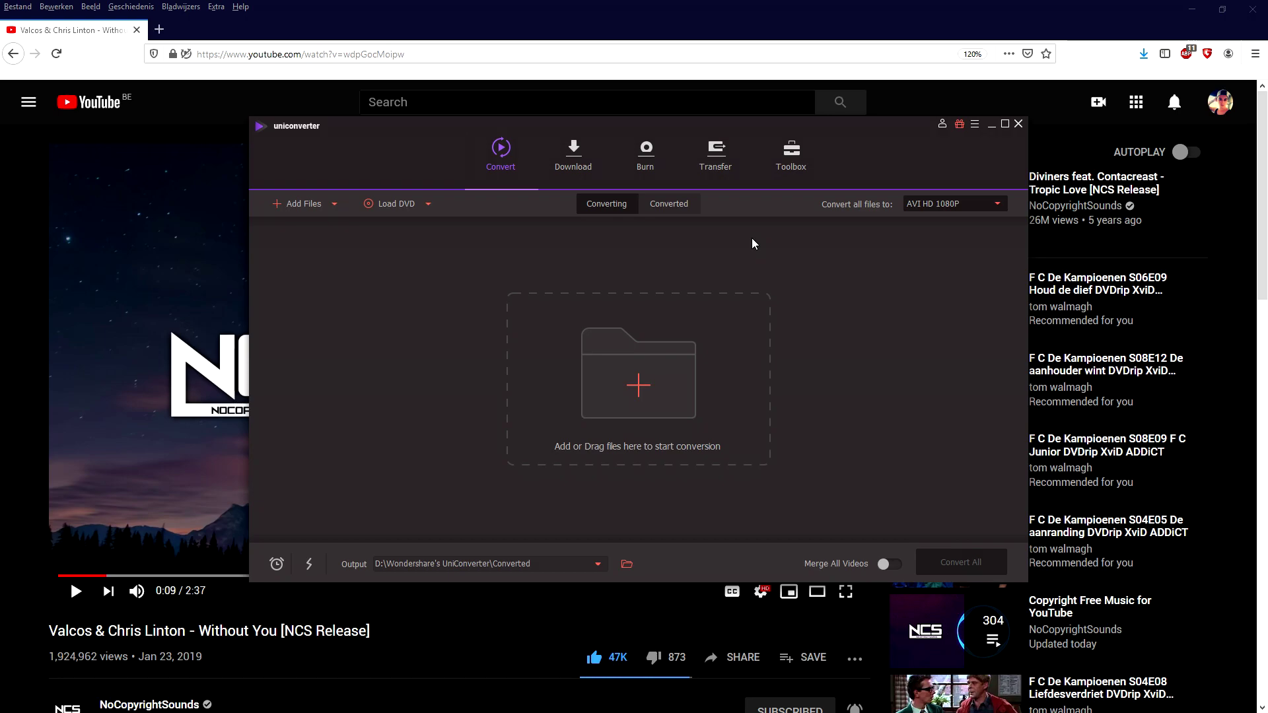